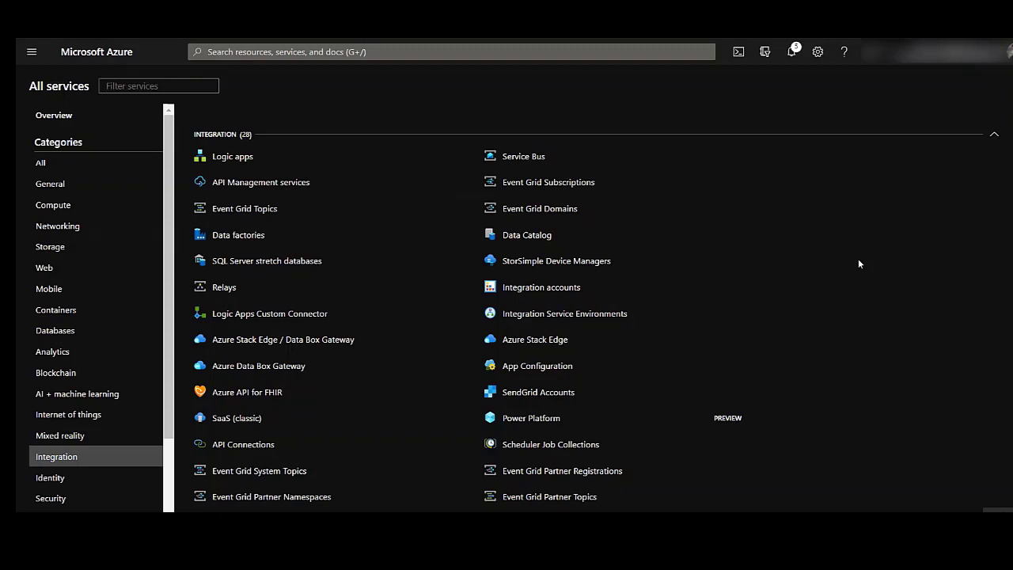
mouse_move(828, 275)
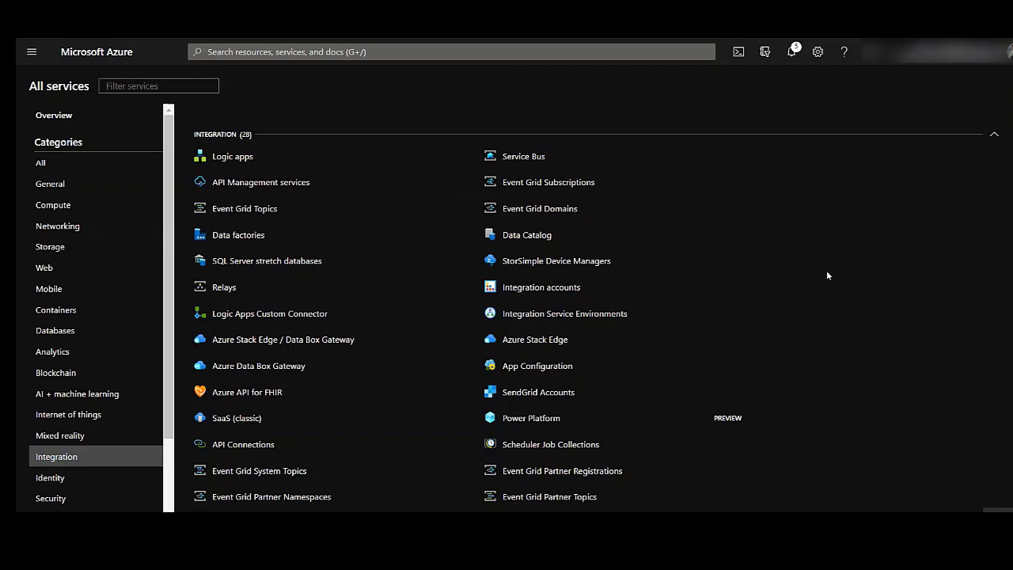
mouse_move(799, 263)
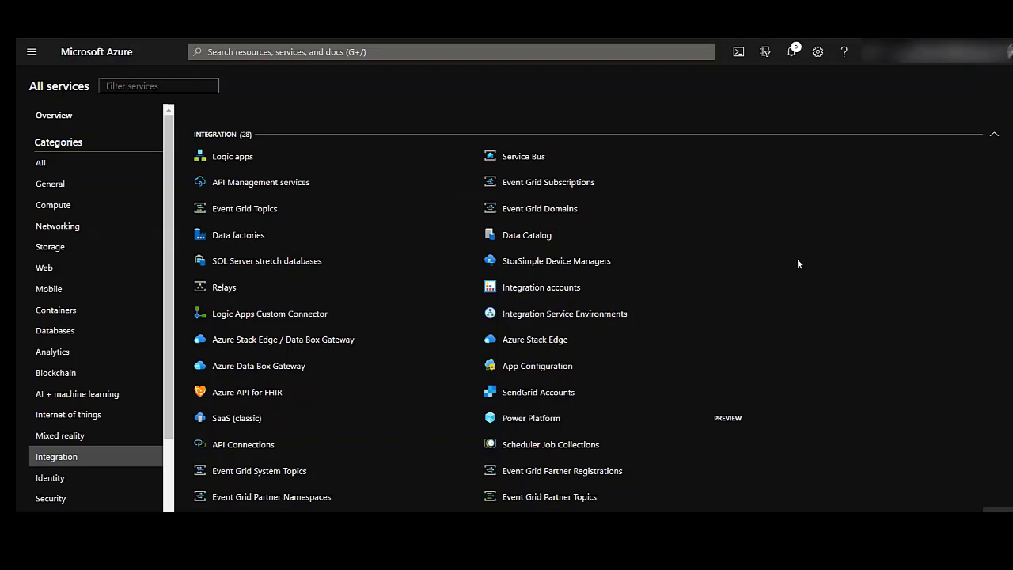
Review the TQD365ServiceBUS001 Service Bus namespace overview
click(522, 157)
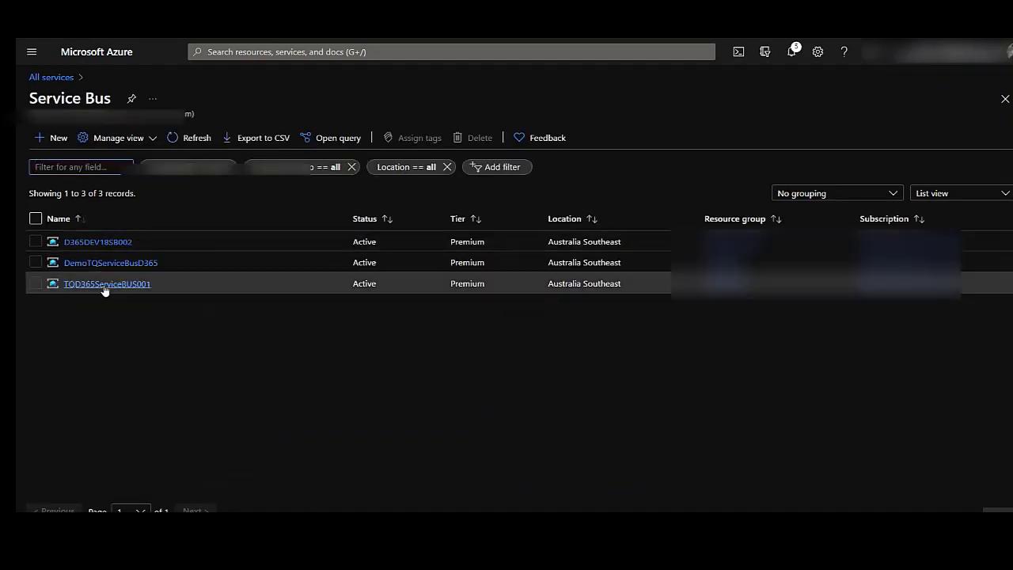
click(106, 283)
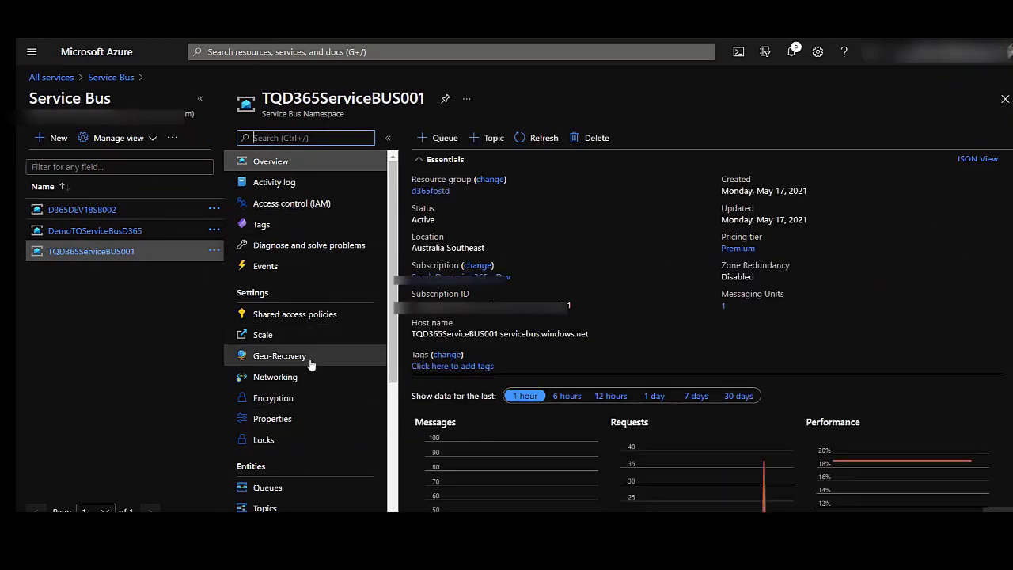
mouse_move(50, 76)
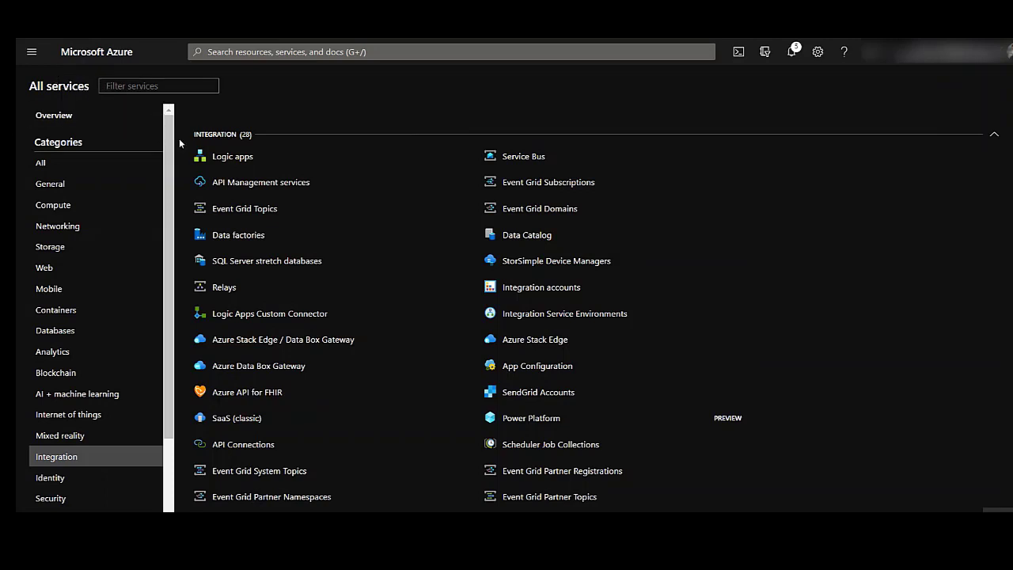
From the Logic apps list, start creating a new logic app
click(233, 157)
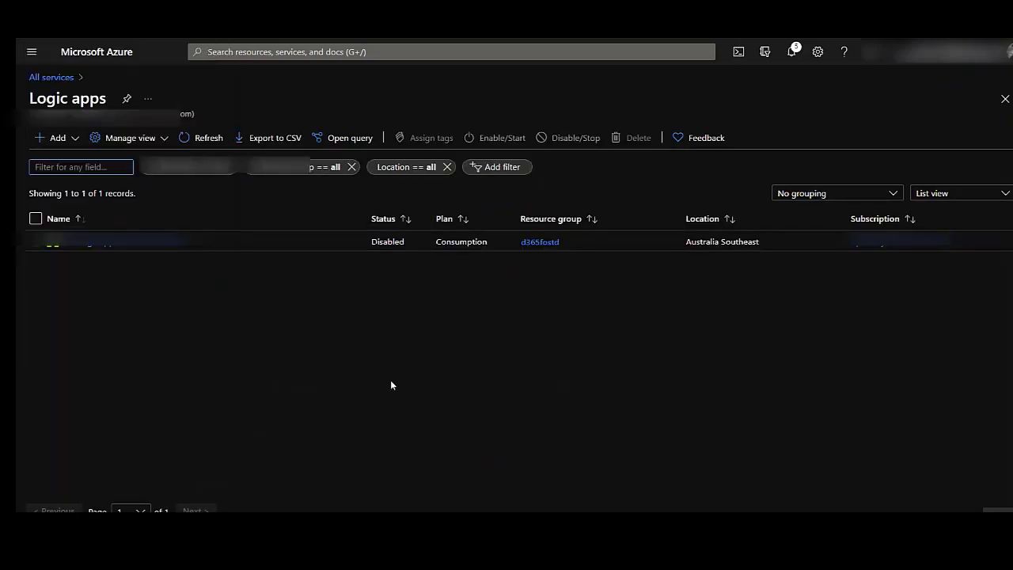
click(57, 136)
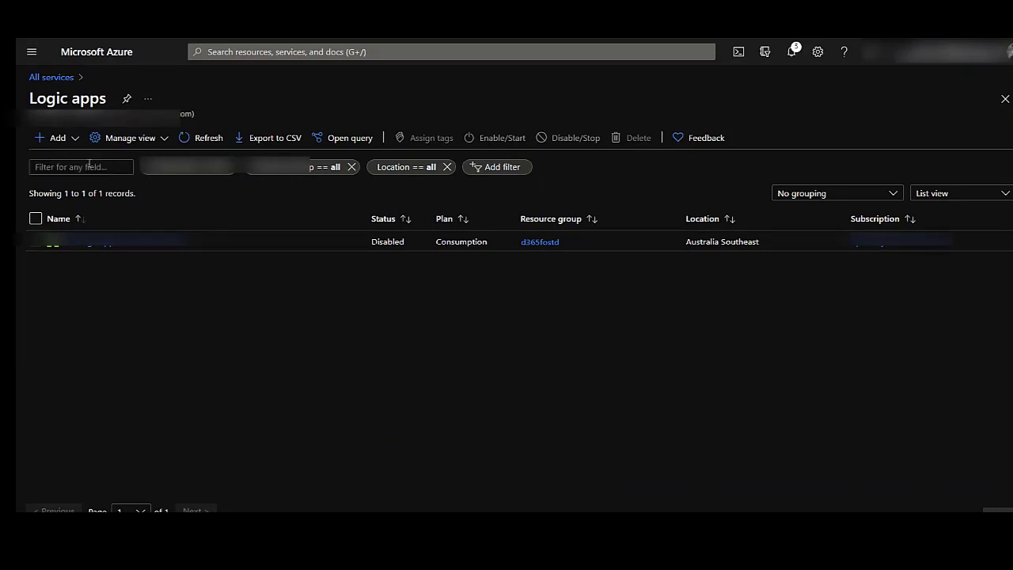
click(50, 136)
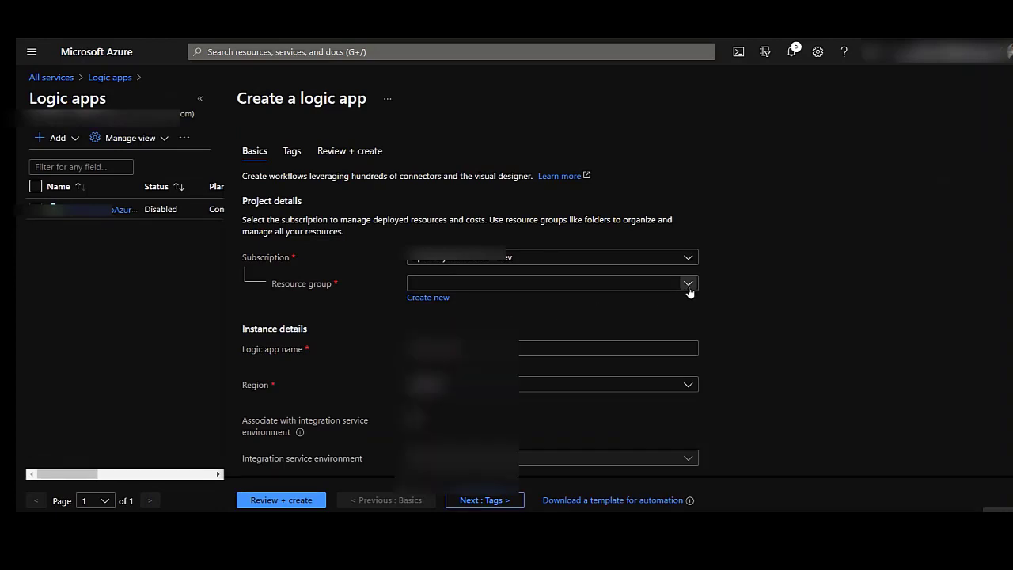
Use resource group d365fostd, name TQD365LogicApp_BE_PurchConfirm, region Australia Southeast, and continue to Tags
click(551, 281)
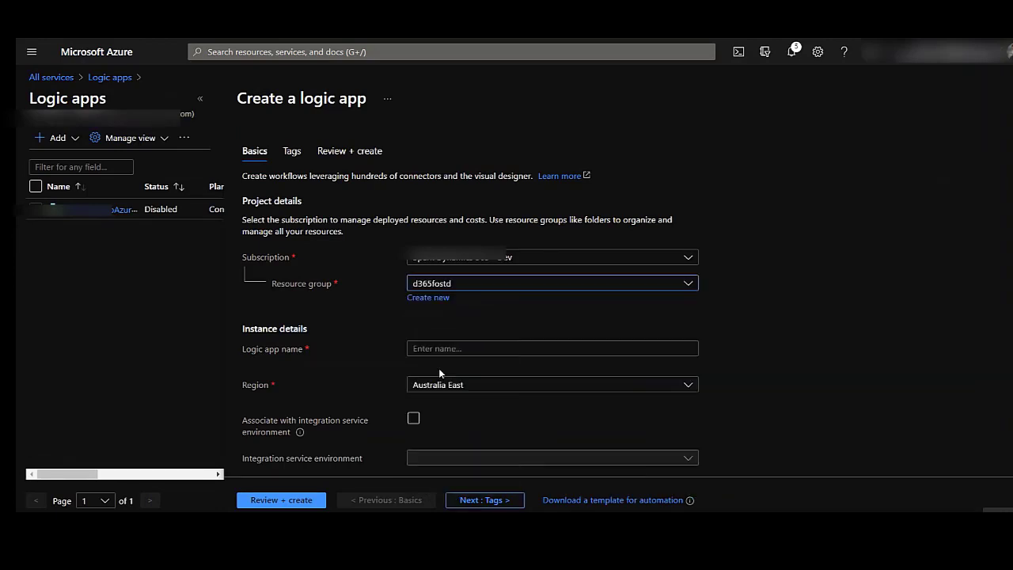
click(551, 348)
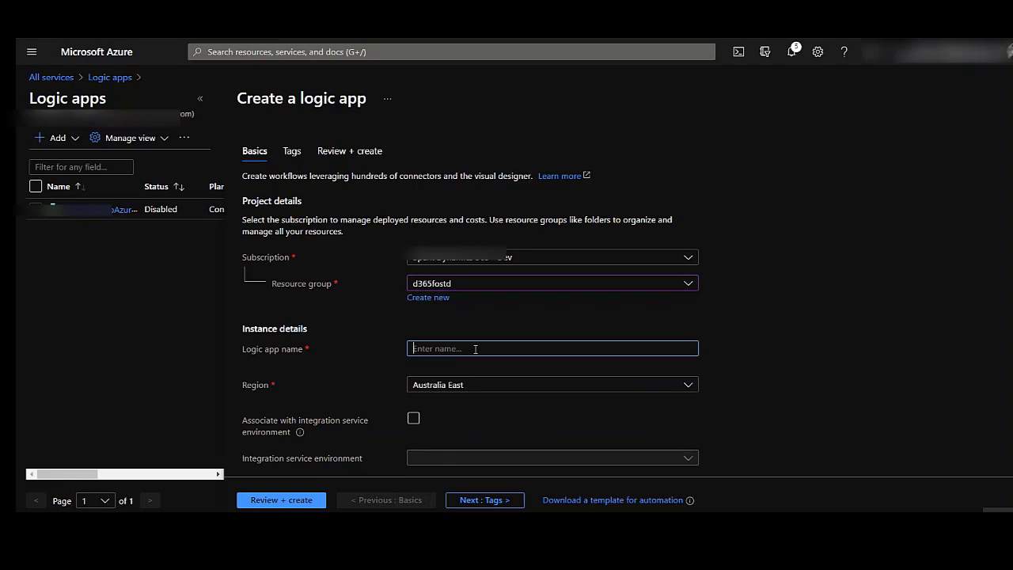
text(TC)
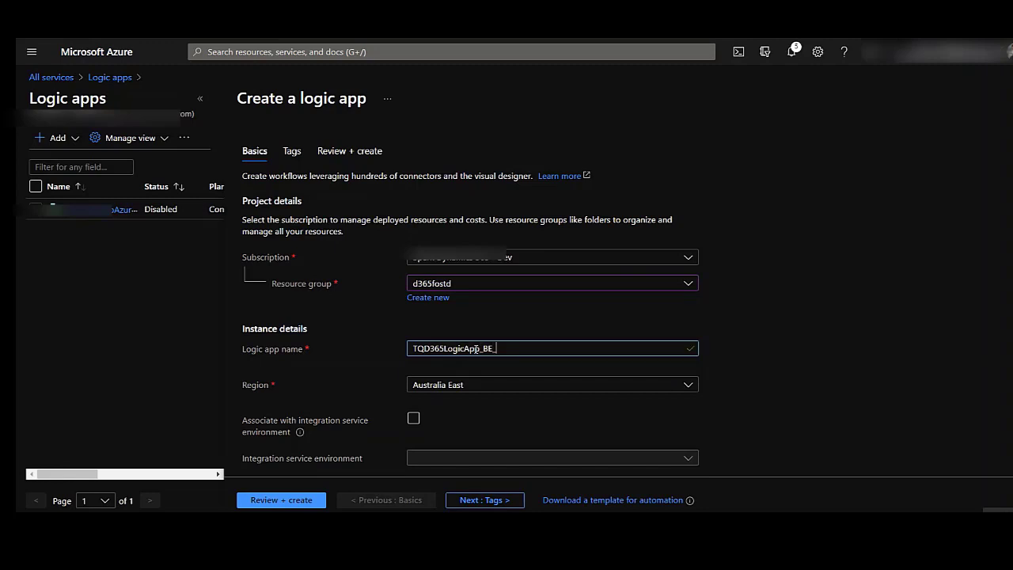
text(PurchConfirm)
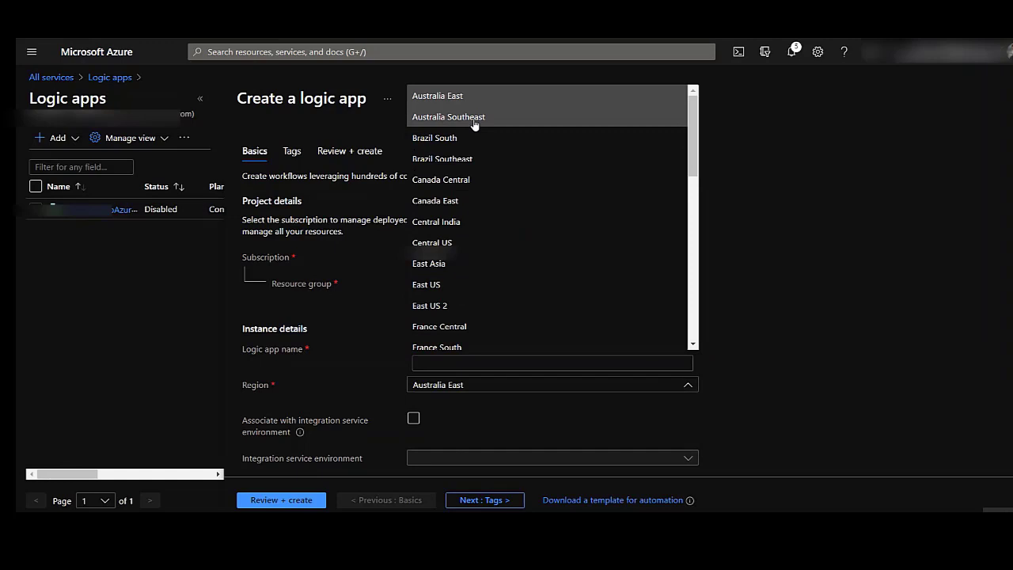
click(450, 117)
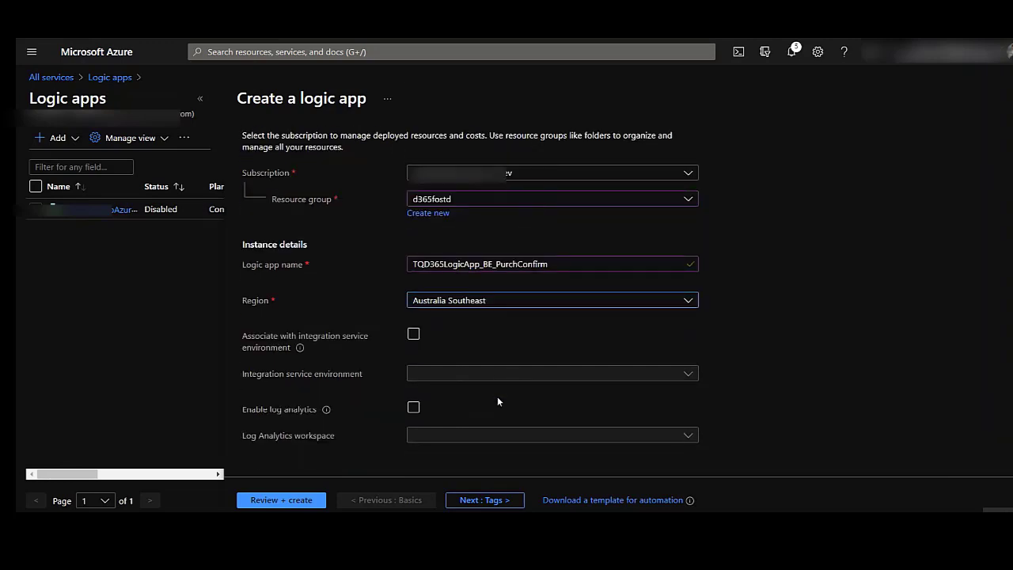
mouse_move(411, 437)
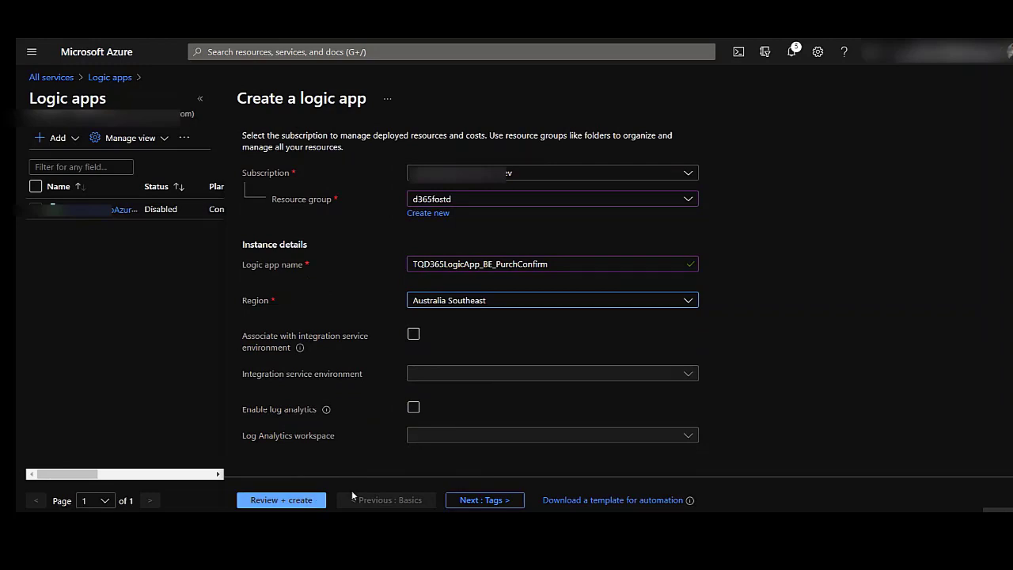
click(485, 500)
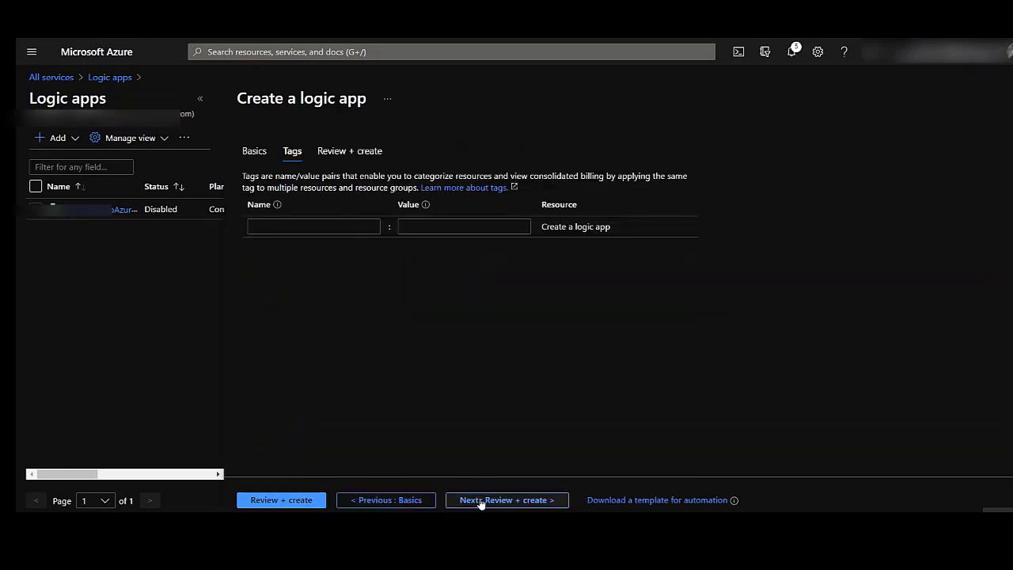
Review and create the logic app, waiting until deployment completes
click(507, 500)
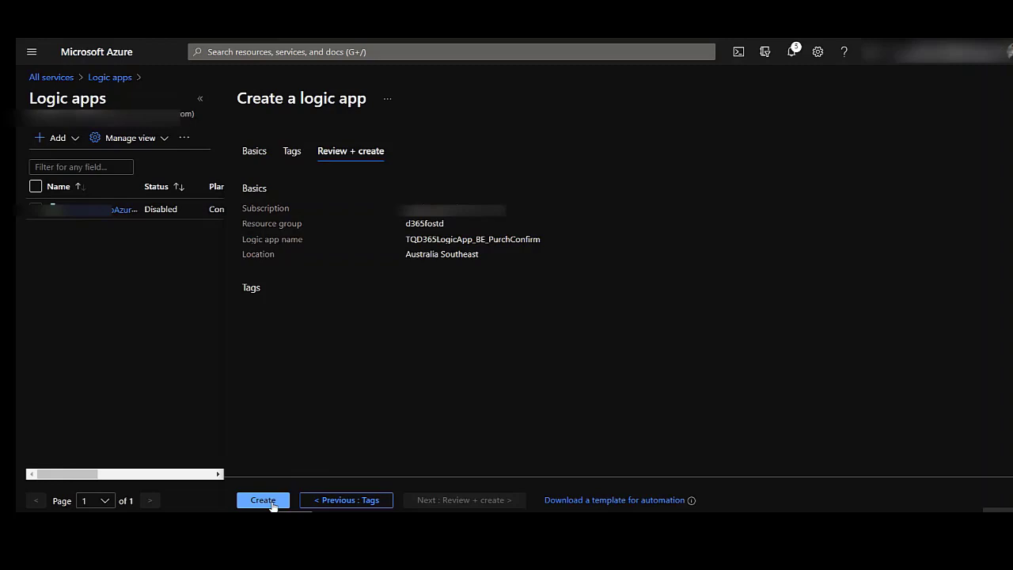
click(262, 500)
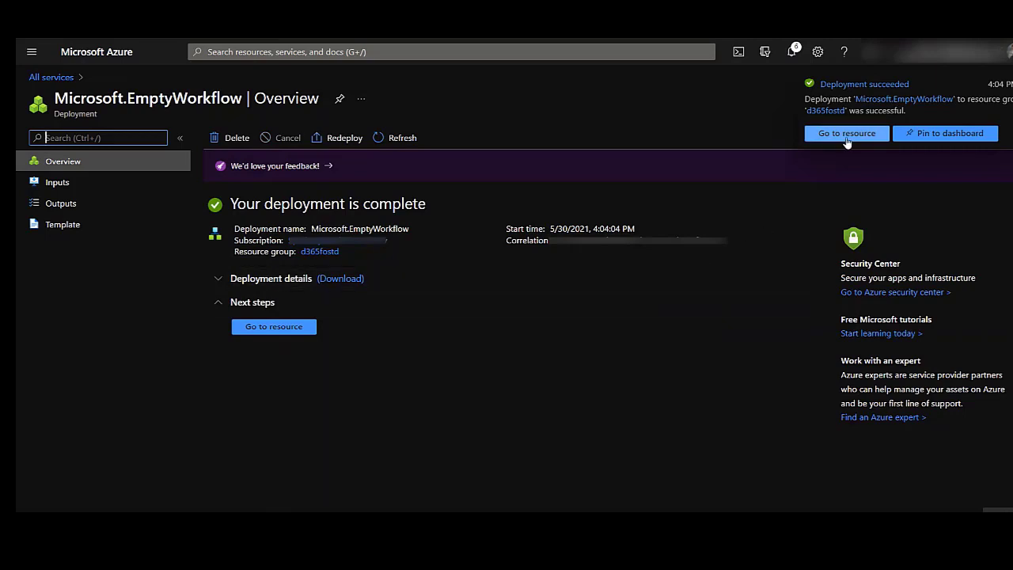
Go to the deployed logic app and start a blank workflow in the Logic Apps Designer
click(845, 133)
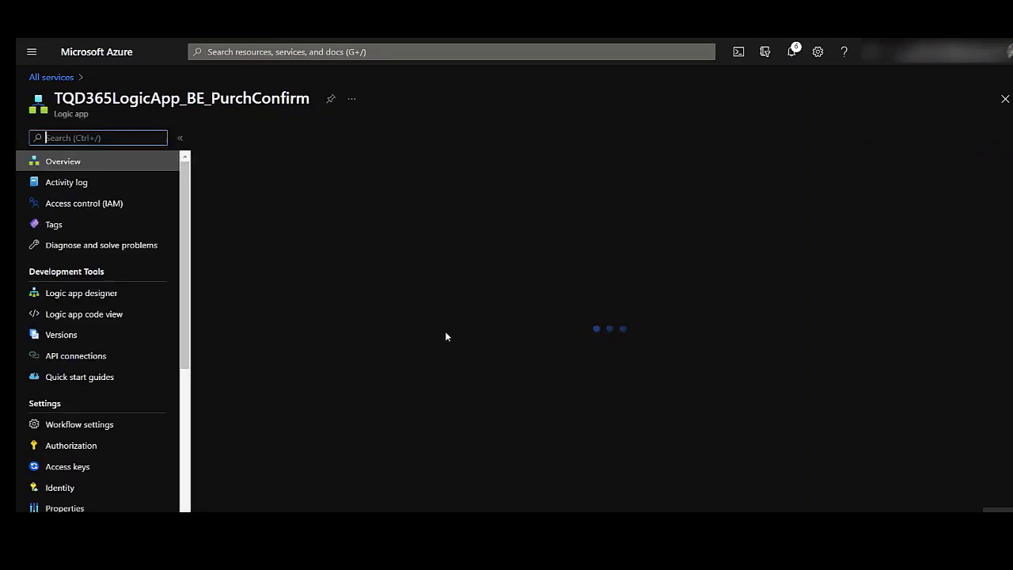
click(81, 293)
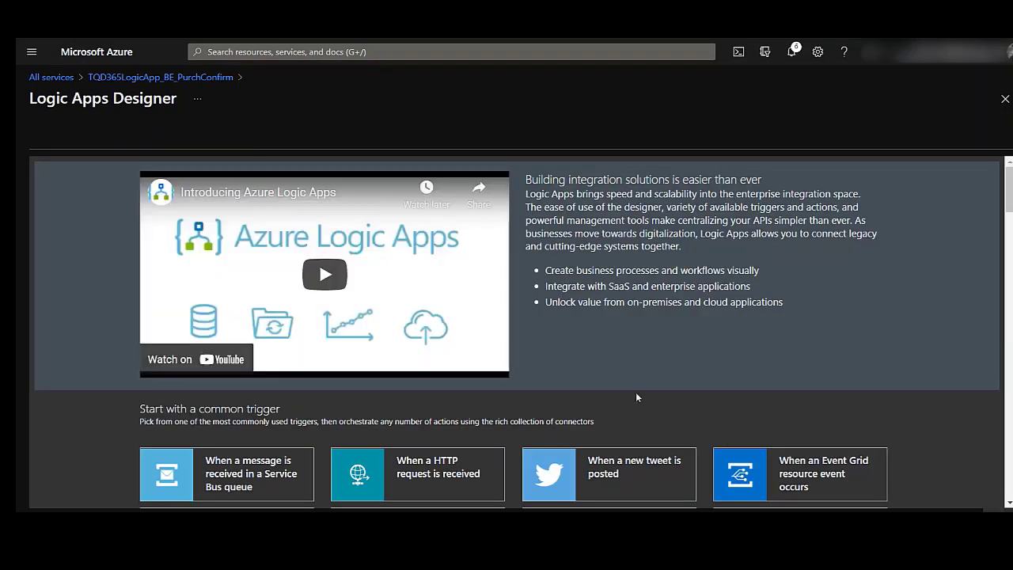
scroll(down, 3)
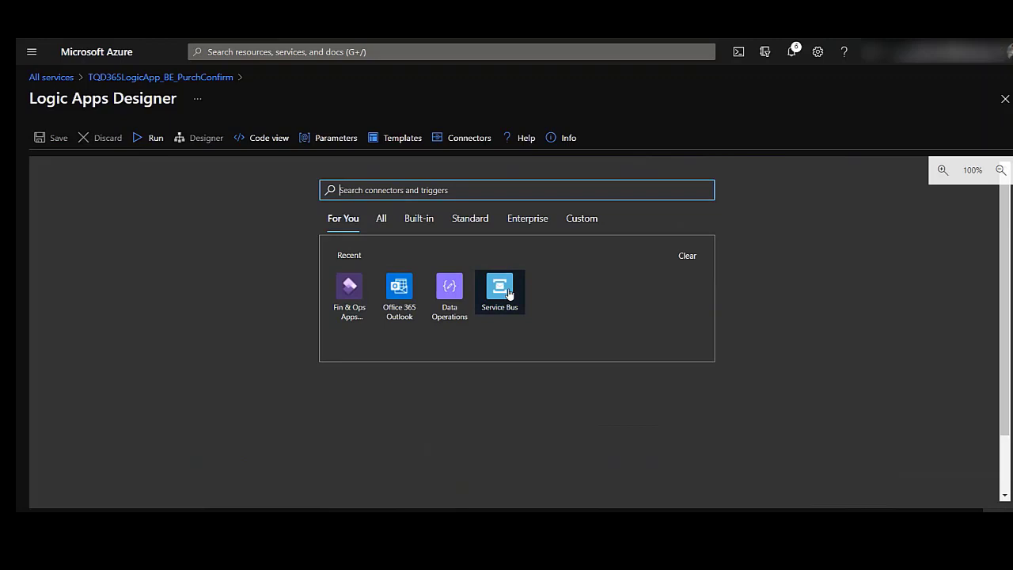
Add the Service Bus 'message received in a topic subscription (peek-lock)' trigger and dismiss its notice
click(499, 284)
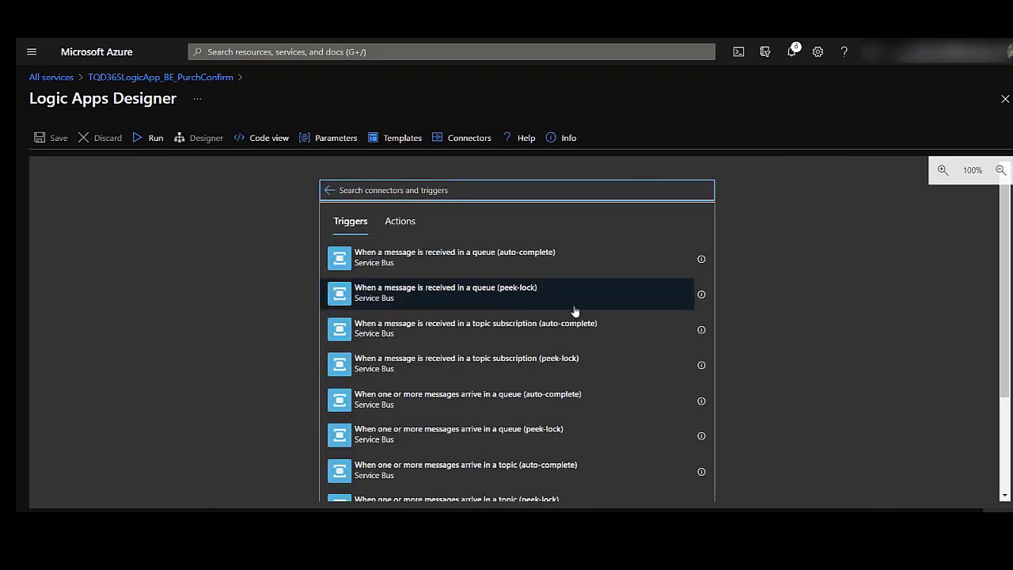
mouse_move(424, 364)
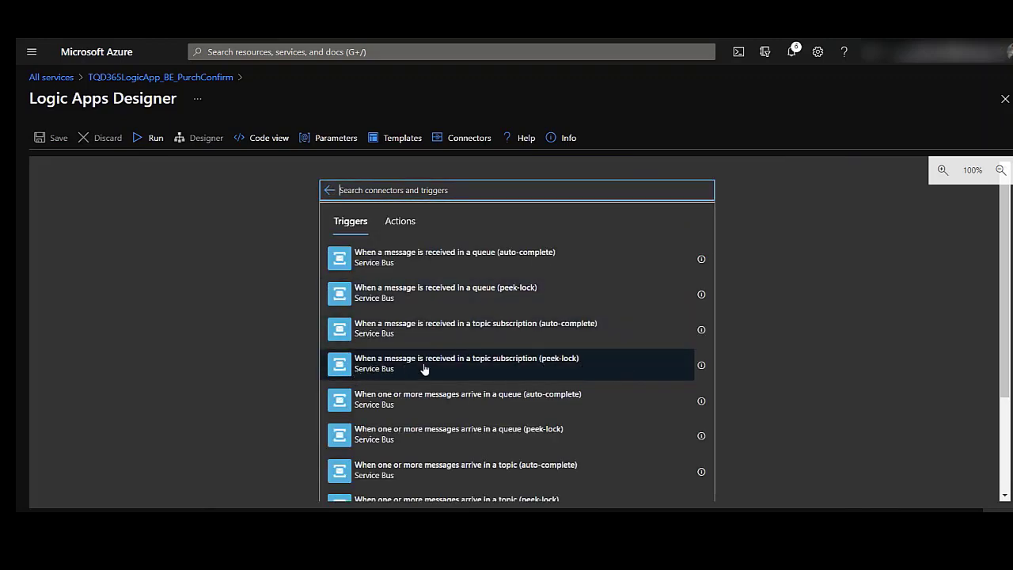
mouse_move(516, 367)
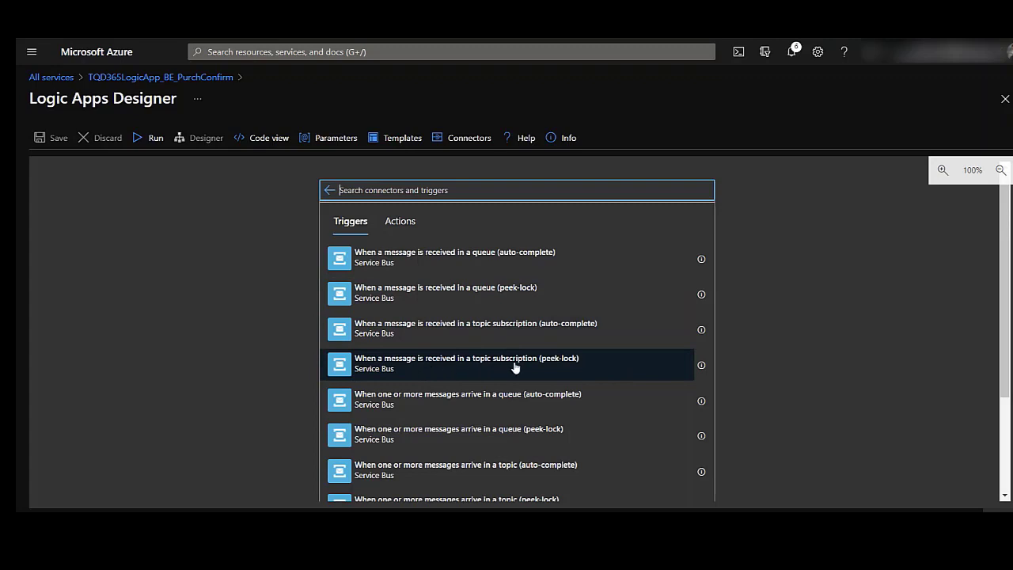
mouse_move(532, 370)
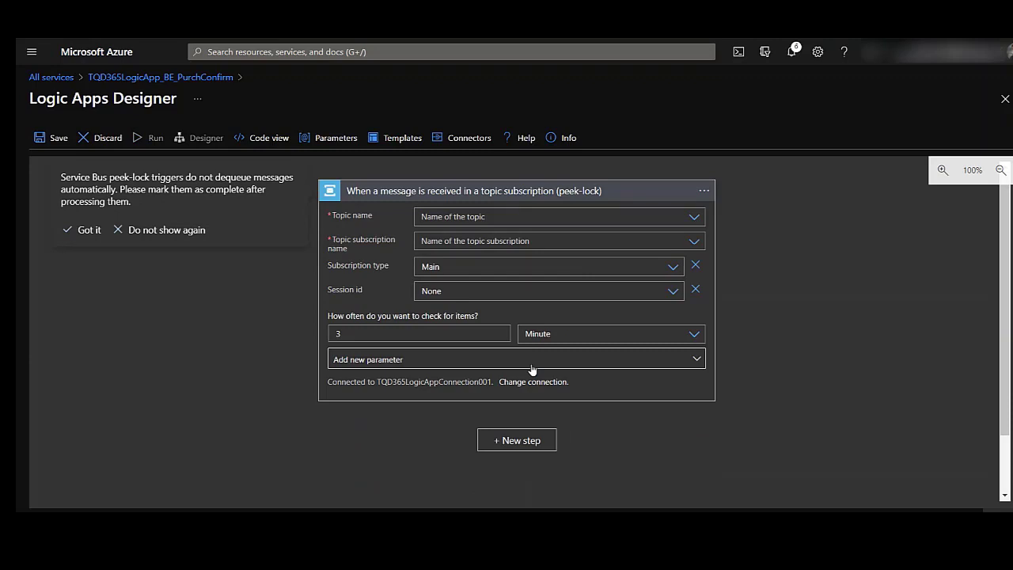
click(88, 230)
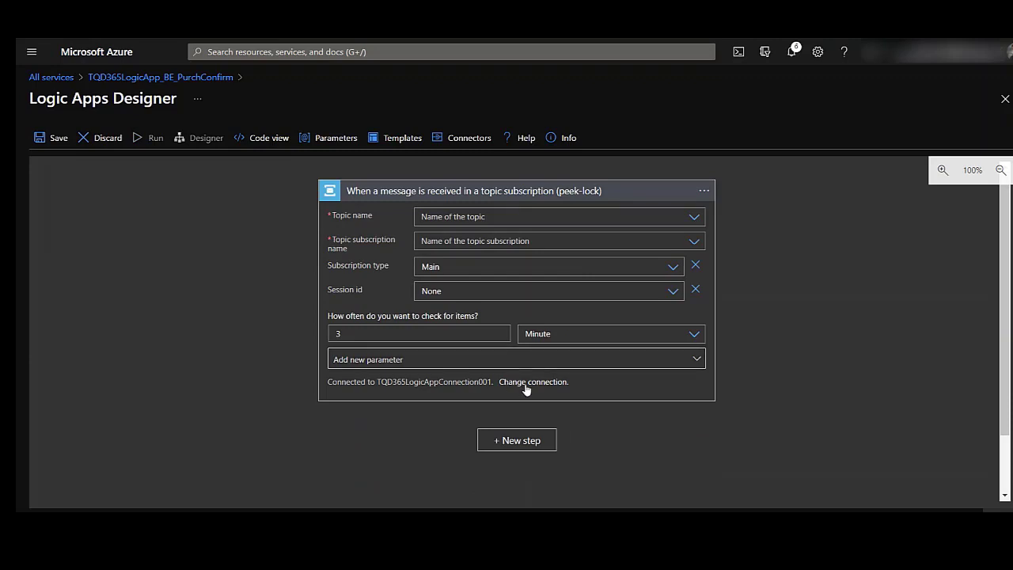
Start a new Service Bus connection named TQD365FO_BEConnection on namespace TQD365ServiceBUS001
click(532, 381)
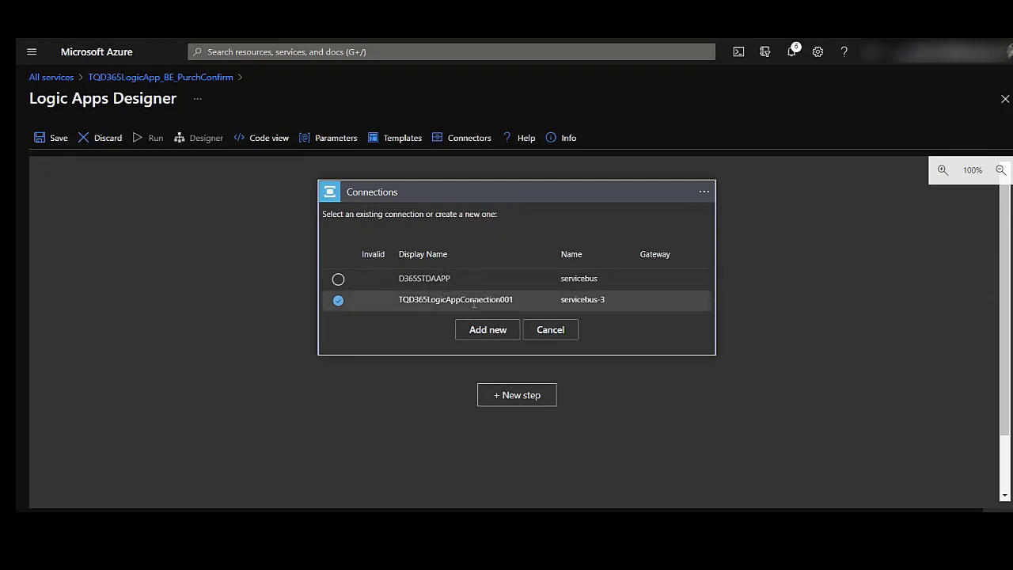
click(487, 329)
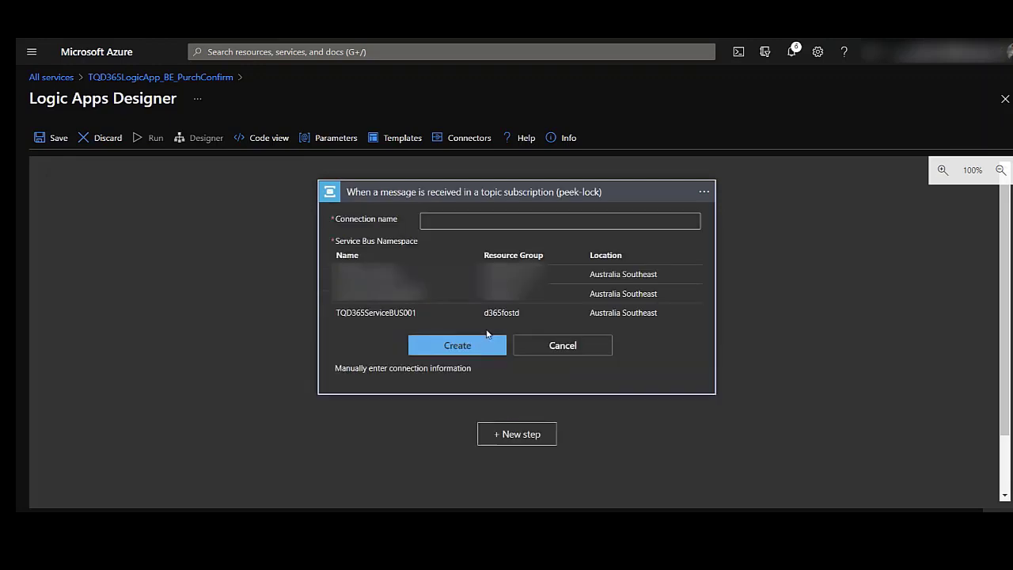
mouse_move(434, 235)
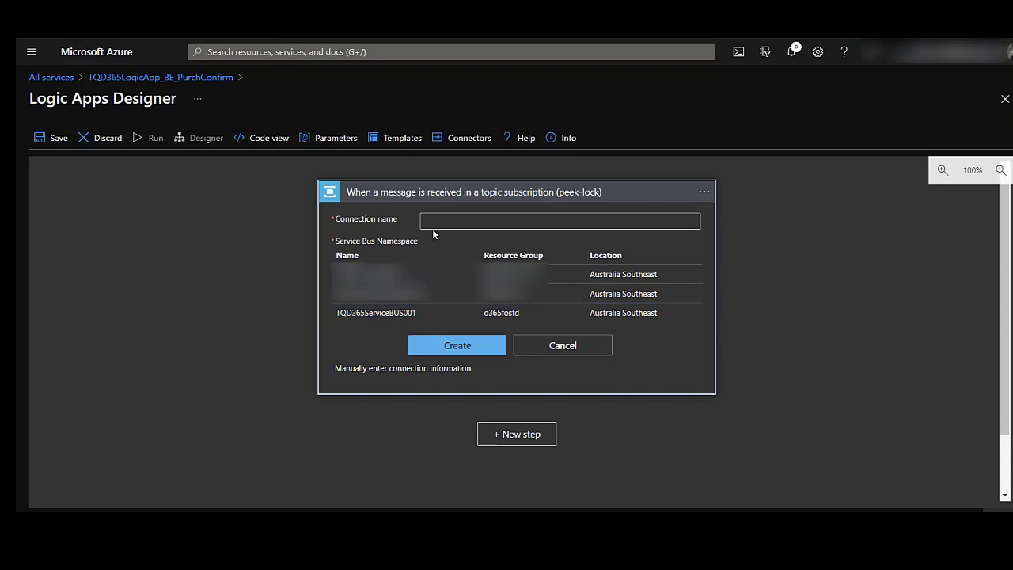
text(1)
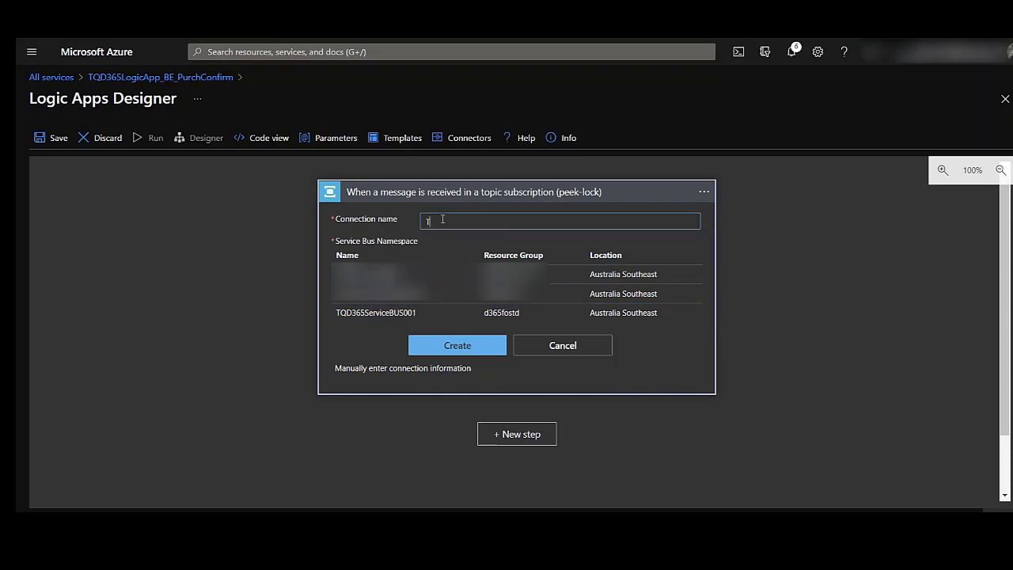
text(TQD365FC)
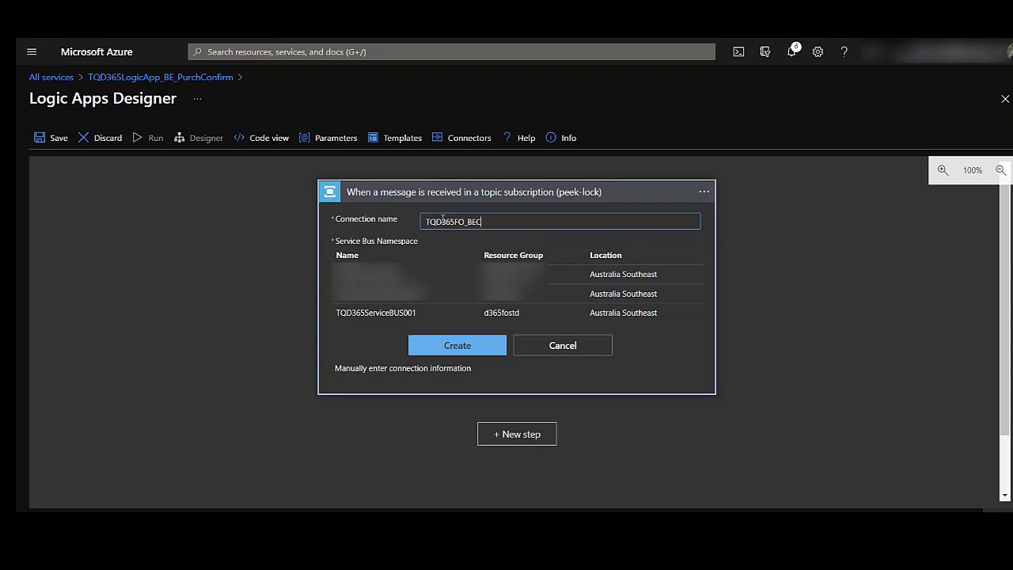
text(onnection)
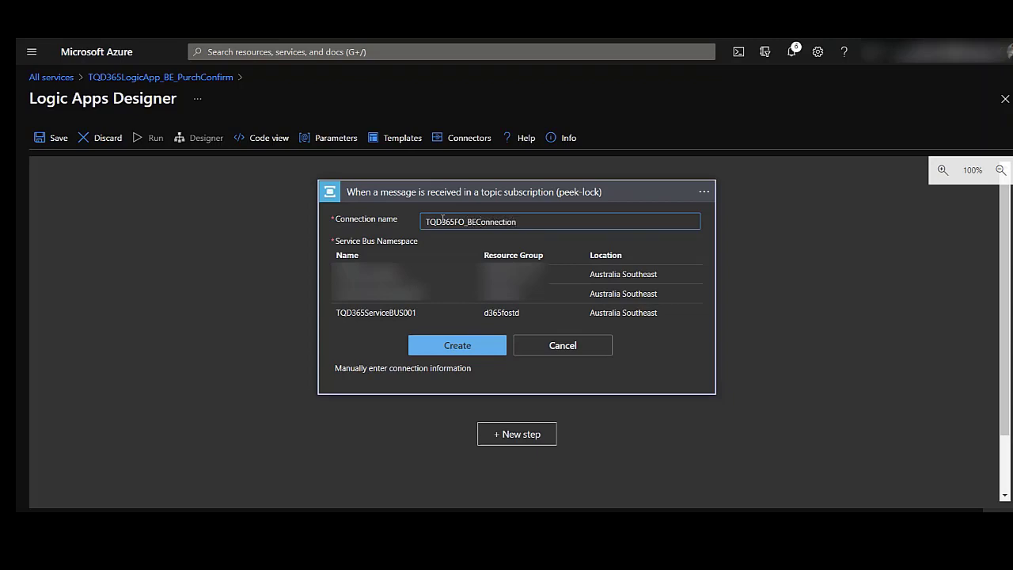
click(377, 311)
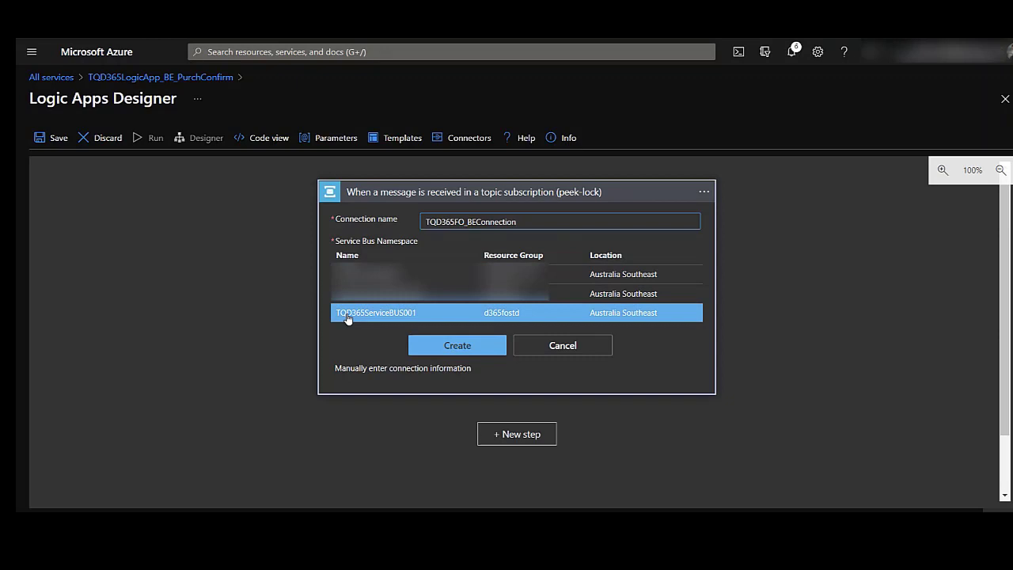
mouse_move(358, 316)
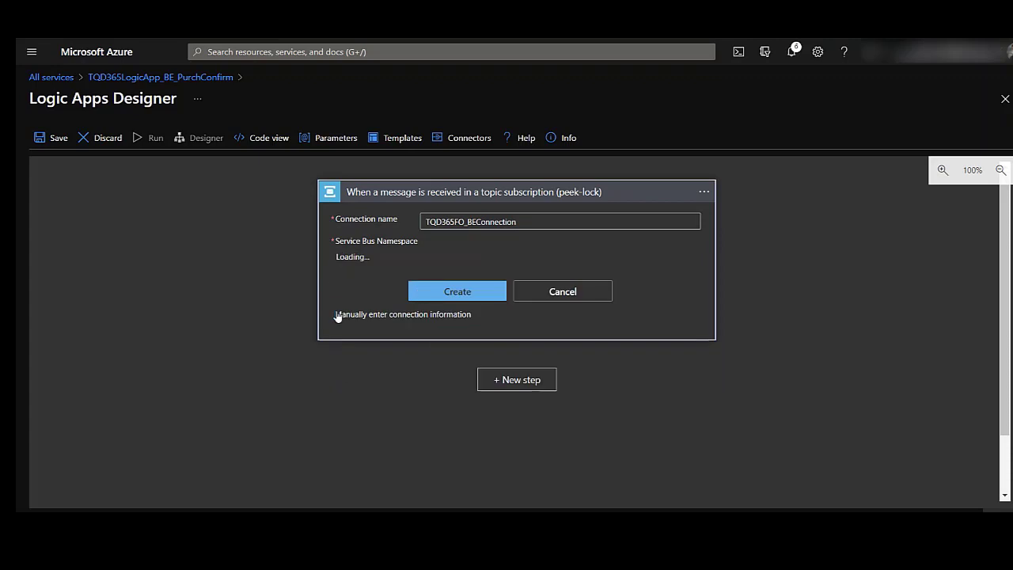
mouse_move(343, 293)
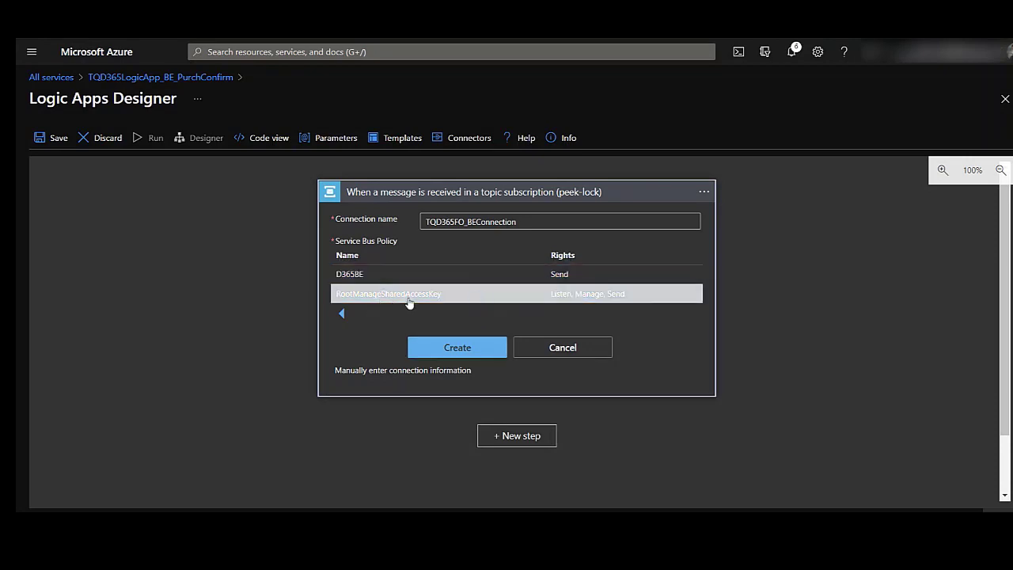
mouse_move(506, 307)
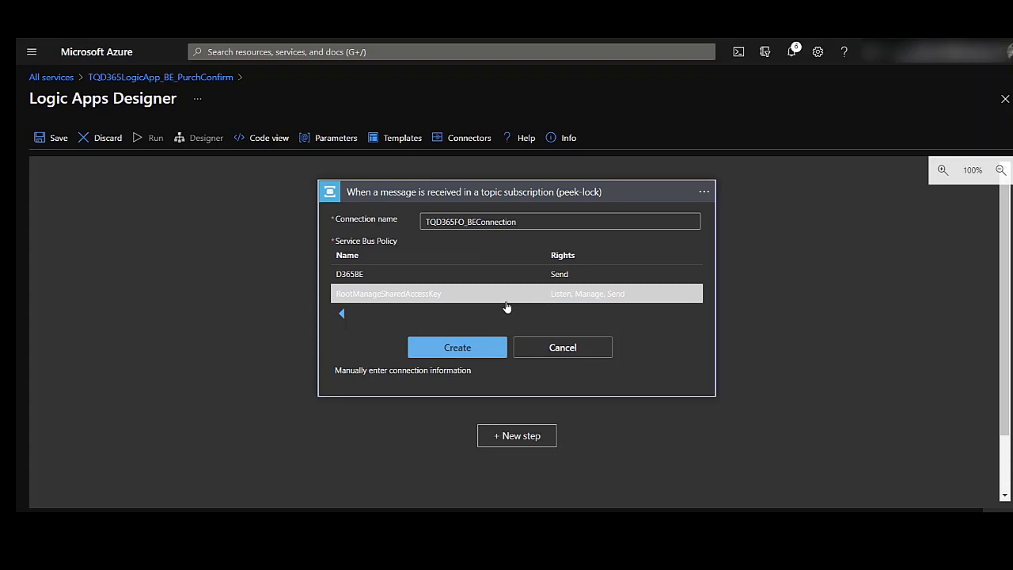
mouse_move(566, 307)
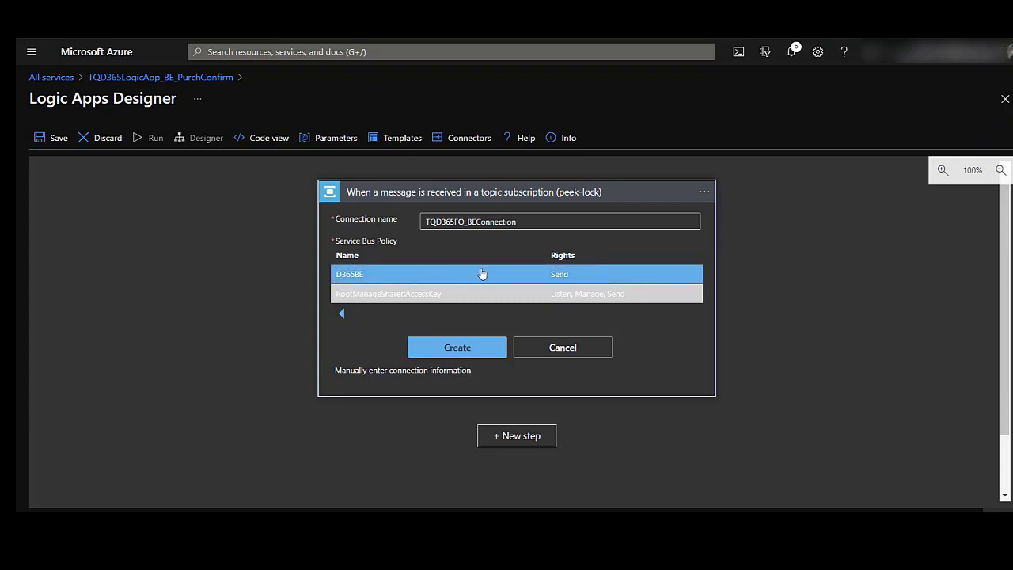
mouse_move(564, 277)
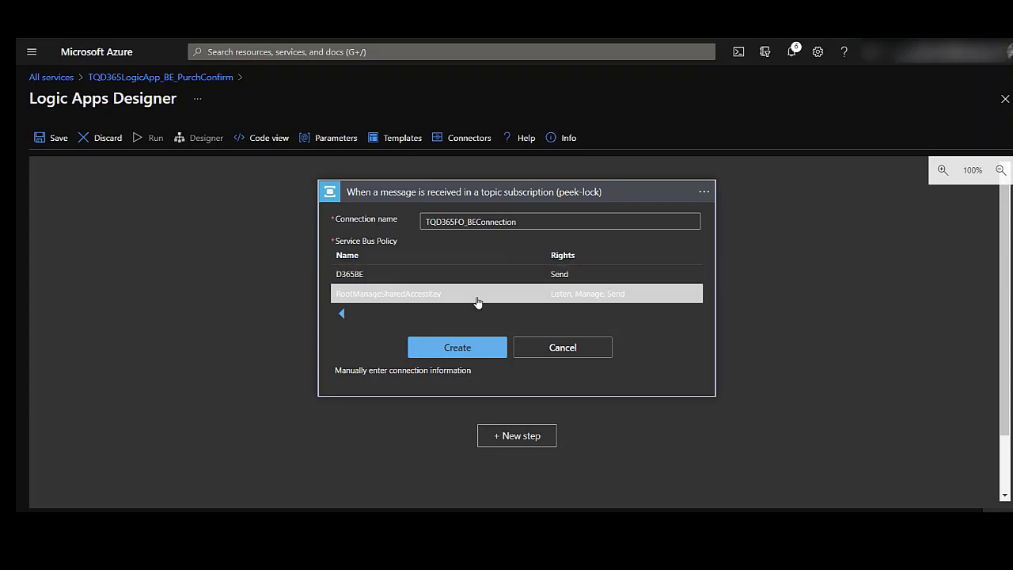
mouse_move(497, 303)
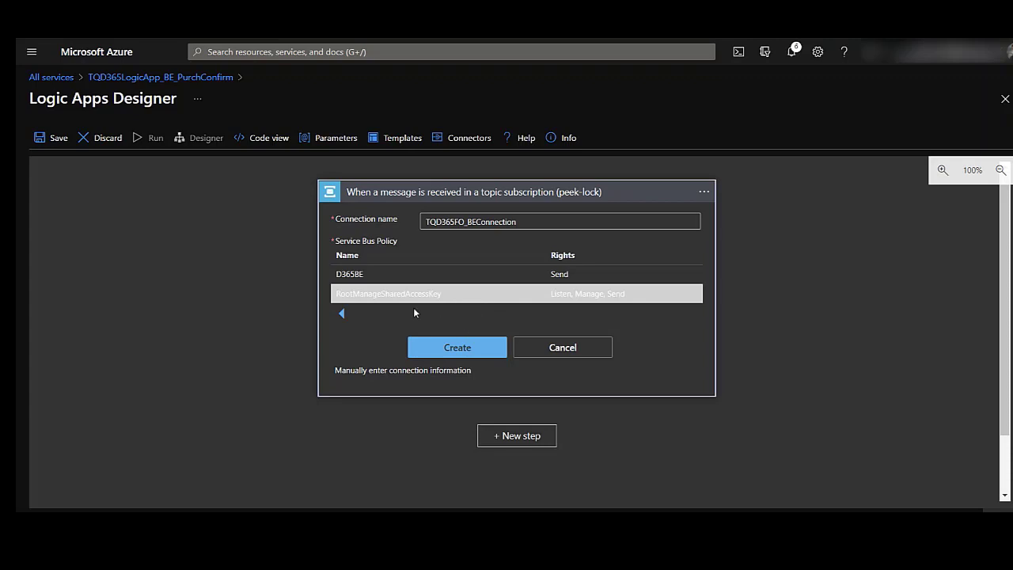
mouse_move(483, 320)
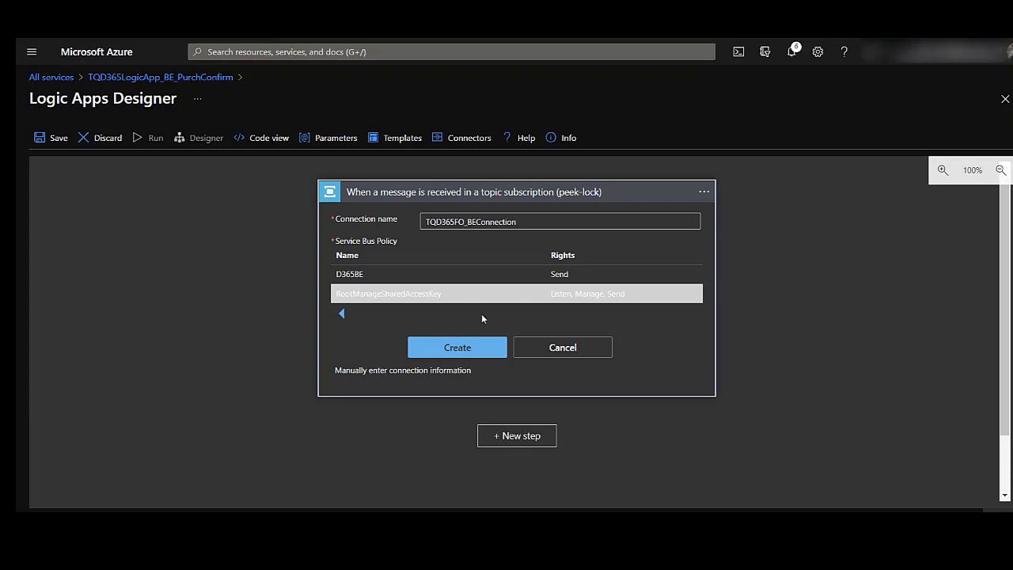
Create the TQD365FO_BEConnection connection with the RootManageSharedAccessKey policy
click(456, 347)
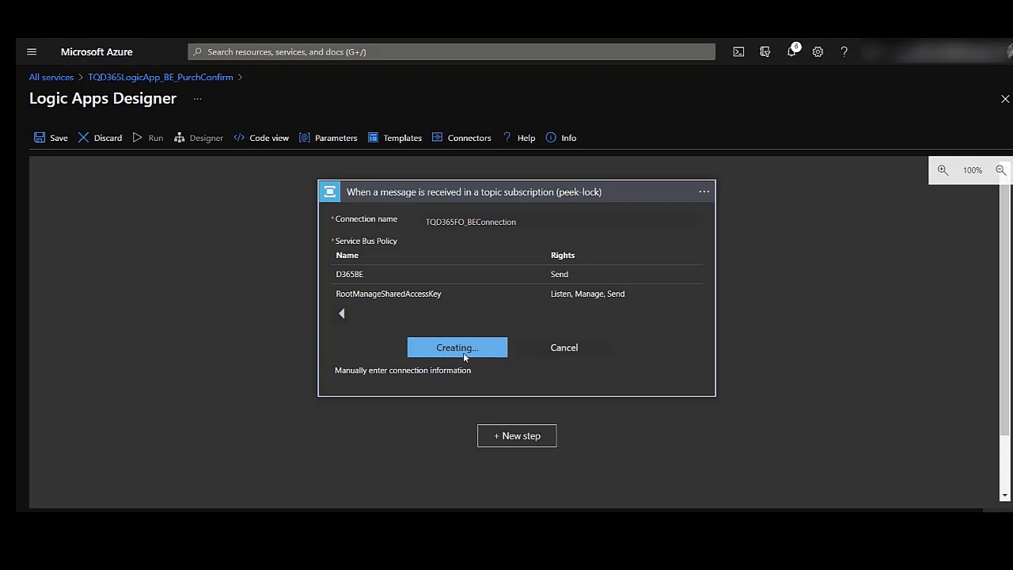
Point the trigger at topic tpd365sbtopic001 and subscription TQD365SBTopicSub001, checking every 3 minutes
click(456, 348)
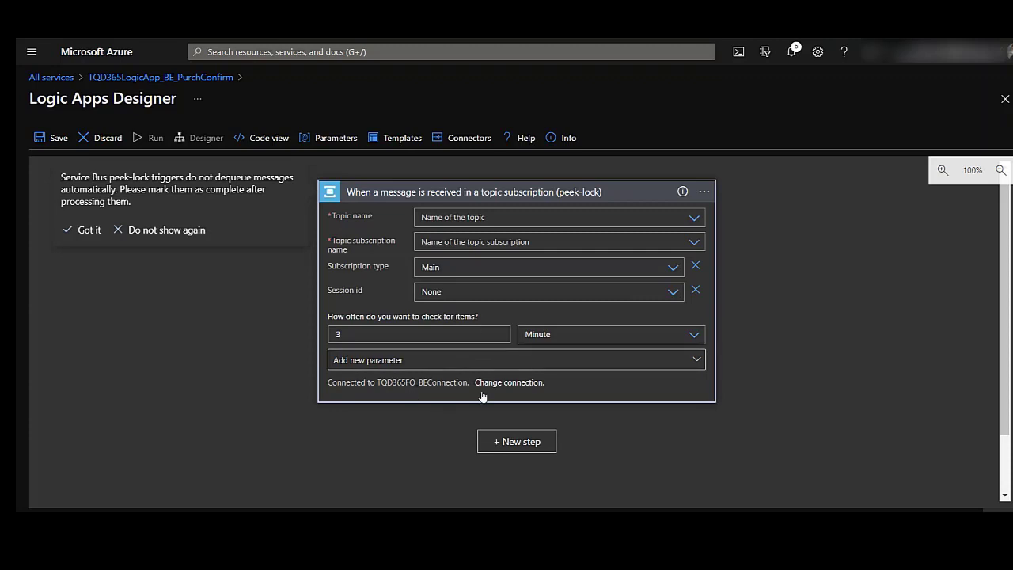
mouse_move(654, 255)
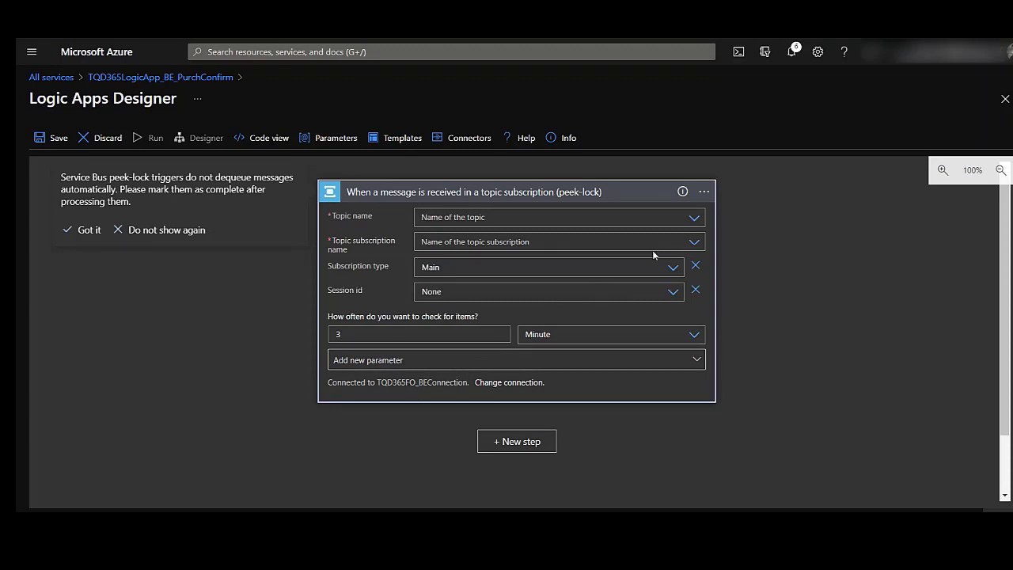
click(693, 217)
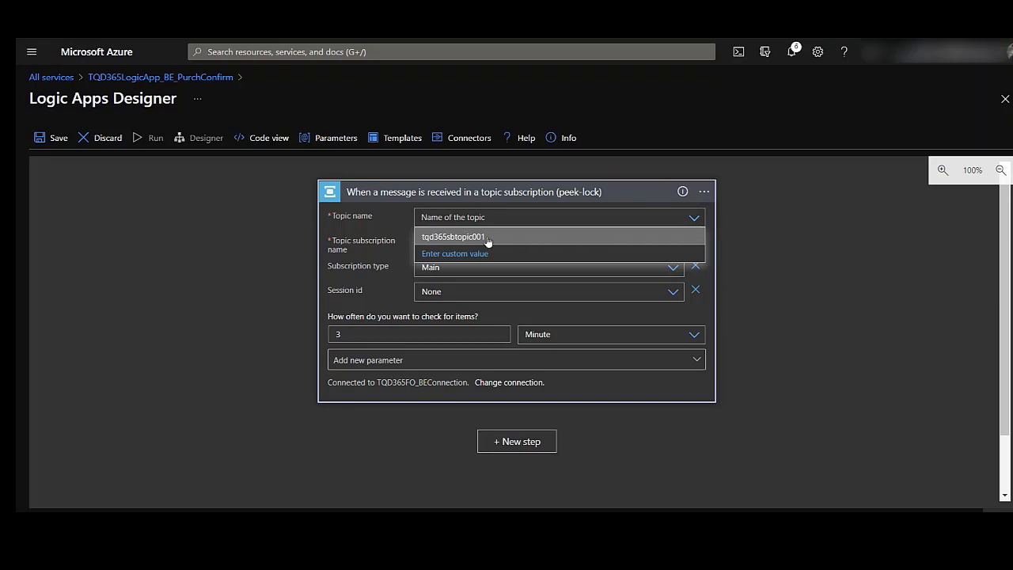
click(452, 237)
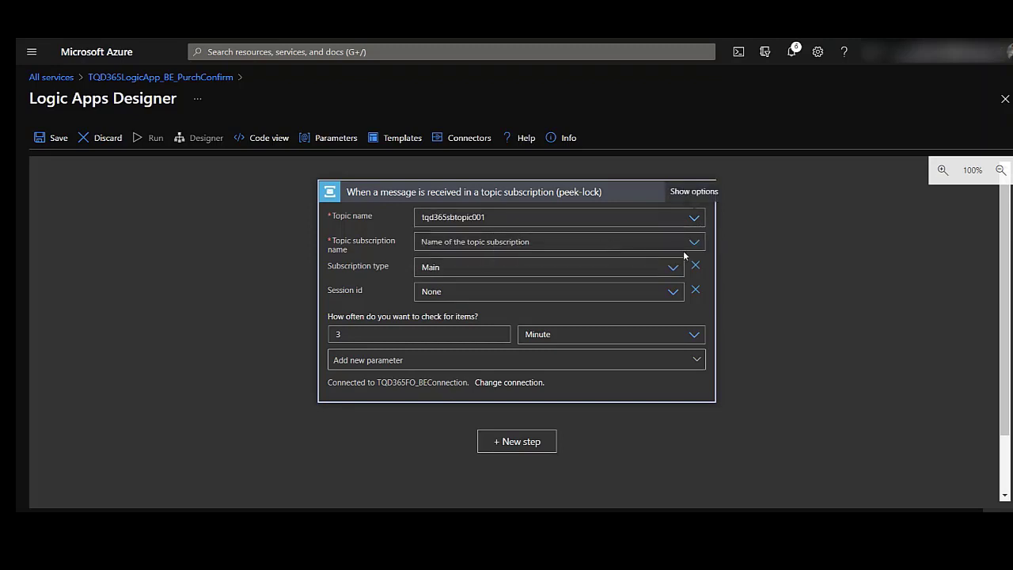
click(693, 241)
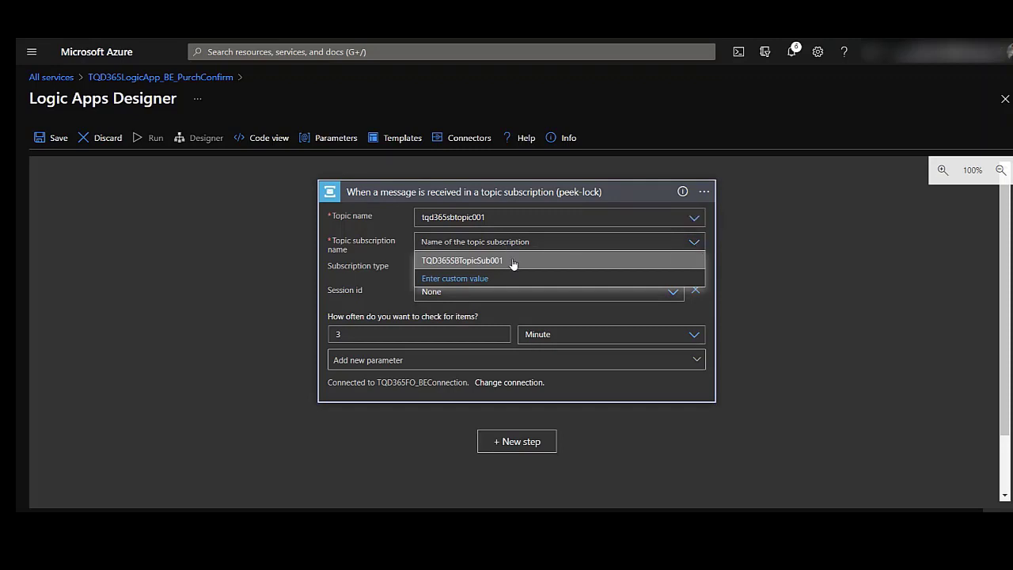
click(463, 260)
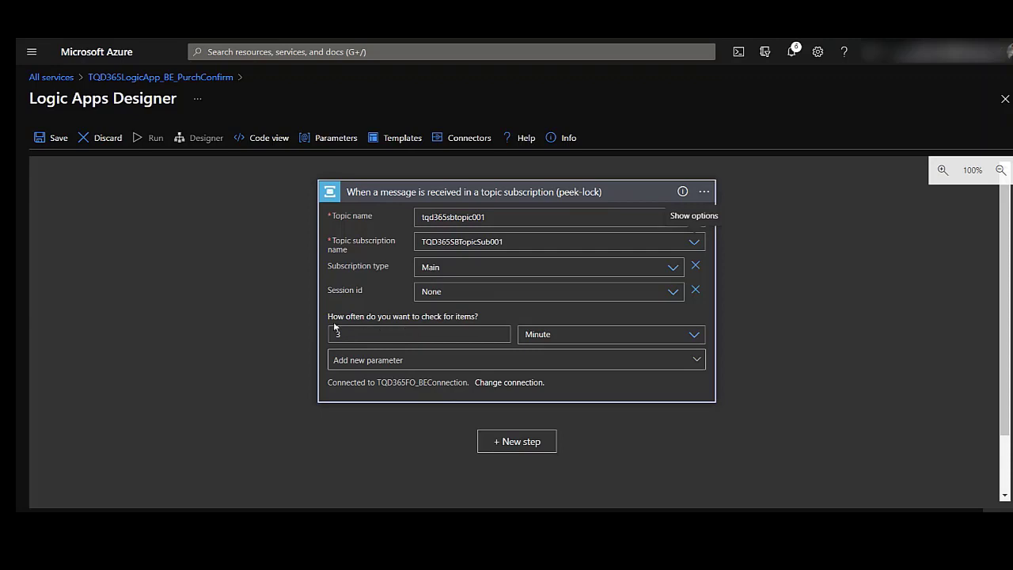
mouse_move(569, 321)
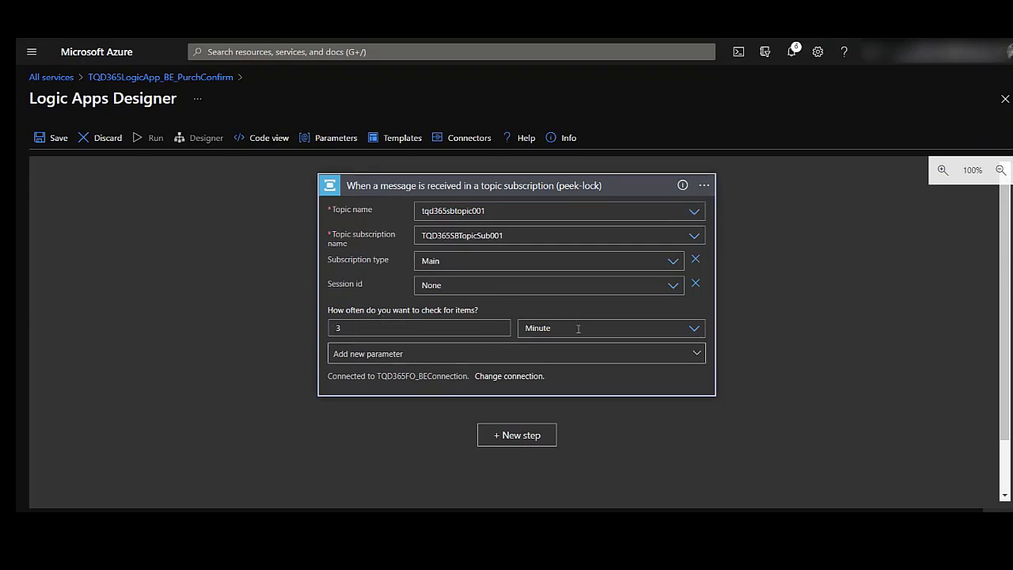
scroll(down, 3)
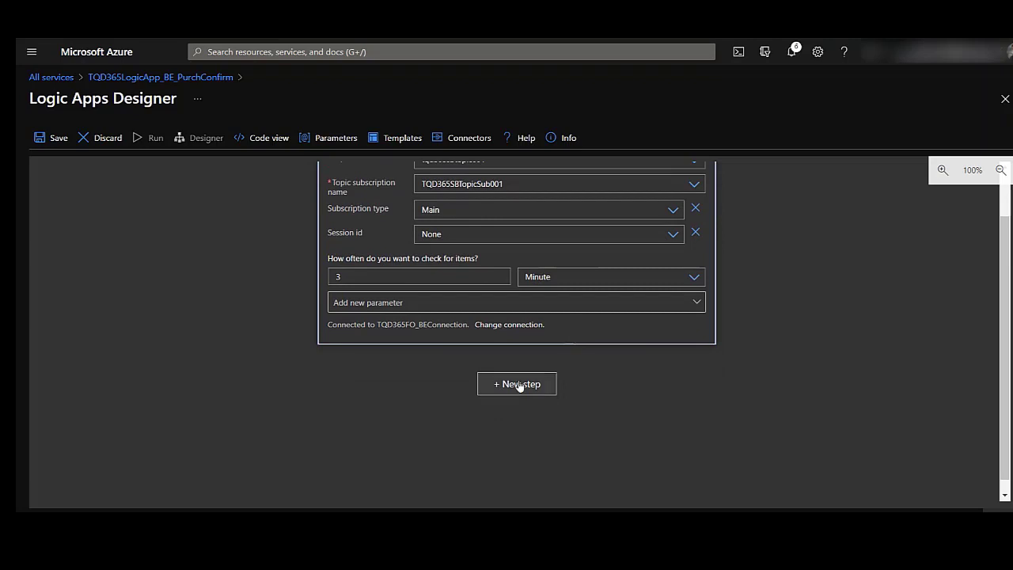
Add a Parse JSON action from Data Operations after the trigger
click(516, 384)
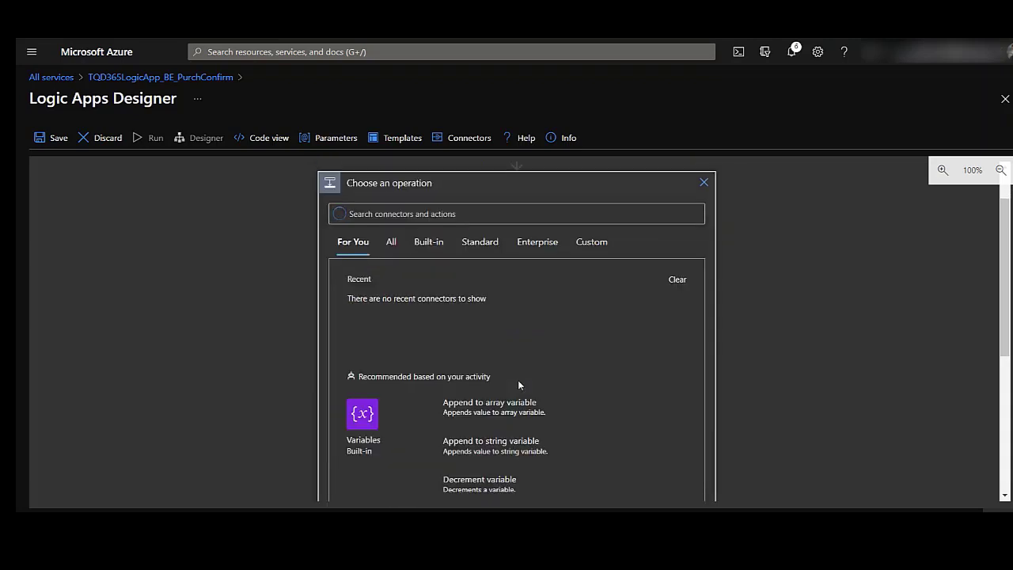
click(516, 212)
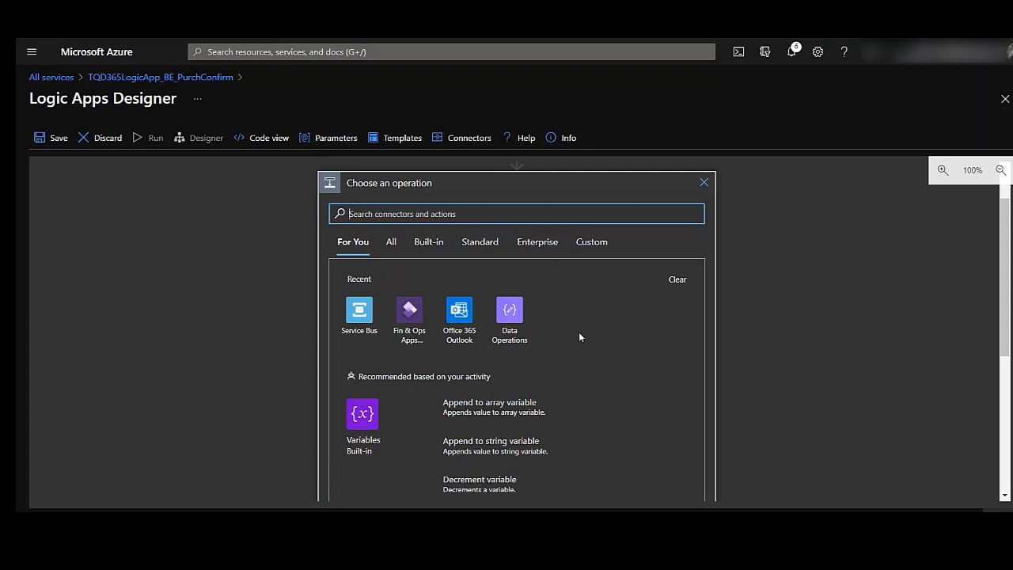
mouse_move(510, 317)
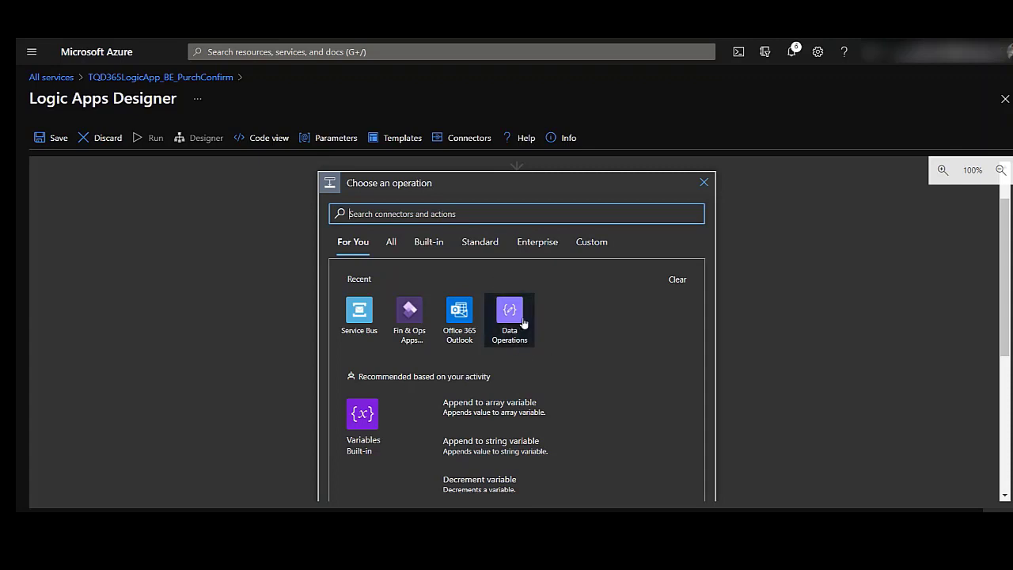
click(509, 317)
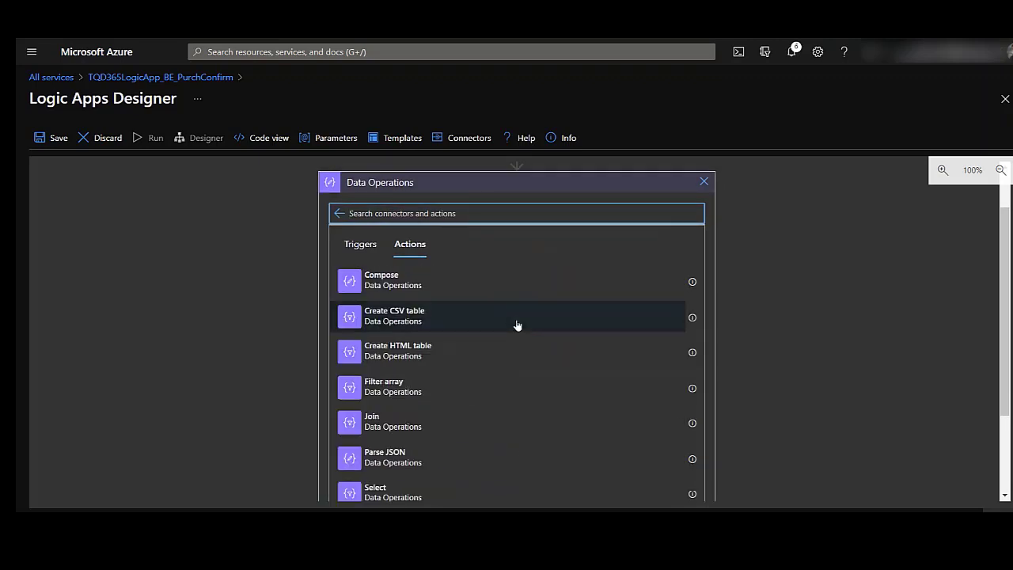
mouse_move(434, 387)
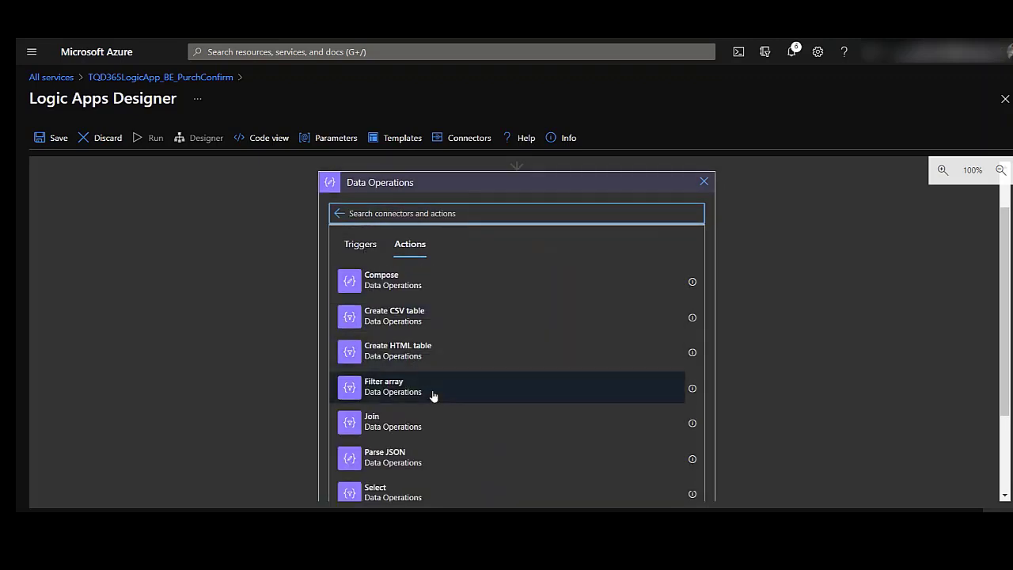
click(385, 455)
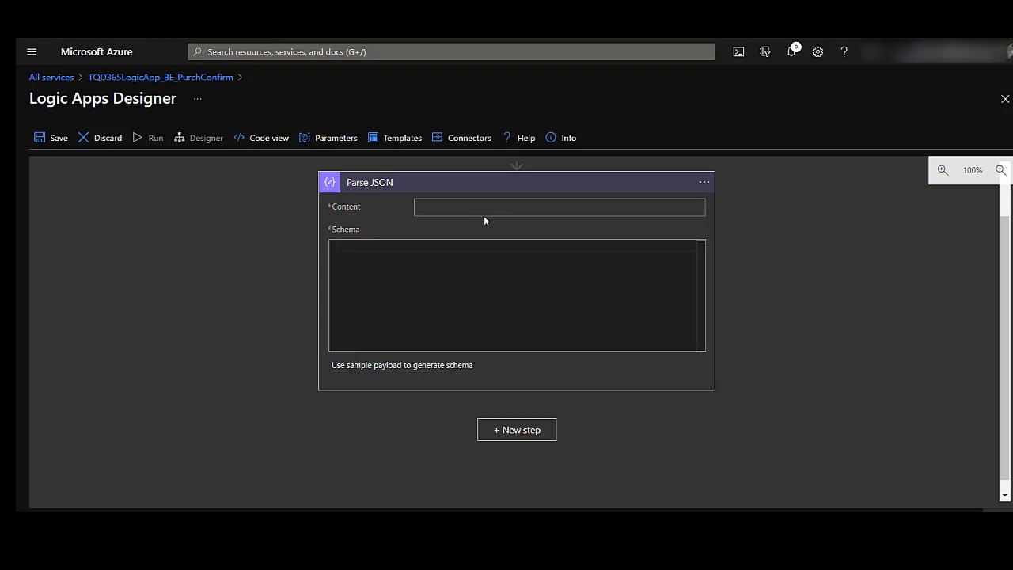
Begin a base64ToString expression for the Parse JSON content field
click(557, 206)
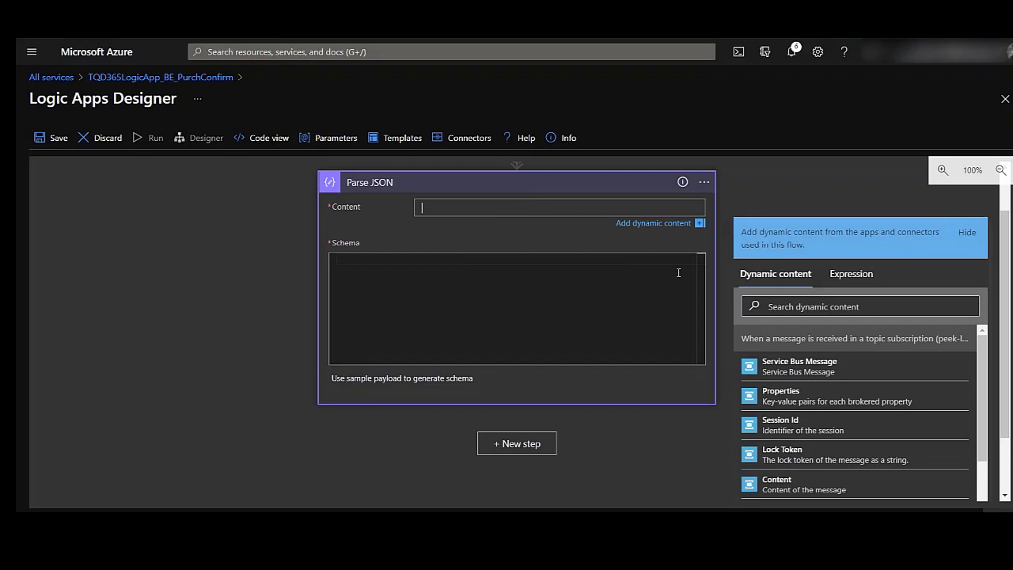
click(852, 273)
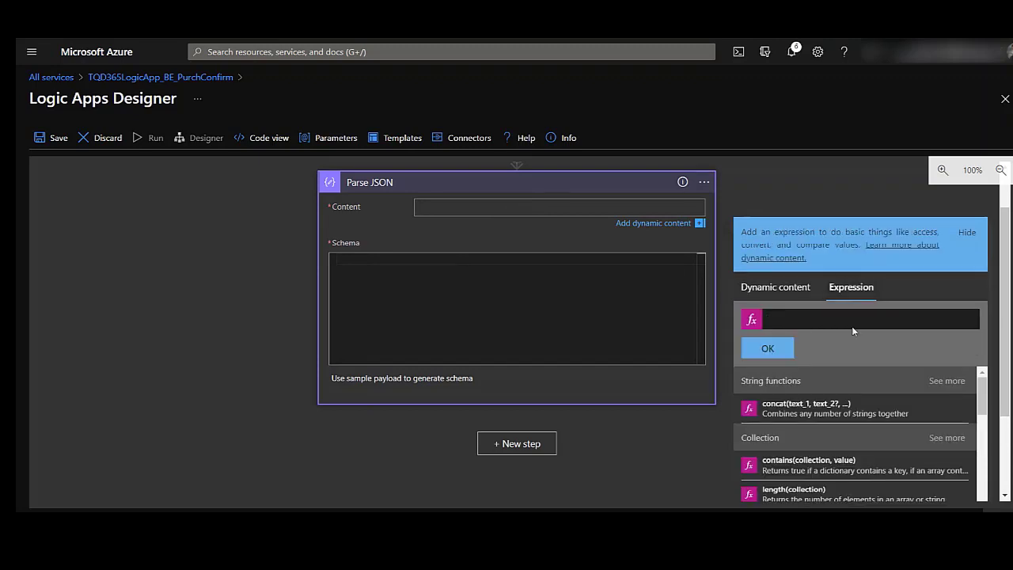
click(839, 318)
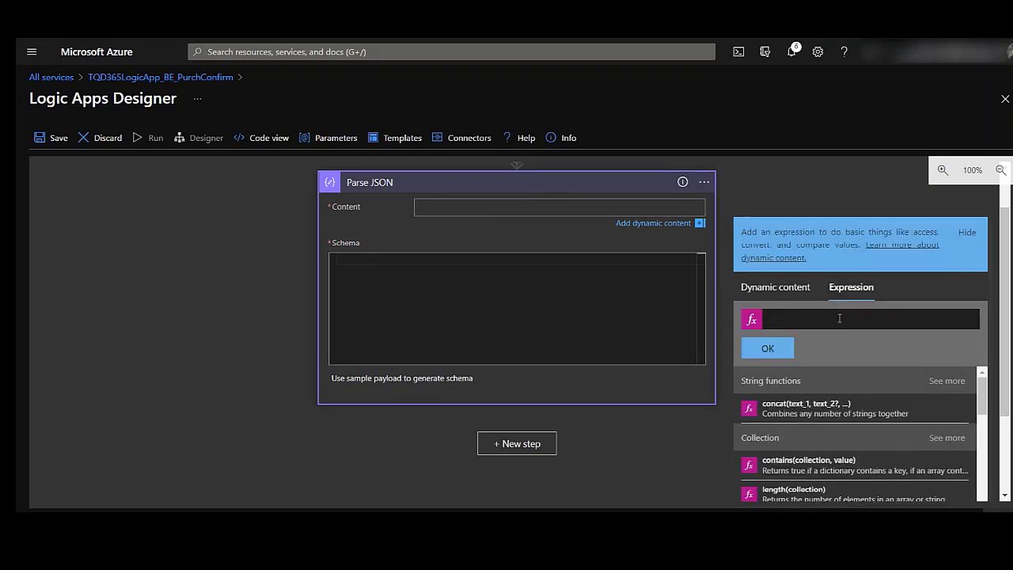
text(base)
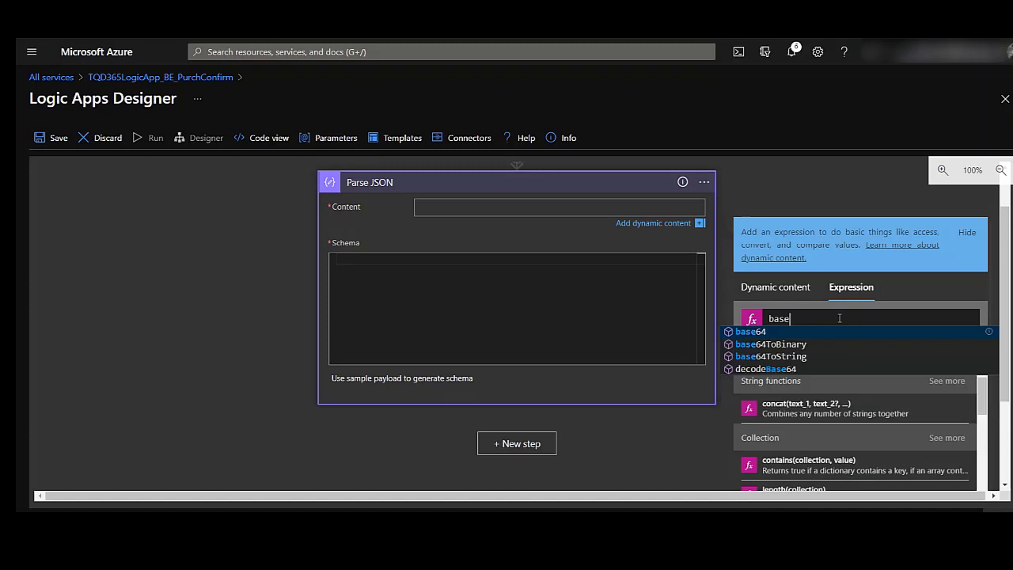
text(64)
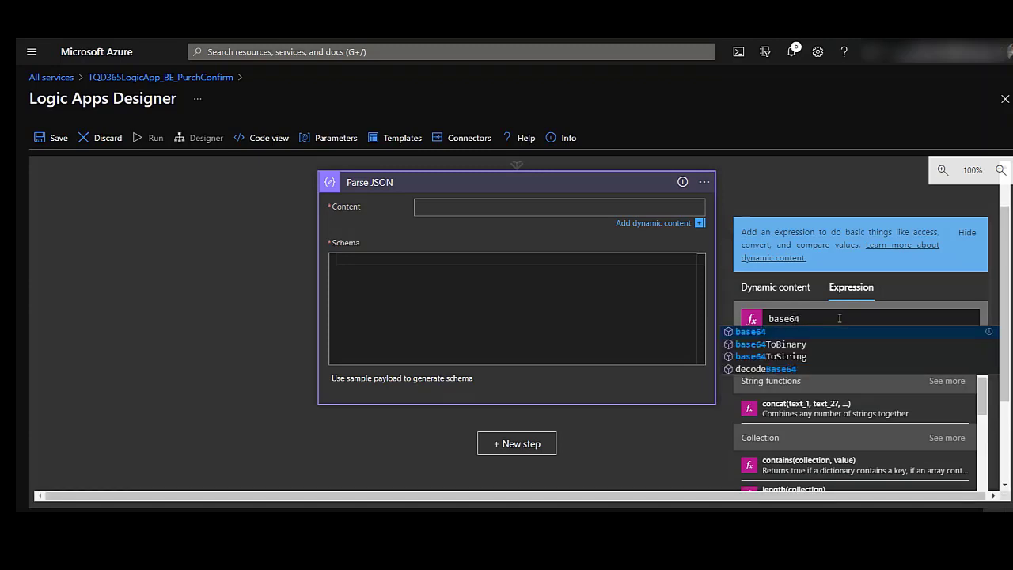
mouse_move(828, 350)
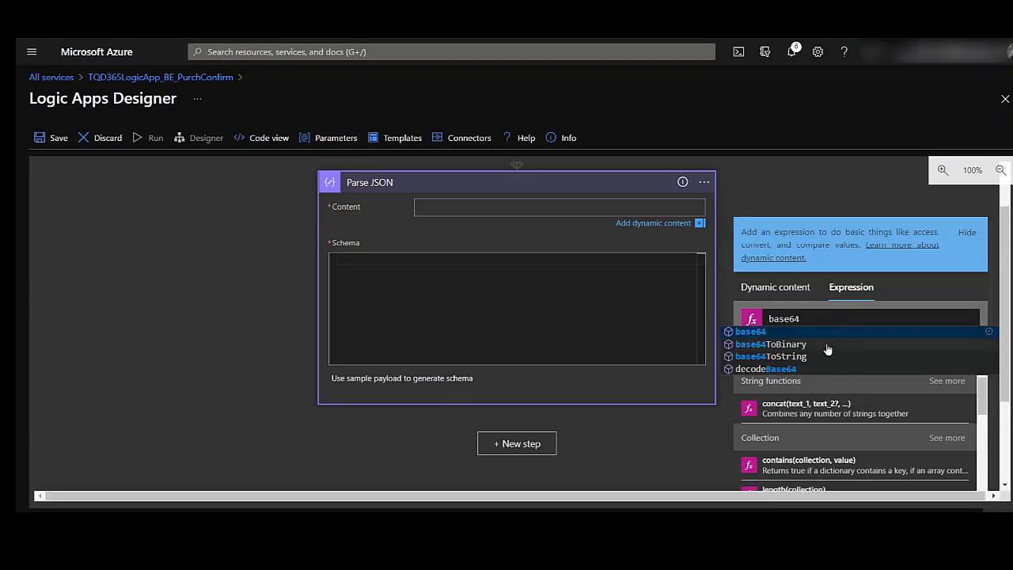
mouse_move(804, 367)
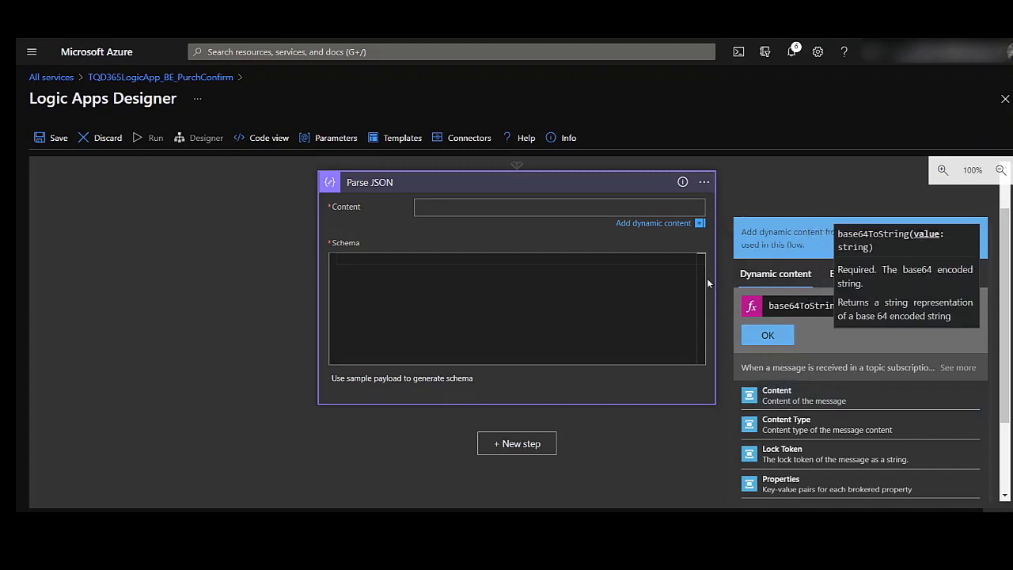
click(766, 336)
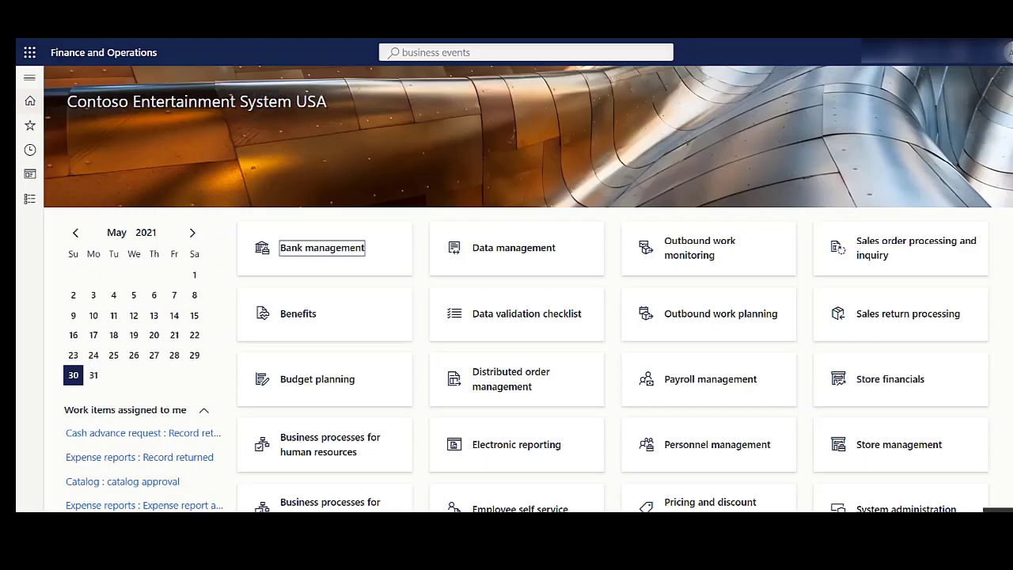
Search for 'business events' and open the Business events catalog page
click(526, 50)
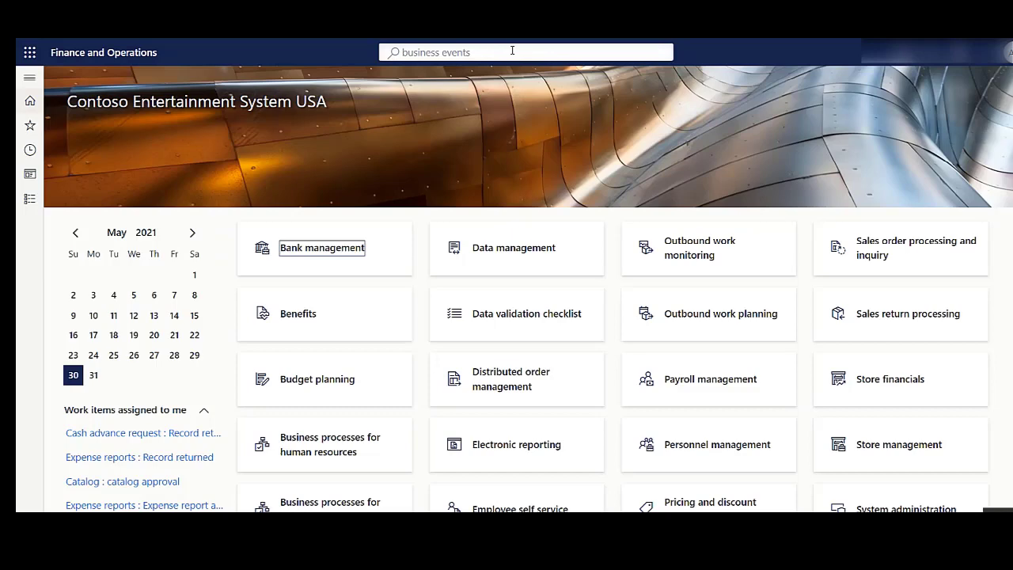
click(525, 50)
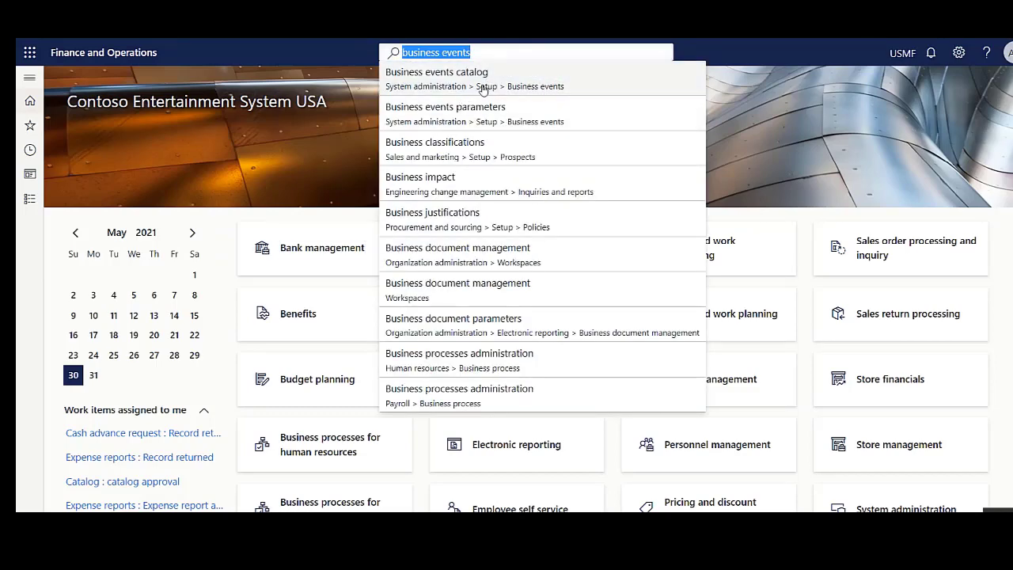
click(437, 71)
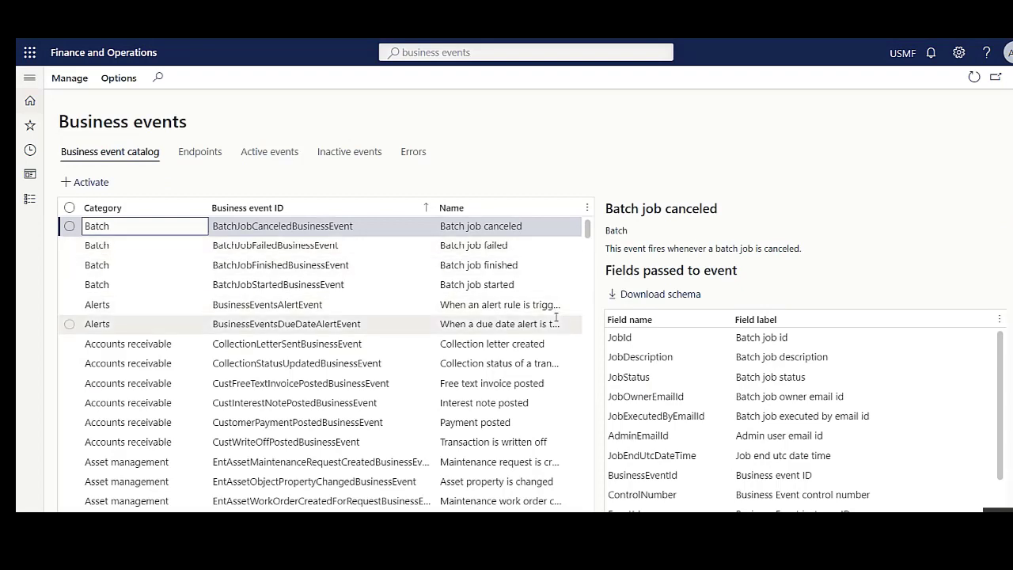
Select PurchaseOrderConfirmedBusinessEvent in the catalog and download its schema
scroll(down, 3)
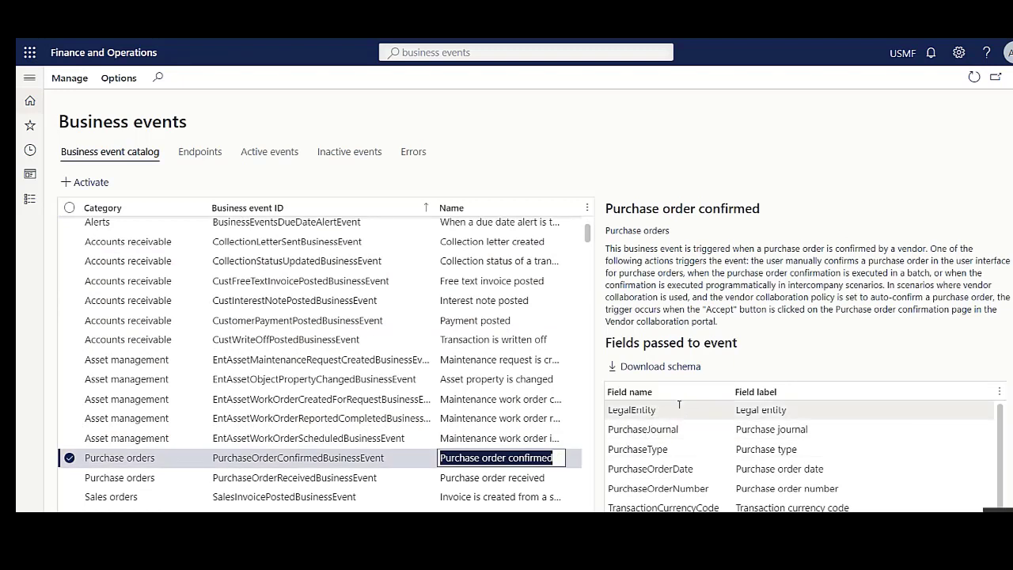
click(655, 367)
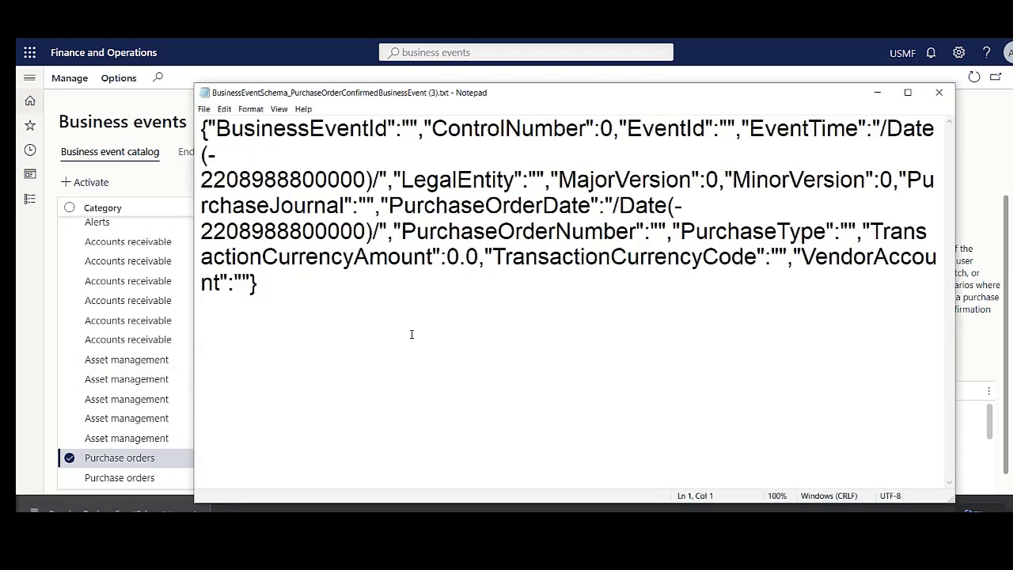
Select and copy the whole sample JSON payload from the downloaded schema file
key(ctrl+a)
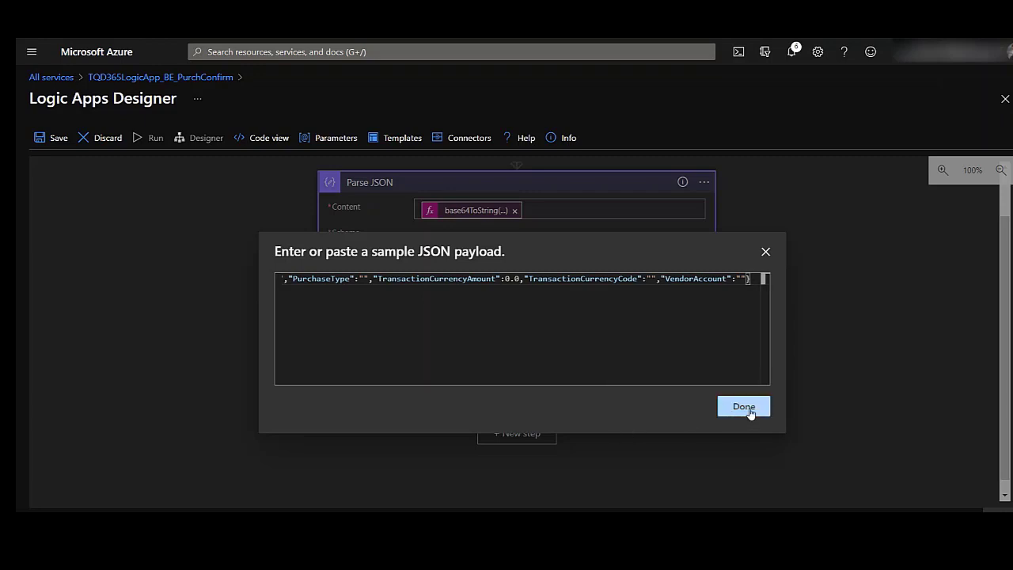
Generate the Parse JSON schema from the pasted purchase order payload, with fields through VendorAccount
click(744, 405)
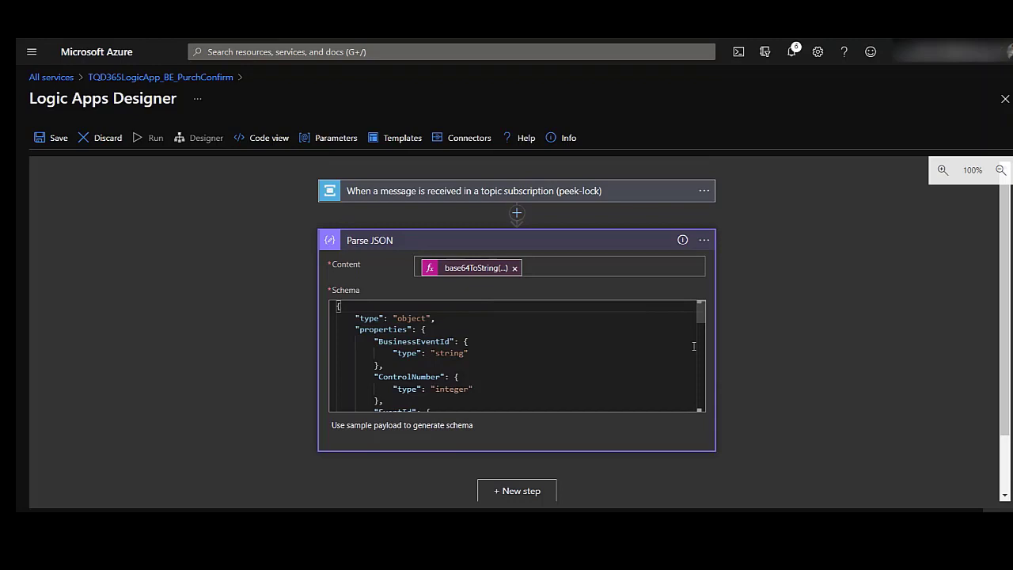
scroll(down, 3)
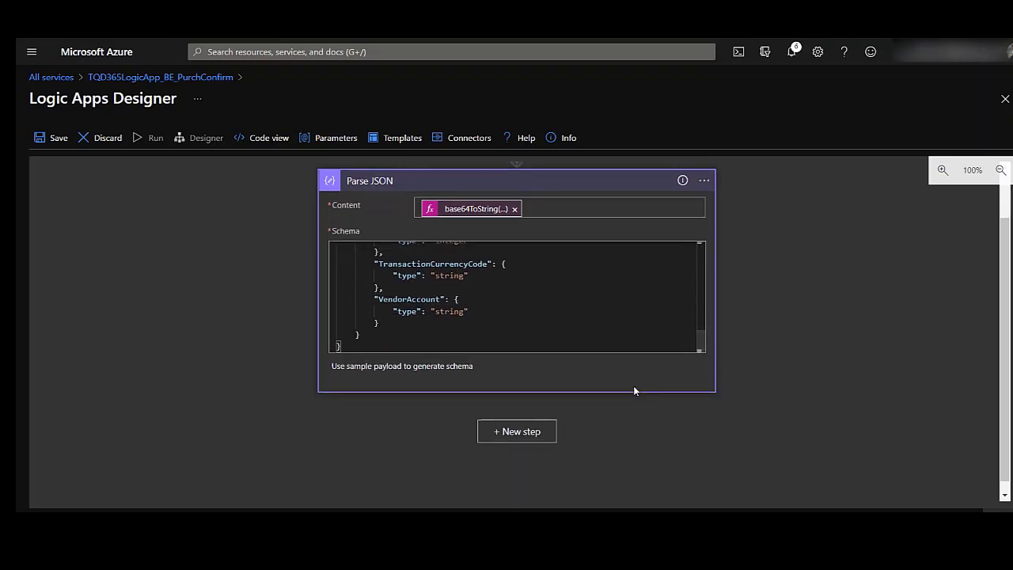
mouse_move(595, 340)
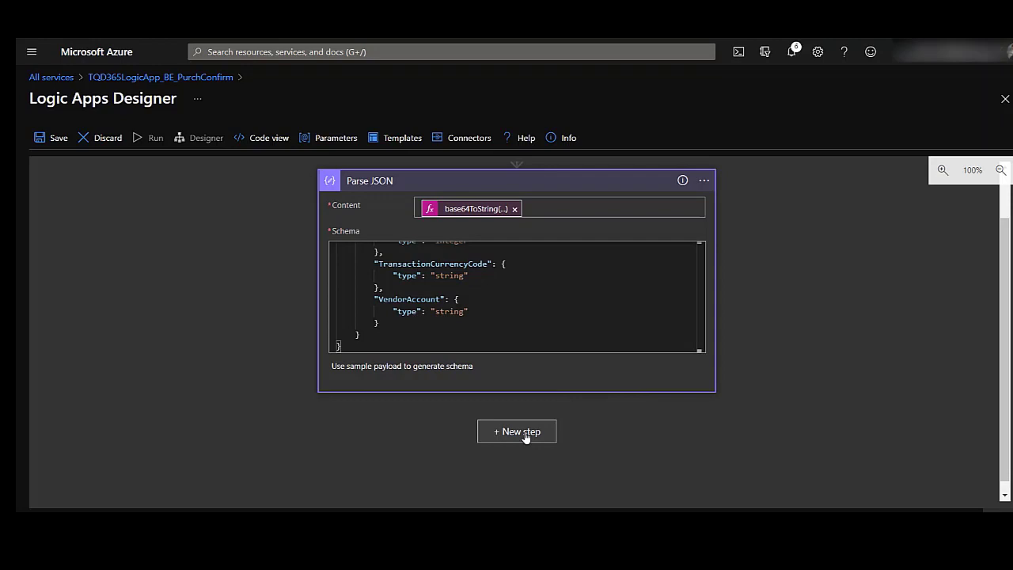
Add an Office 365 Outlook 'Send an email (V2)' action after Parse JSON, found by searching 'send'
click(516, 431)
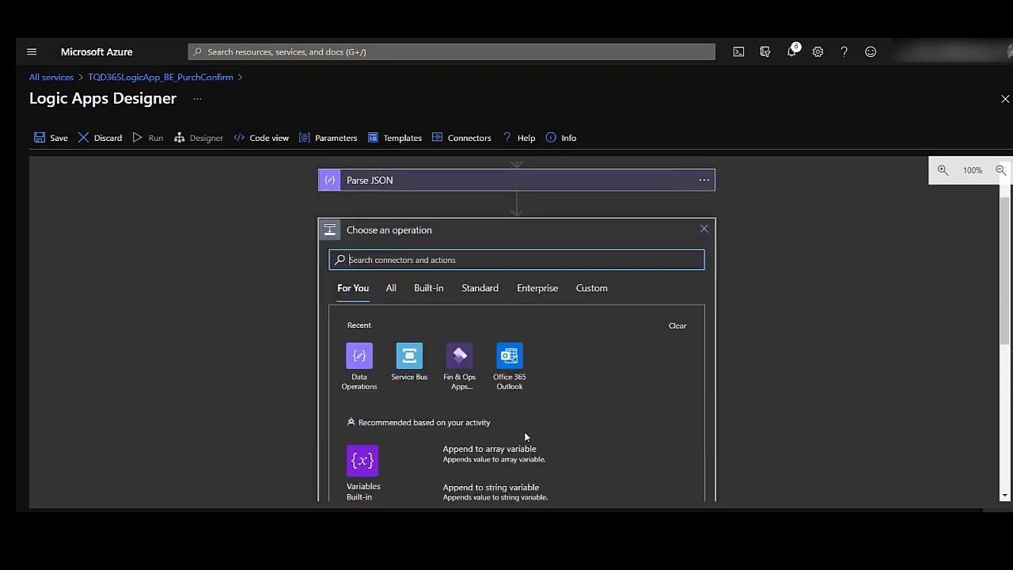
click(509, 354)
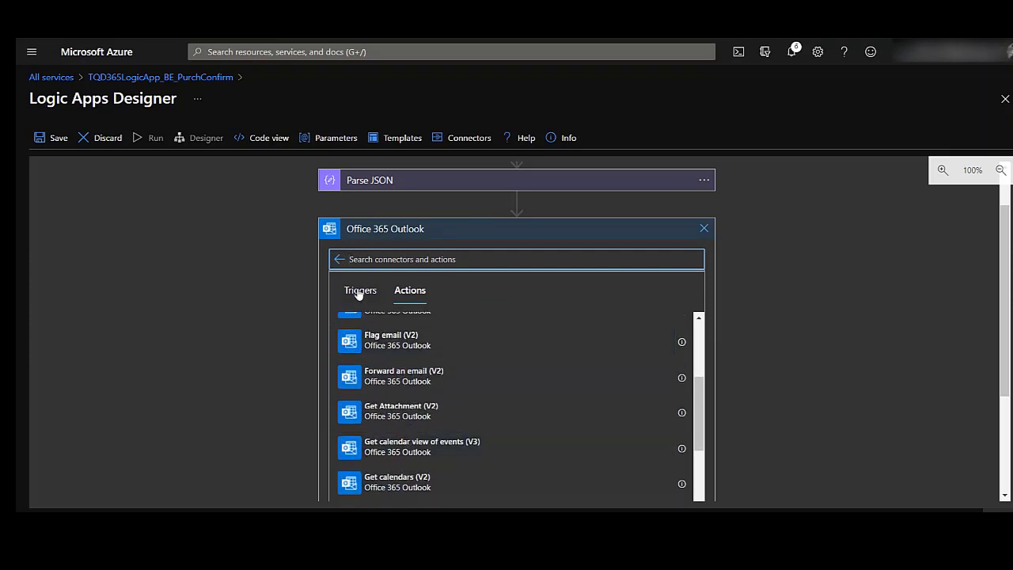
text(send)
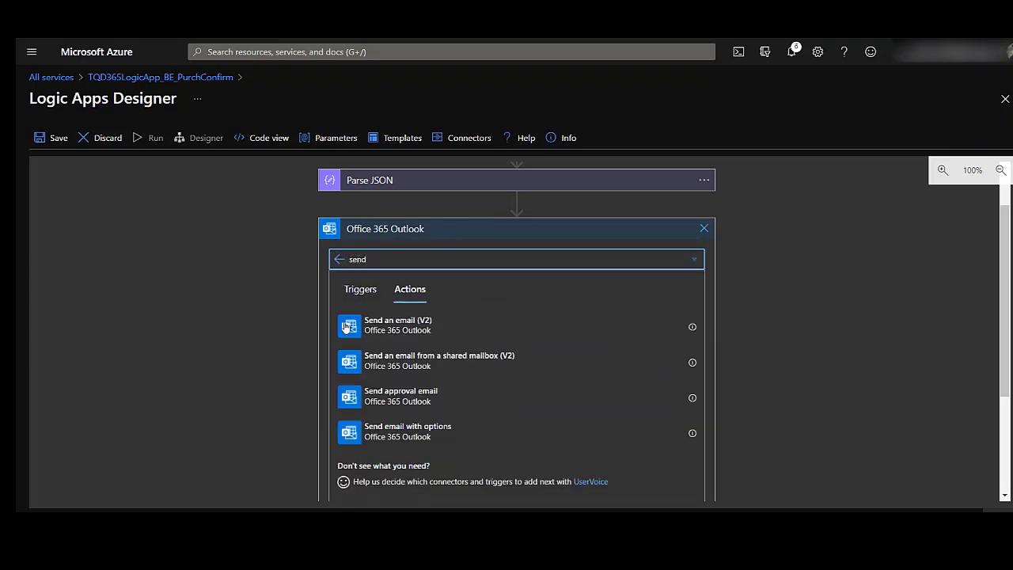
mouse_move(403, 326)
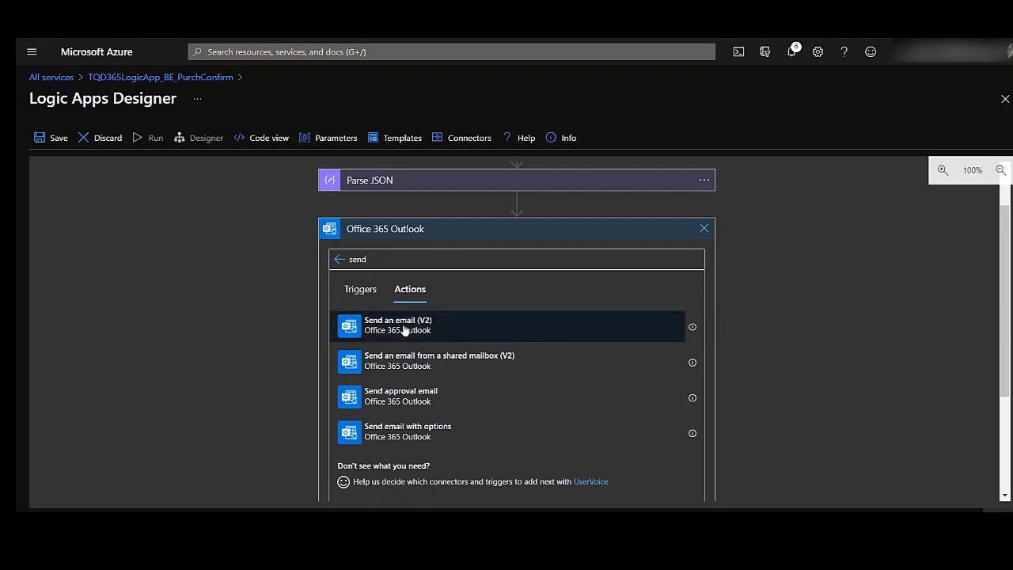
click(399, 325)
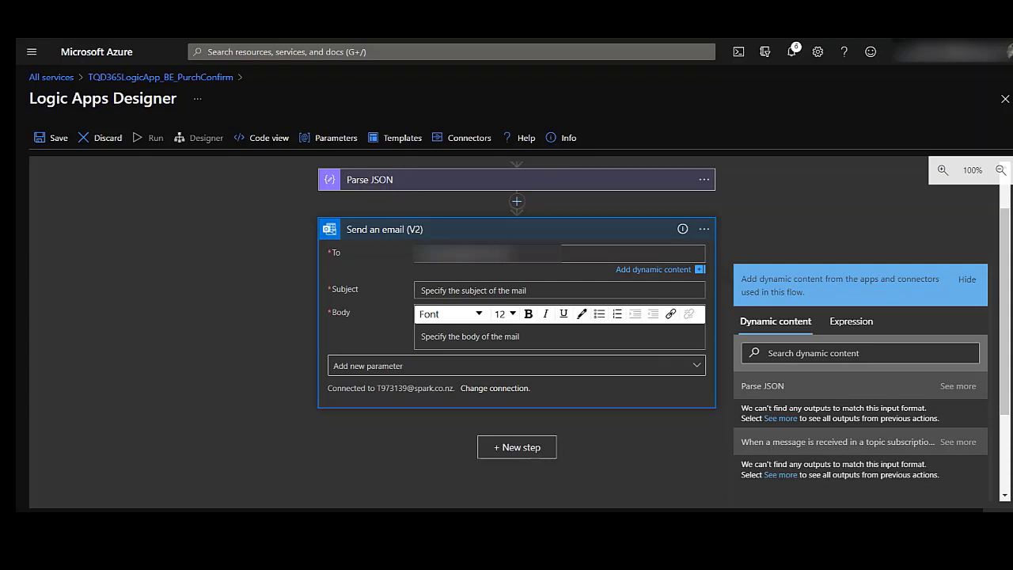
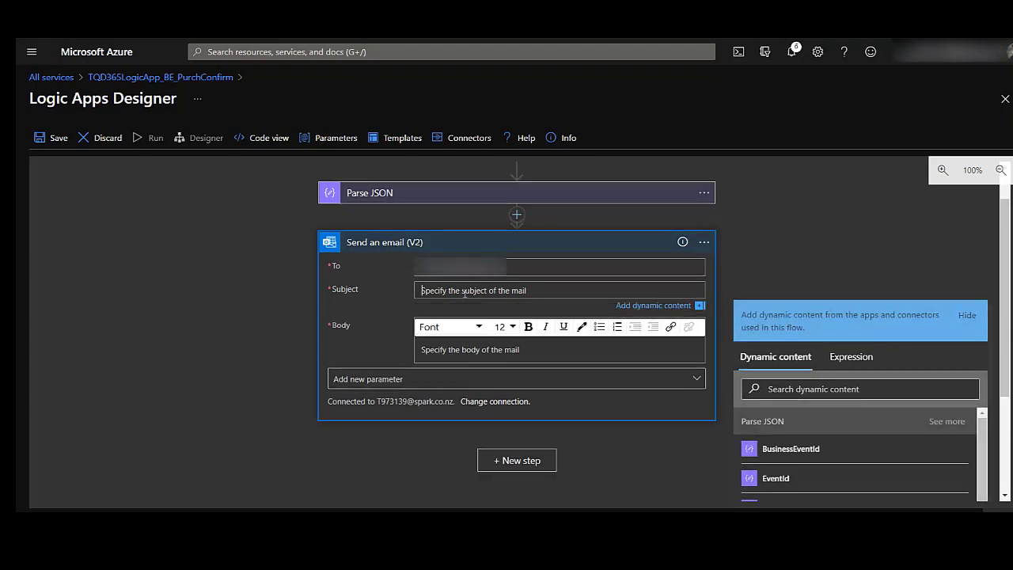
text(Message from Logicapps -)
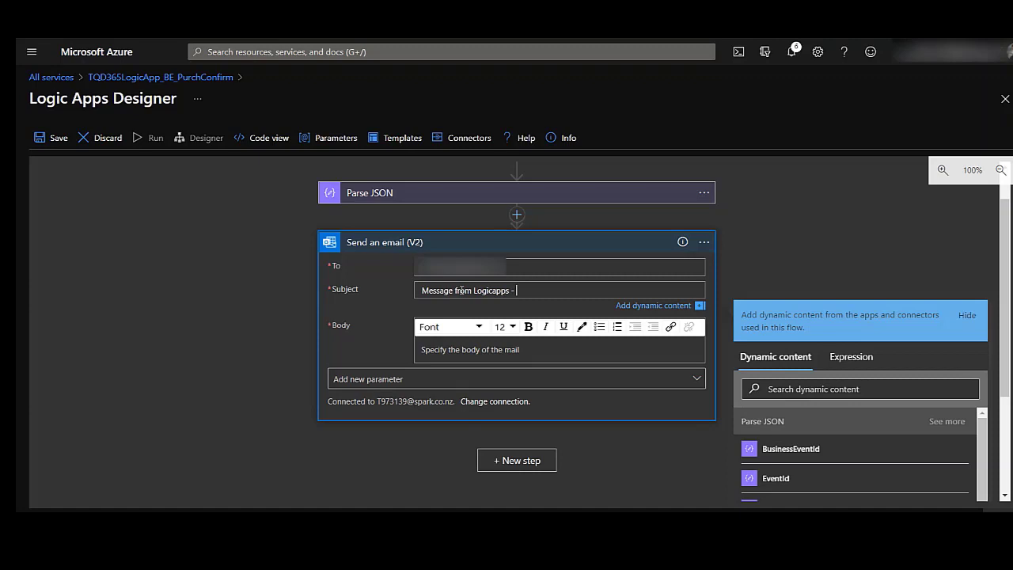
text(Purchase order)
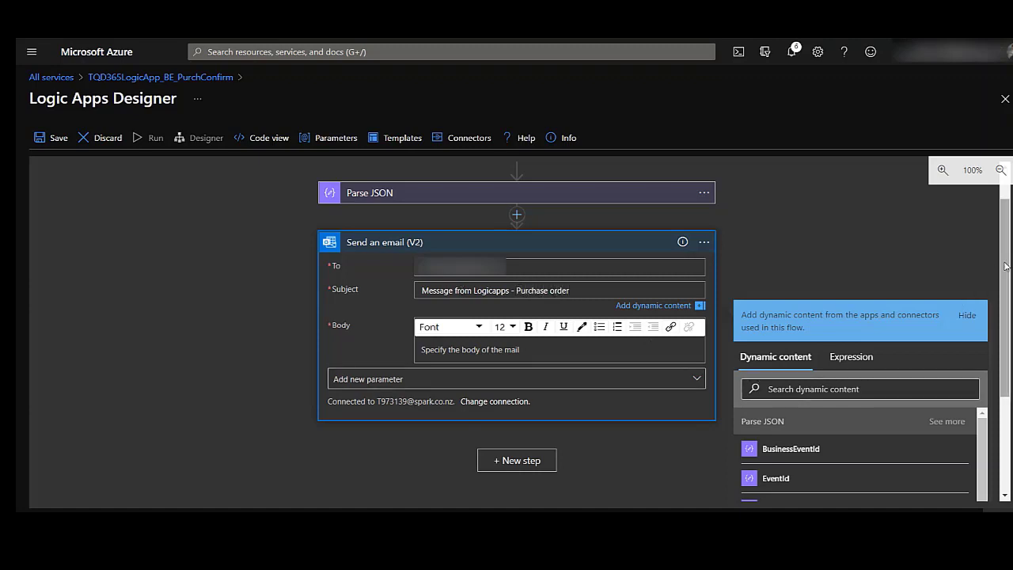
scroll(down, 3)
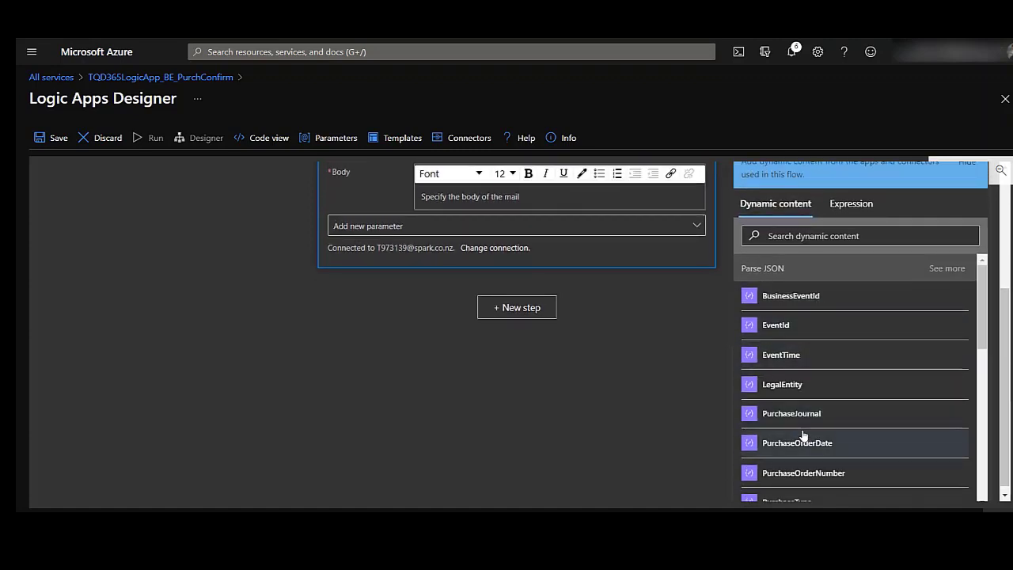
scroll(down, 3)
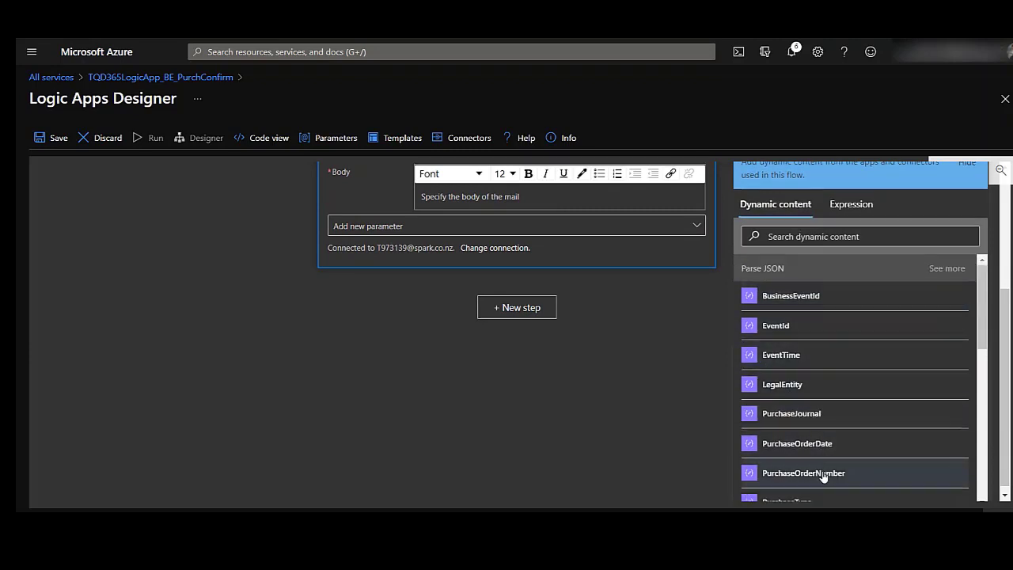
click(804, 471)
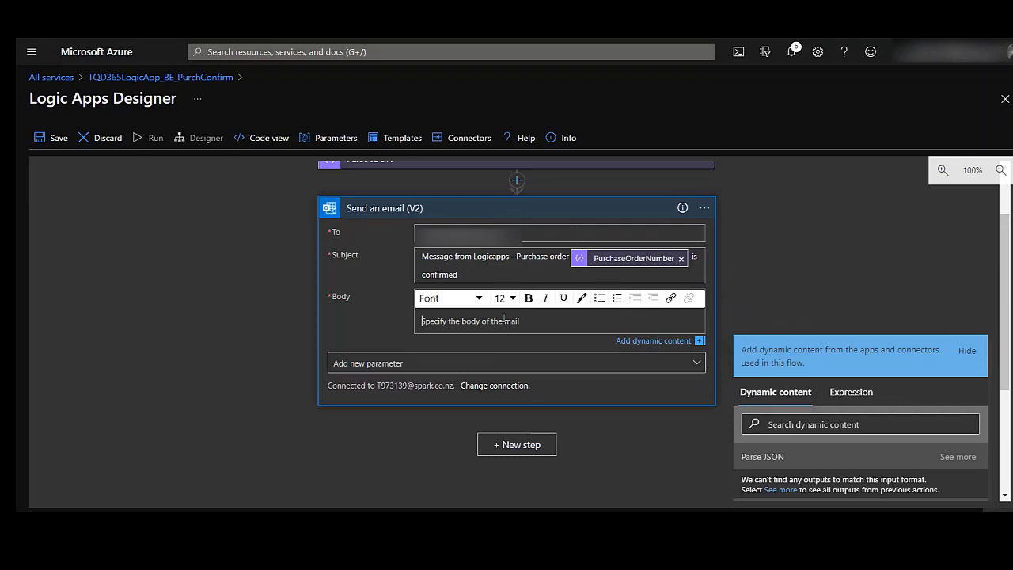
Write the body 'Journal number <PurchaseJournal> is confirmed' using the Parse JSON output
text(Journal number)
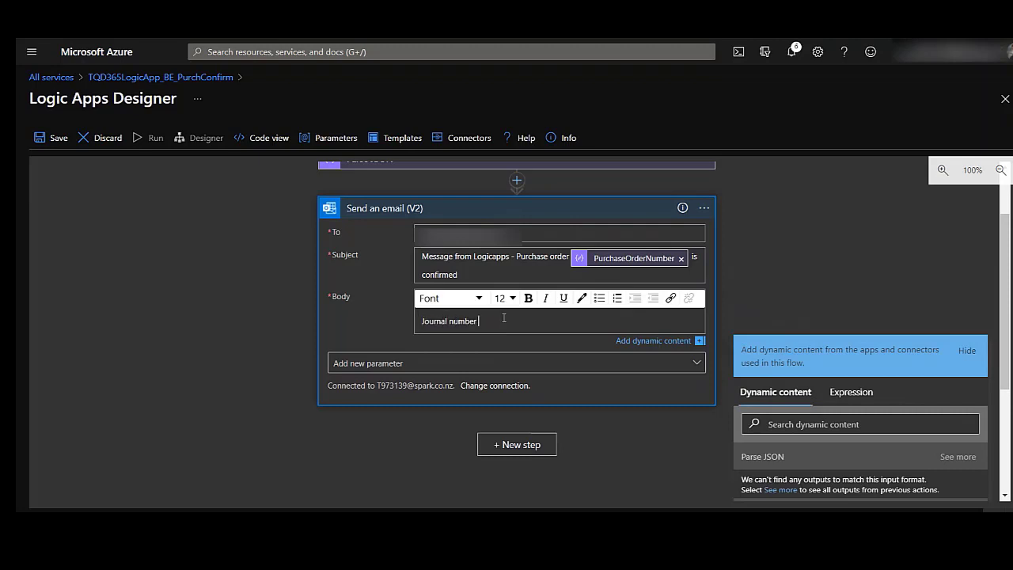
scroll(down, 3)
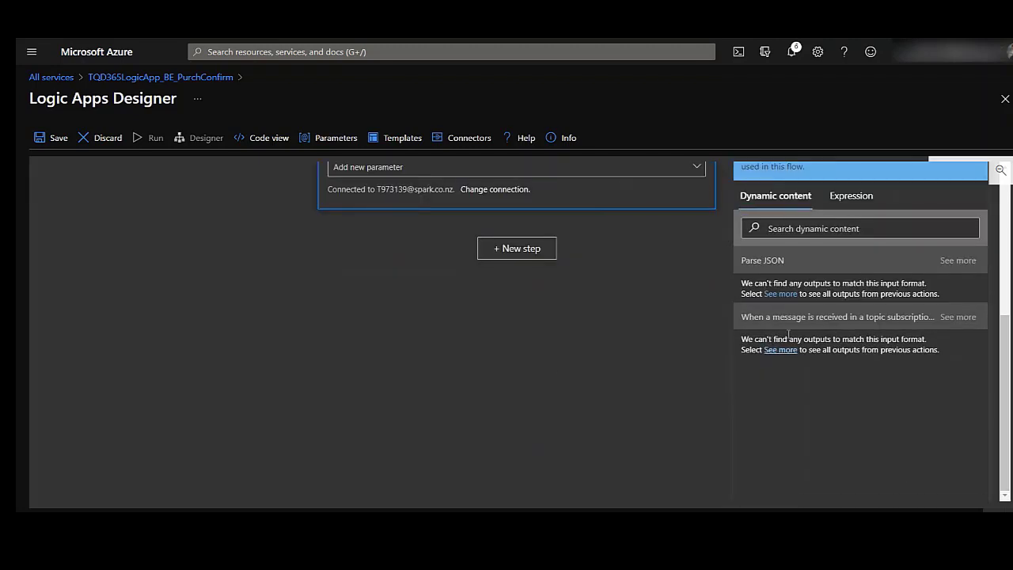
click(958, 259)
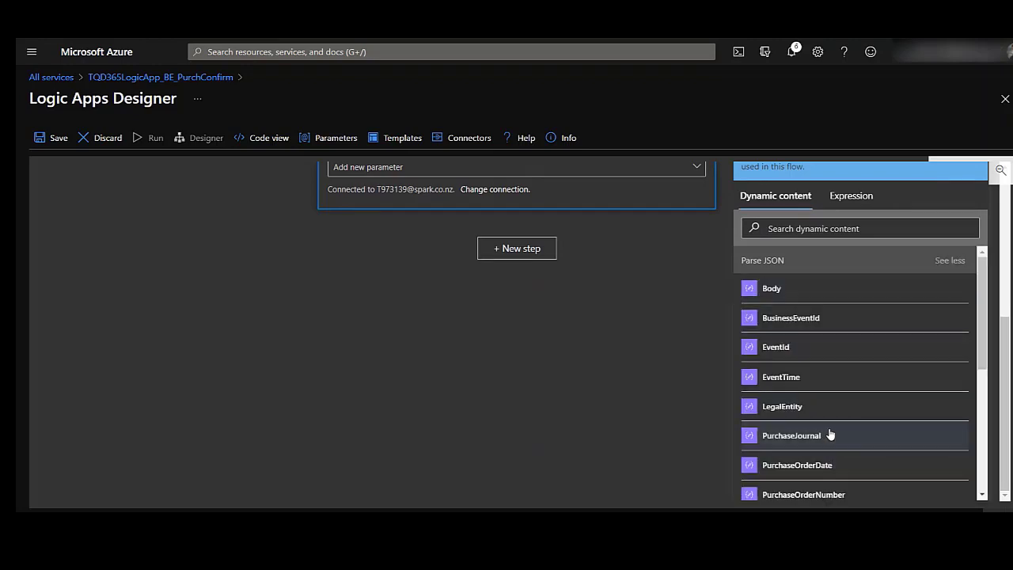
click(791, 435)
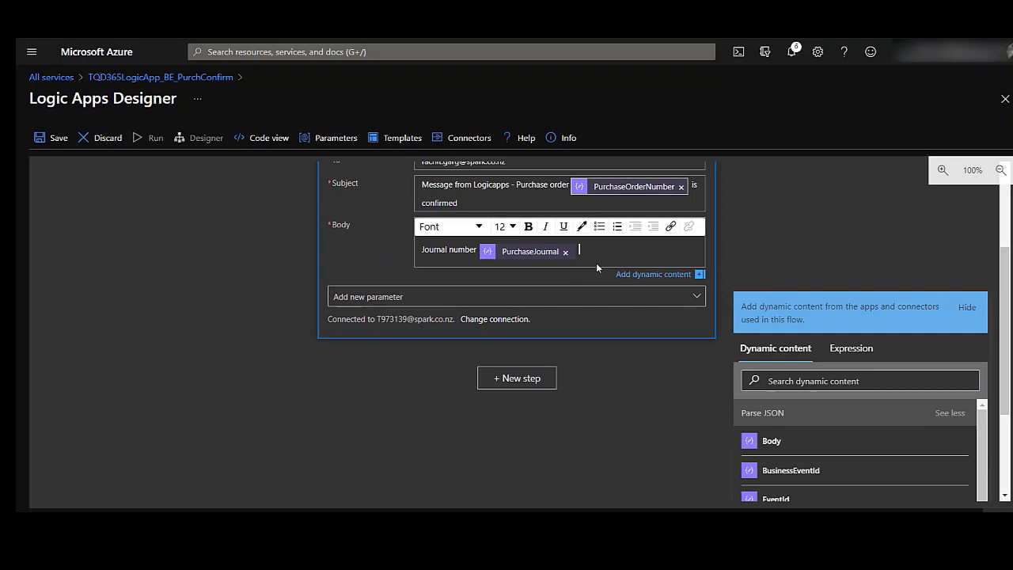
text(is confimed.)
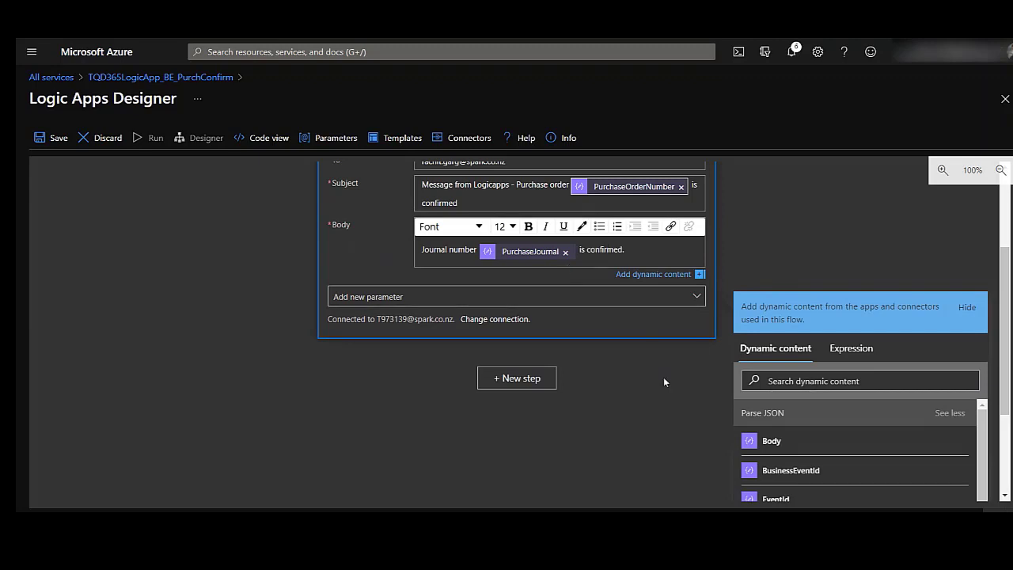
scroll(down, 3)
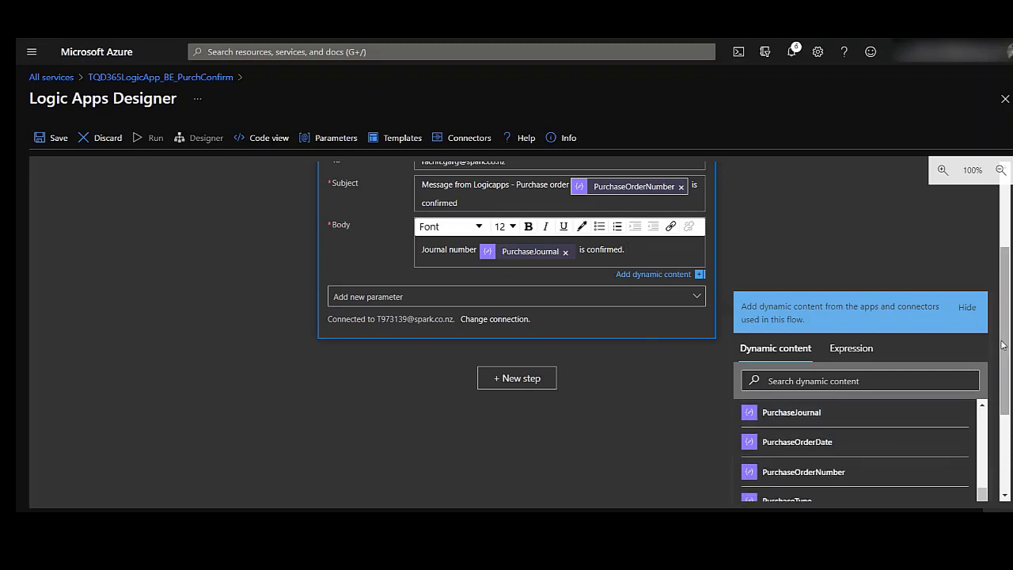
scroll(down, 3)
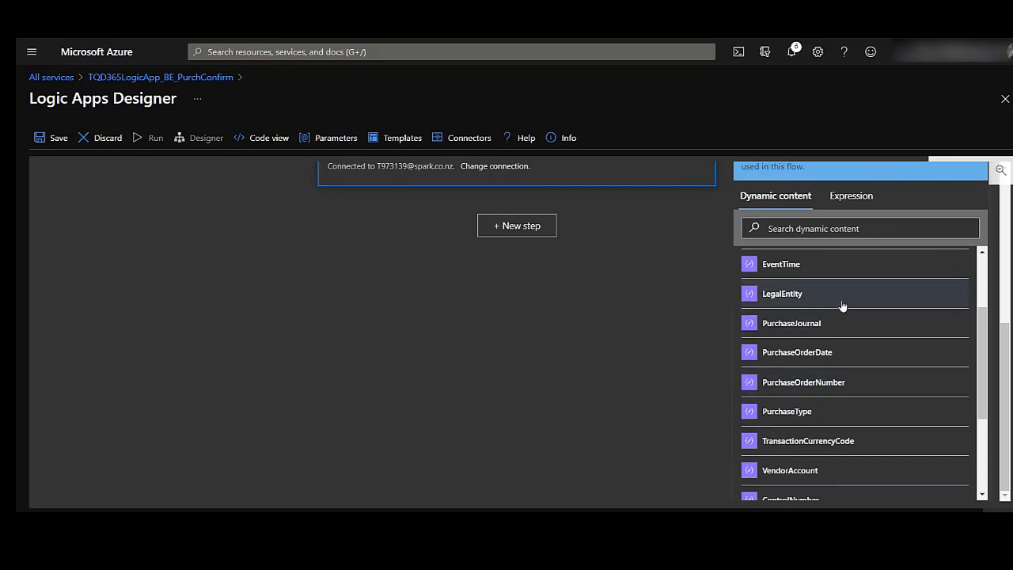
mouse_move(854, 300)
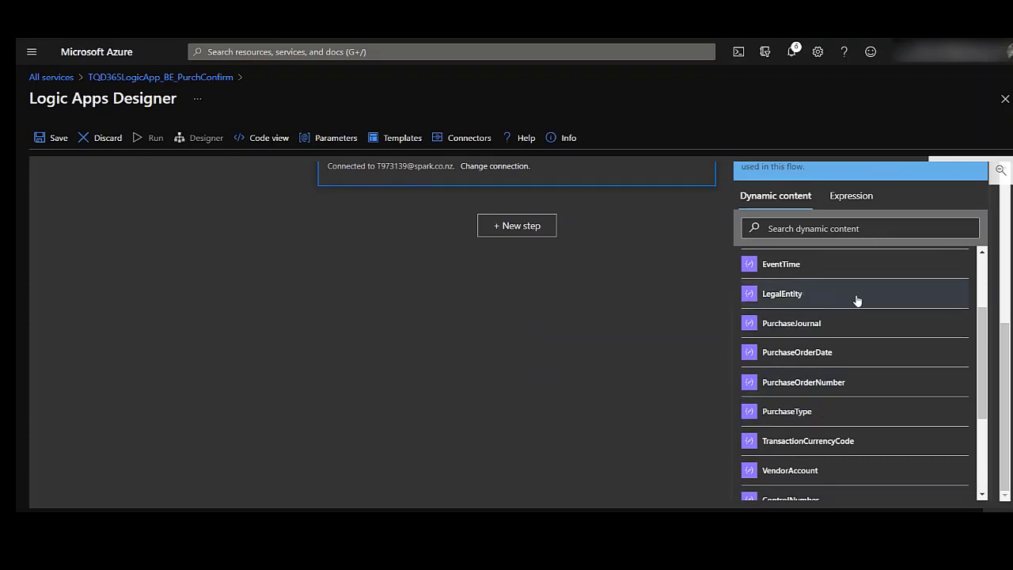
mouse_move(791, 323)
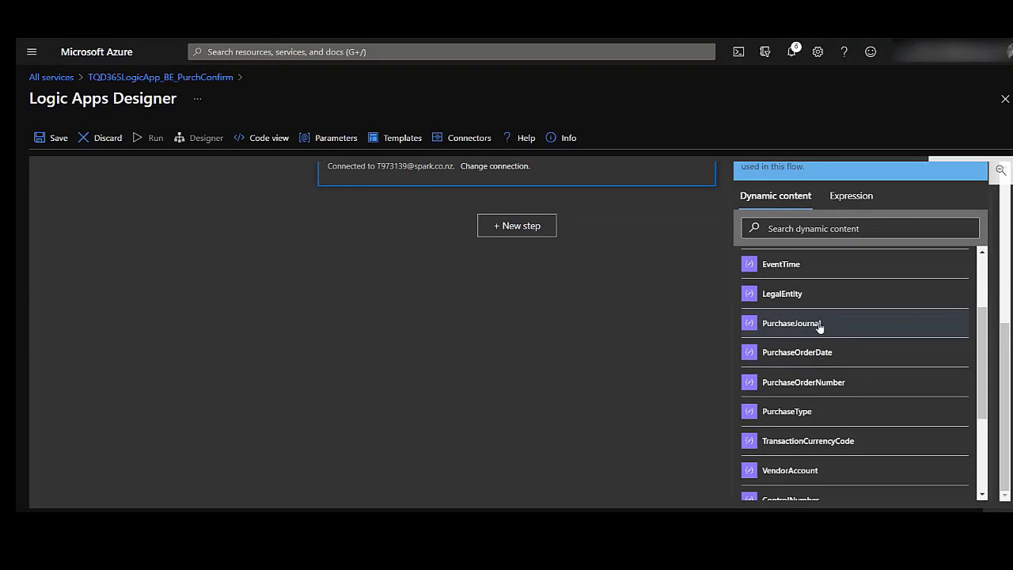
click(791, 323)
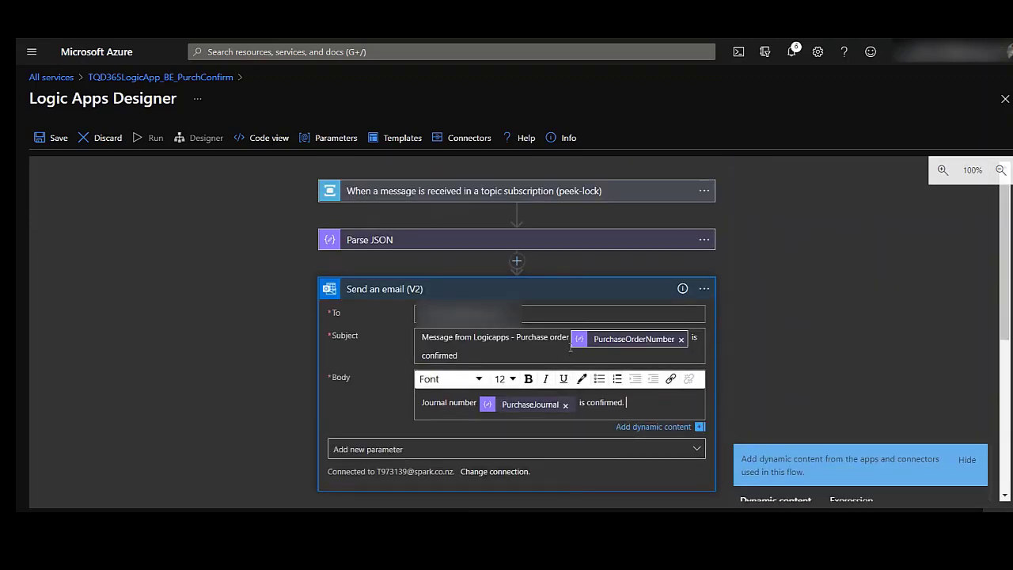
mouse_move(809, 304)
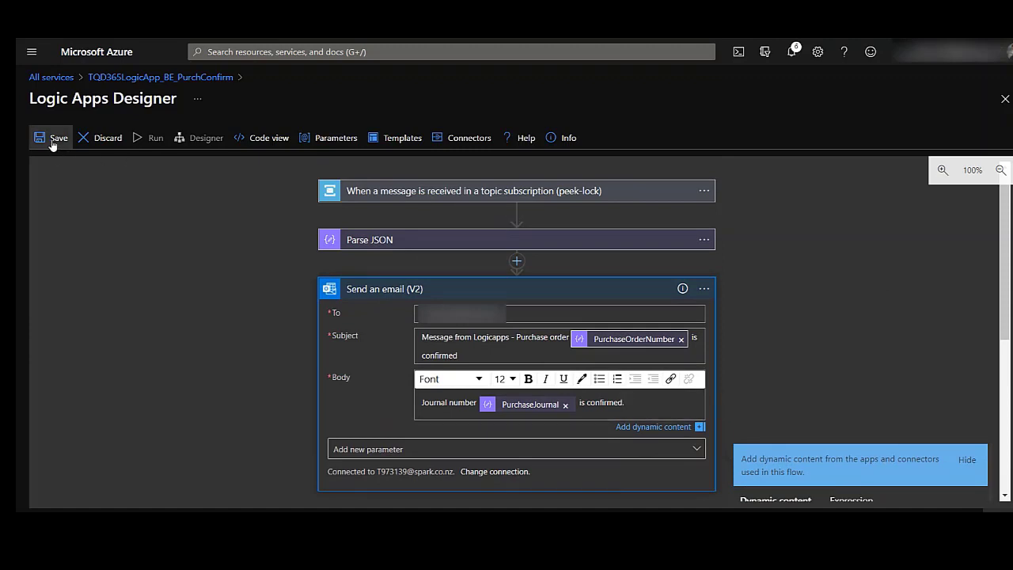
Save the Logic App workflow with its trigger, Parse JSON and send email steps
click(57, 136)
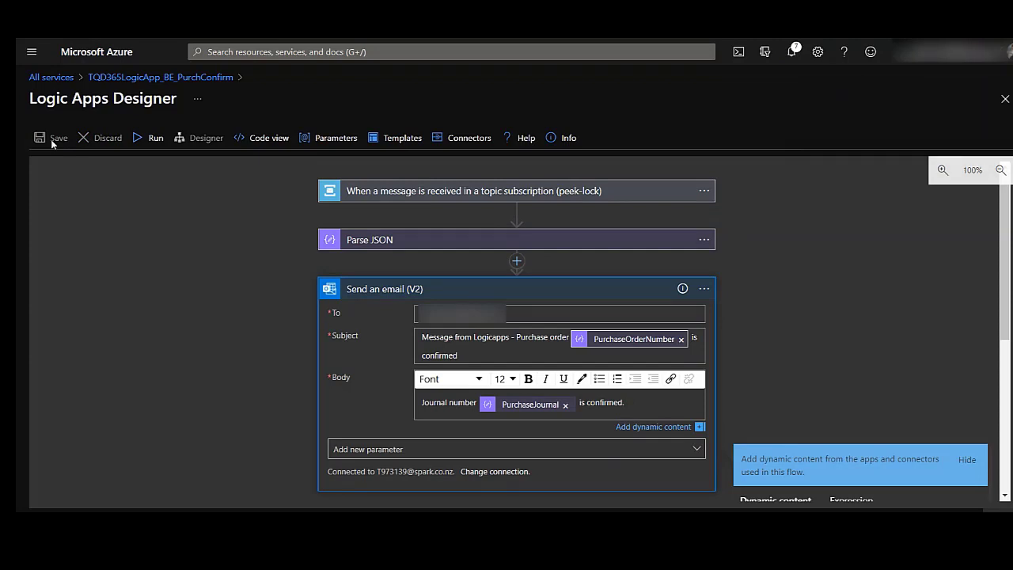
mouse_move(160, 76)
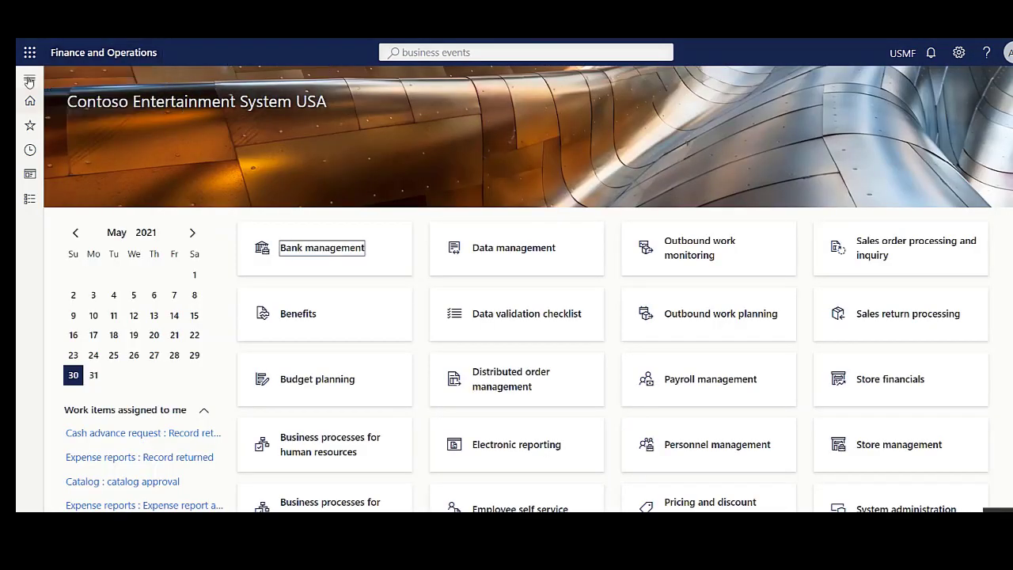
Go to All purchase orders and start a new purchase order
click(28, 76)
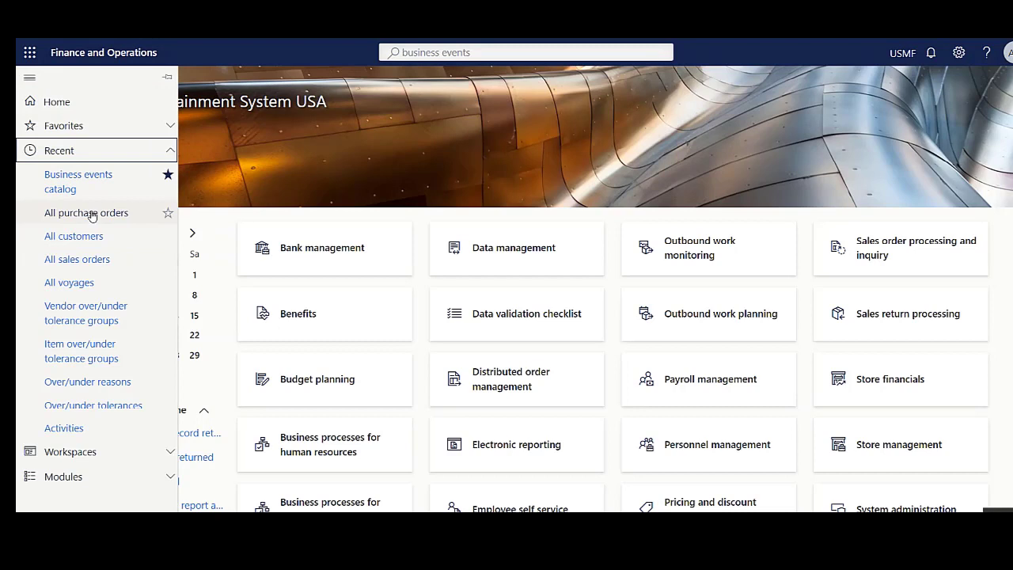
click(29, 76)
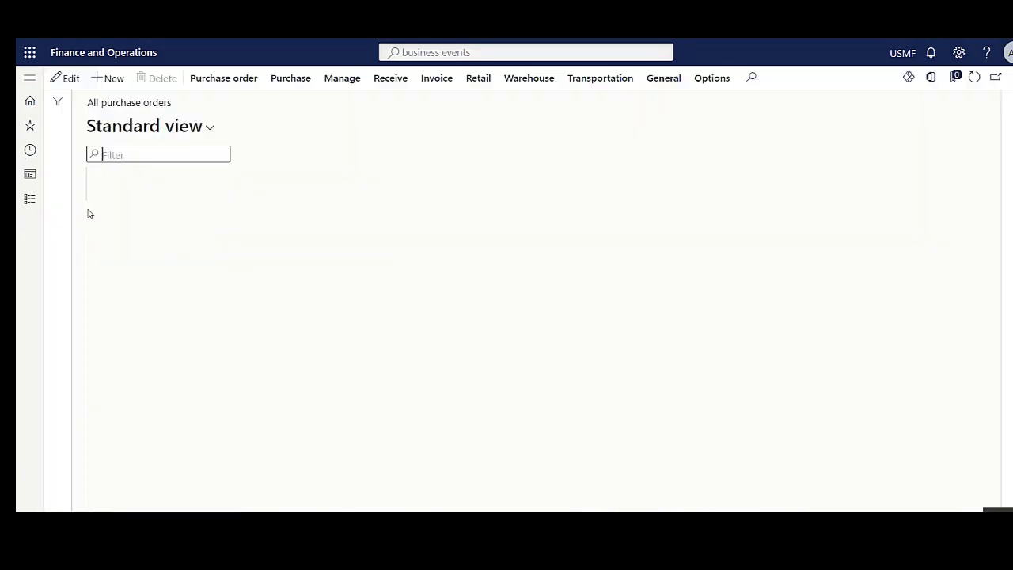
click(223, 77)
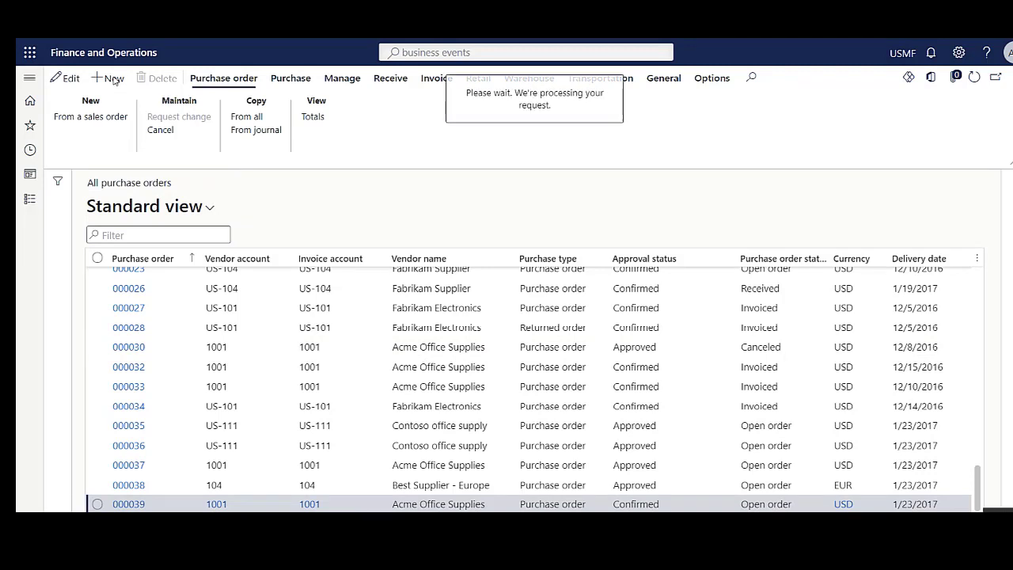
Create purchase order 00000131 for vendor account 1001, Acme Office Supplies
click(108, 78)
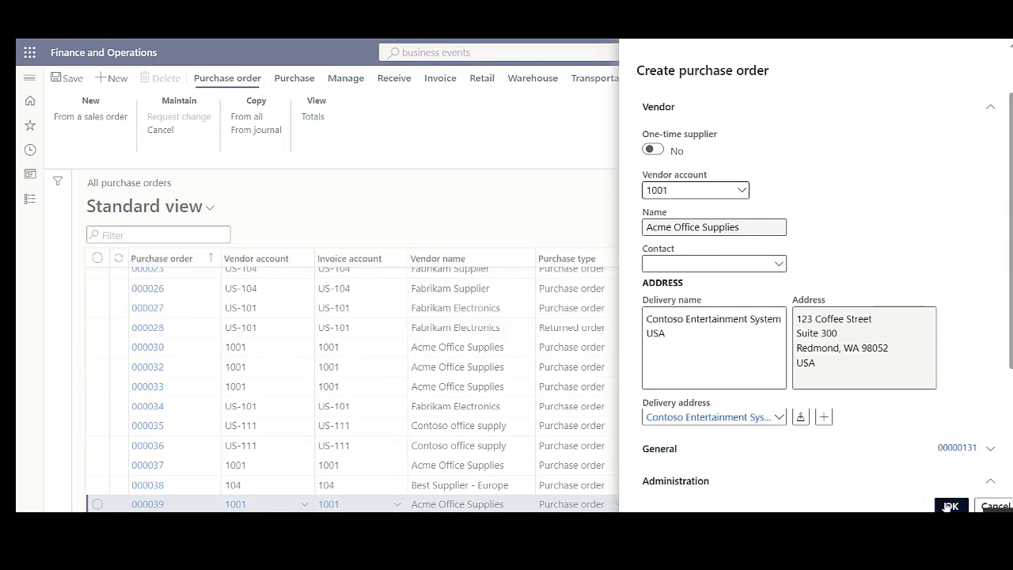
click(949, 506)
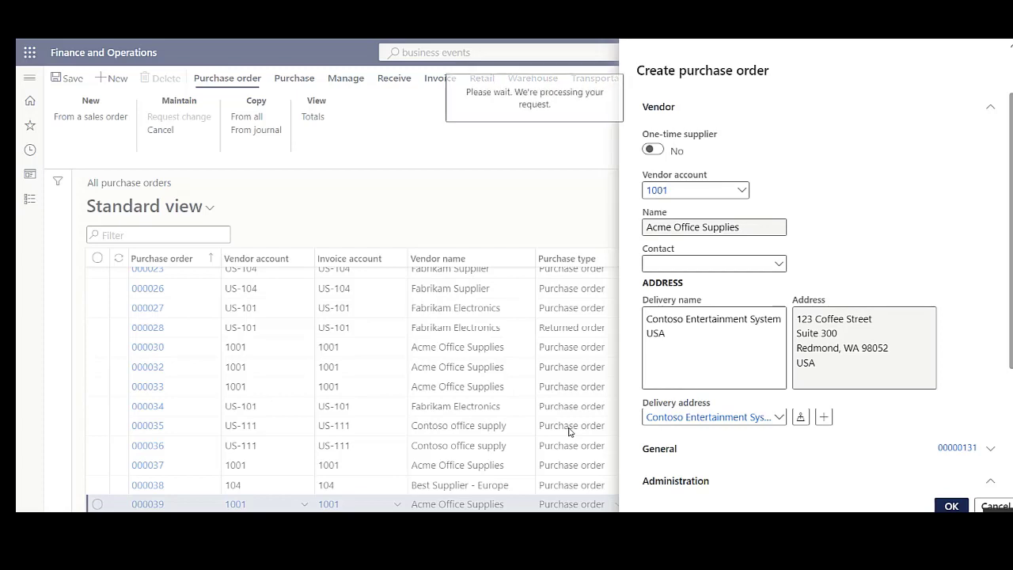
click(950, 504)
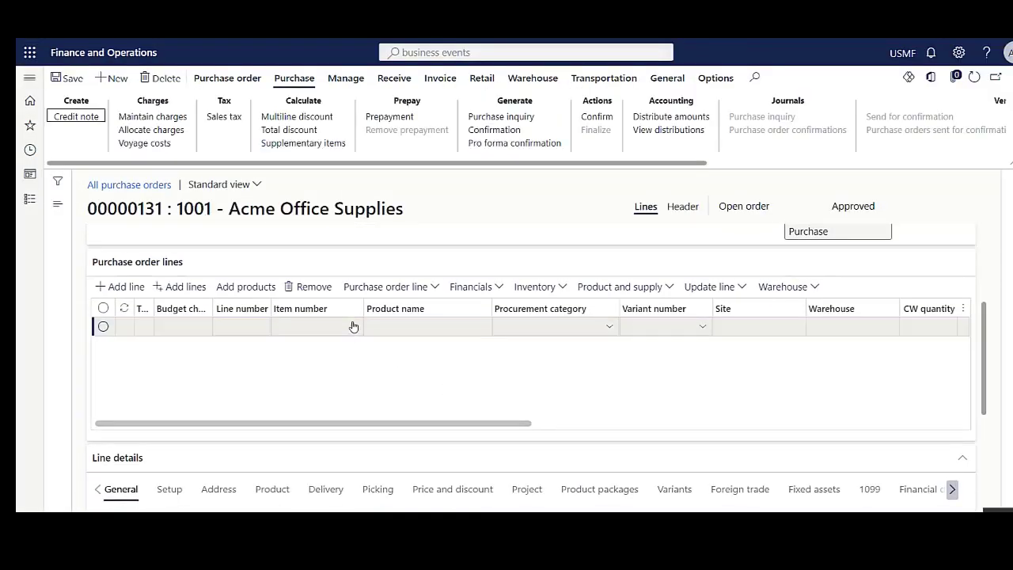
Add an order line with item A0001 HDMI 6' Cables
click(317, 326)
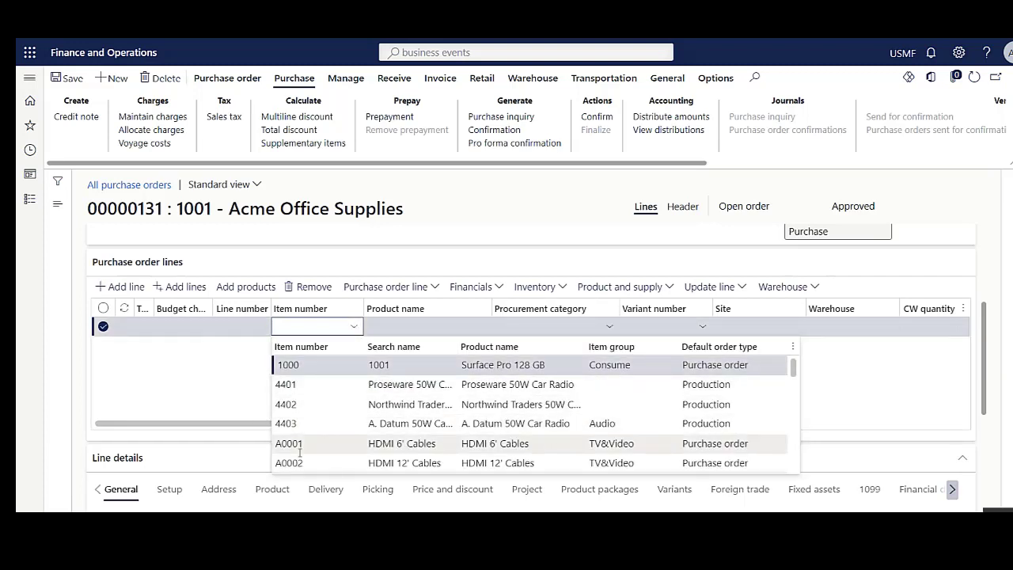
click(288, 443)
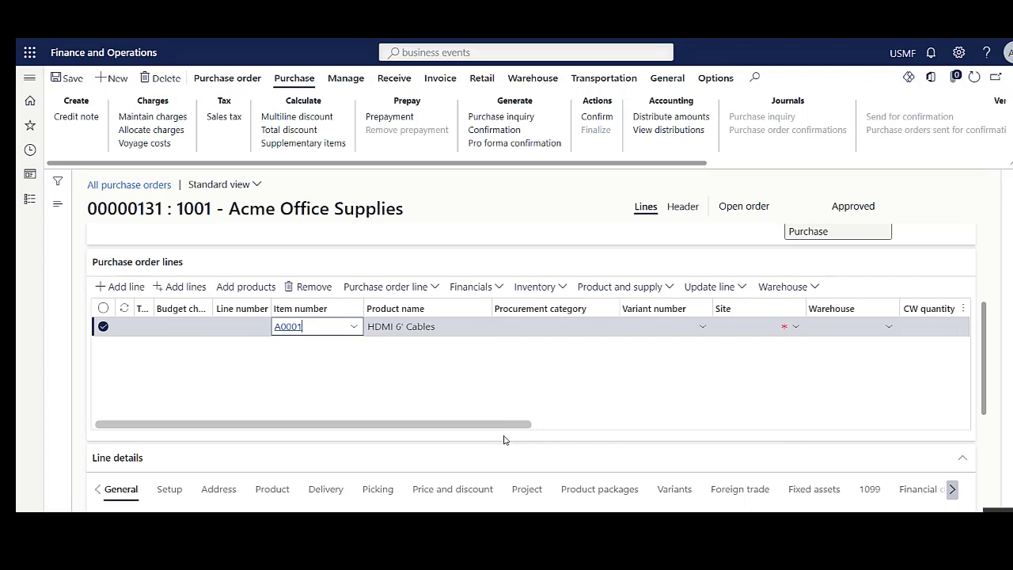
scroll(right, 3)
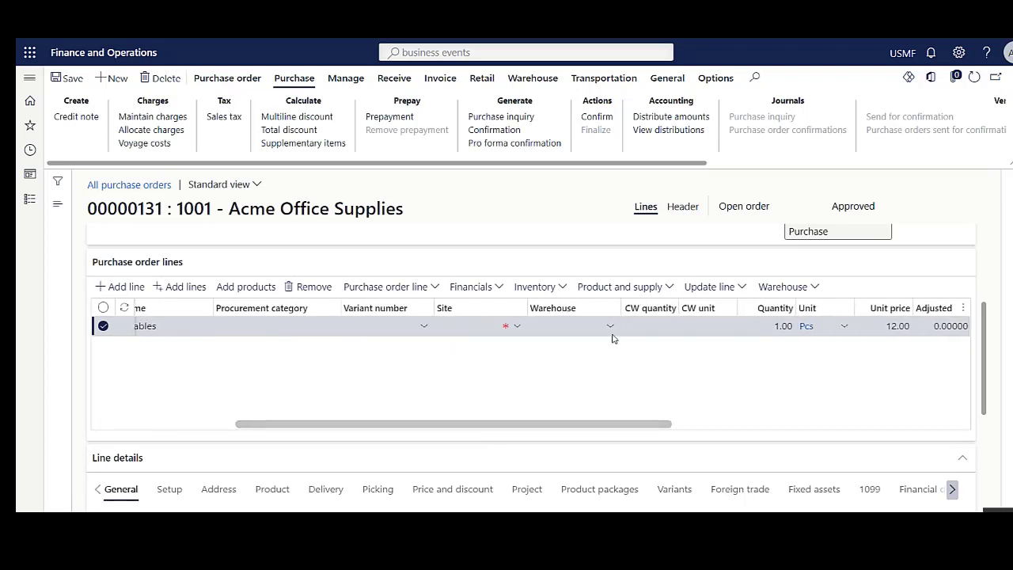
Set the line to site 1, warehouse 12 and quantity 10.00
click(570, 326)
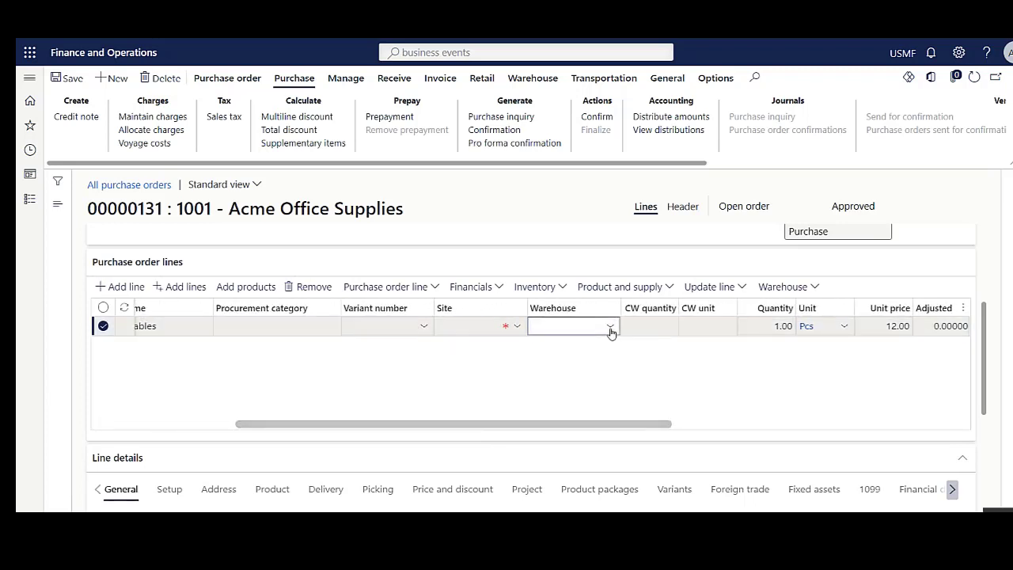
click(610, 326)
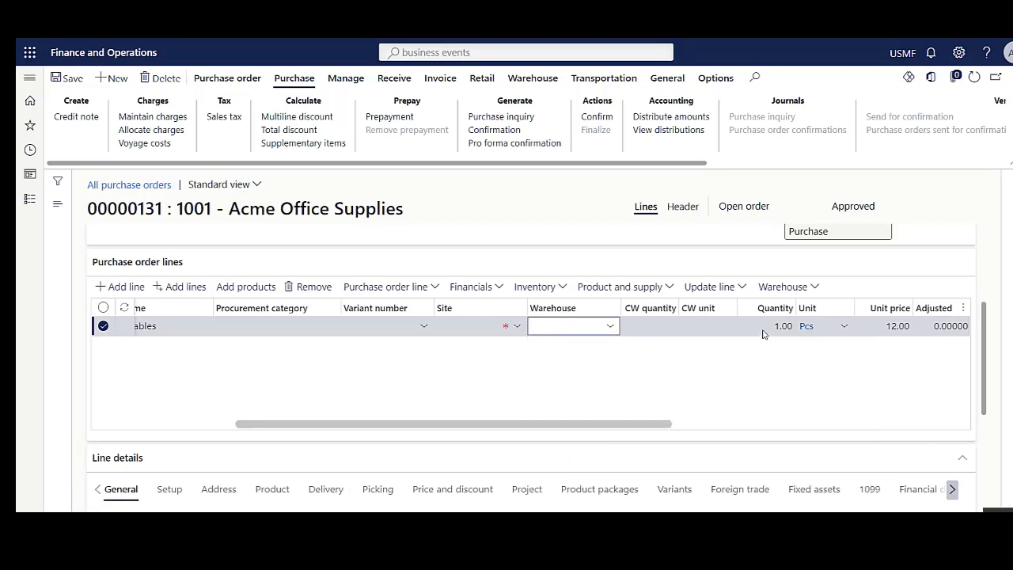
click(768, 326)
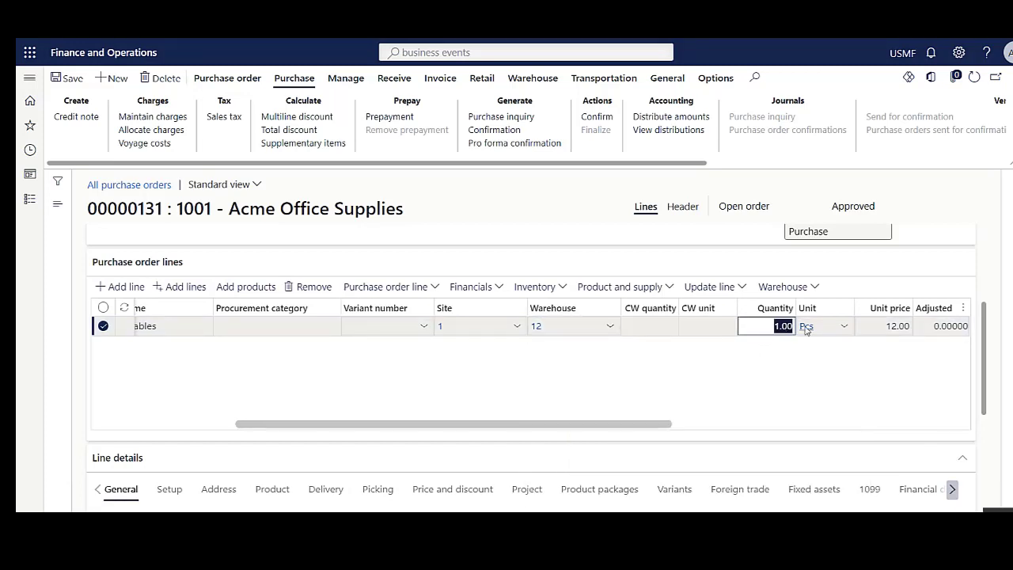
text(10.00)
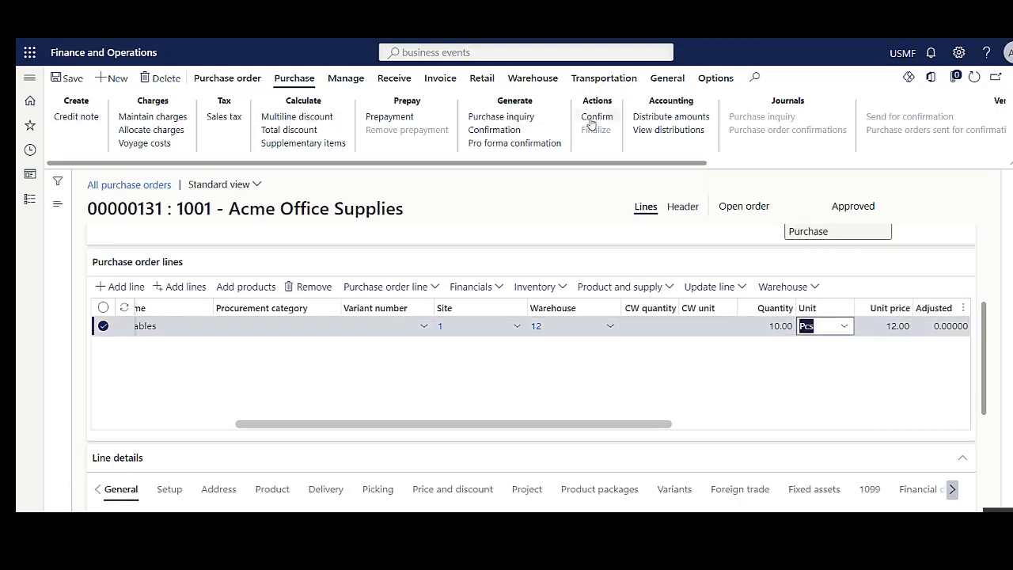
Confirm purchase order 00000131 via Actions > Confirm so its status becomes Confirmed
click(597, 117)
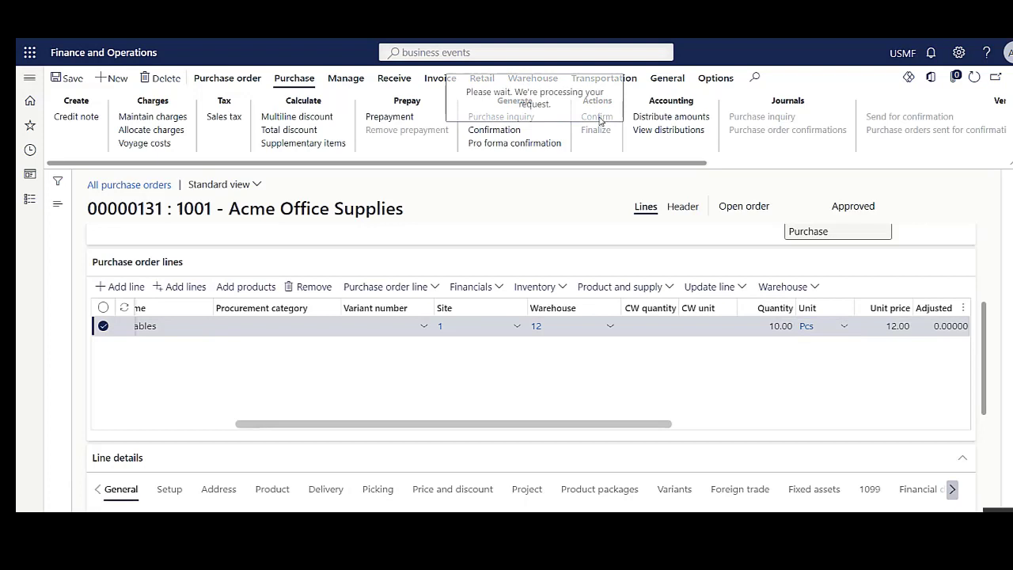
click(596, 117)
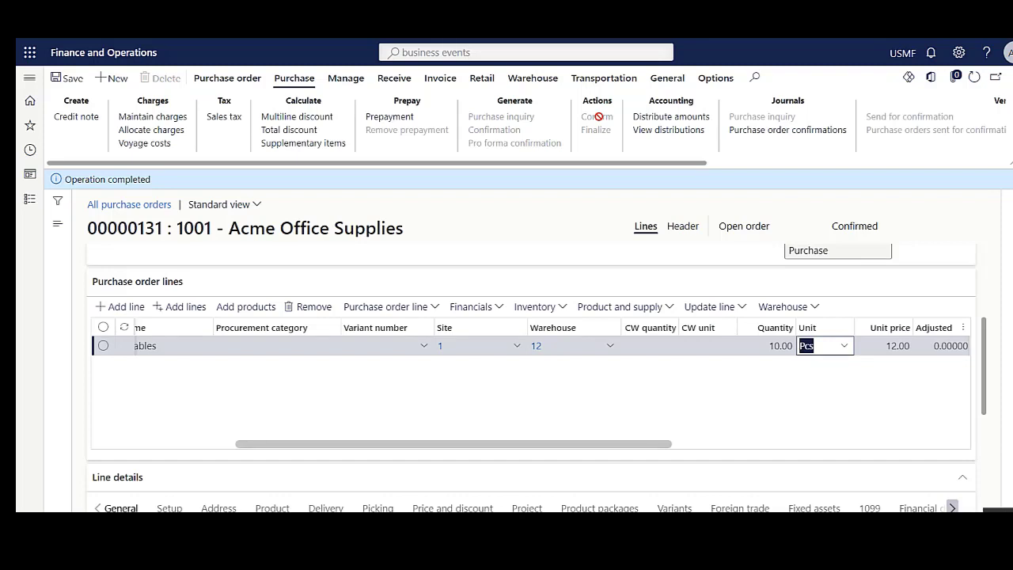
mouse_move(625, 307)
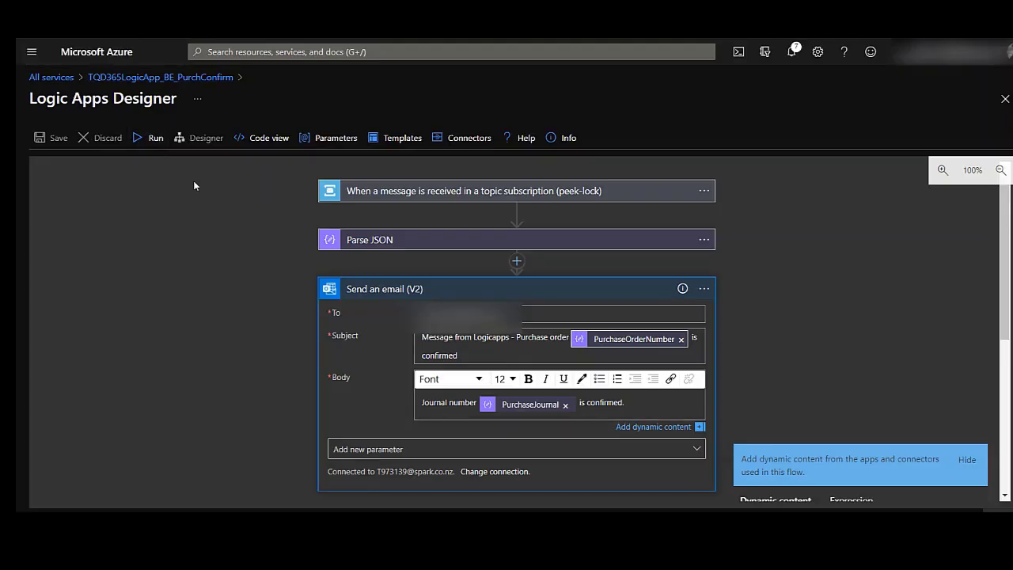
Go to the Logic App overview and show its run history
click(161, 76)
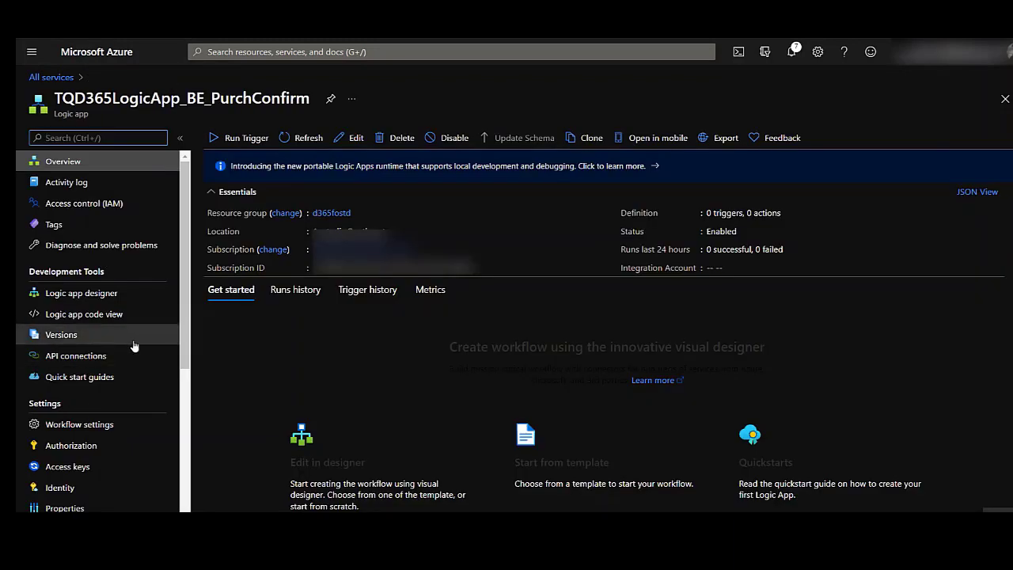
click(296, 288)
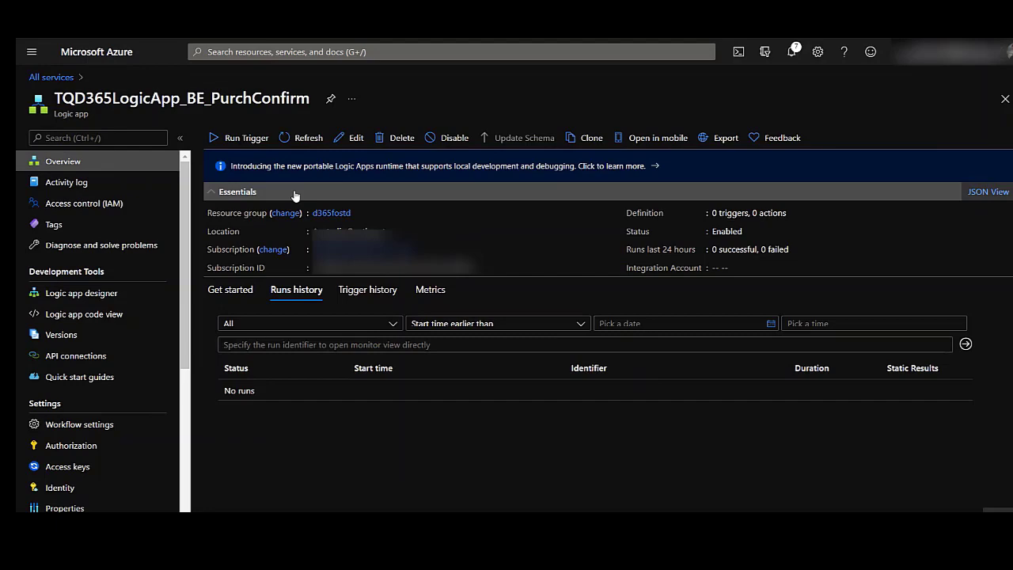
Refresh the run history and open a Succeeded run showing trigger, Parse JSON and email
click(307, 136)
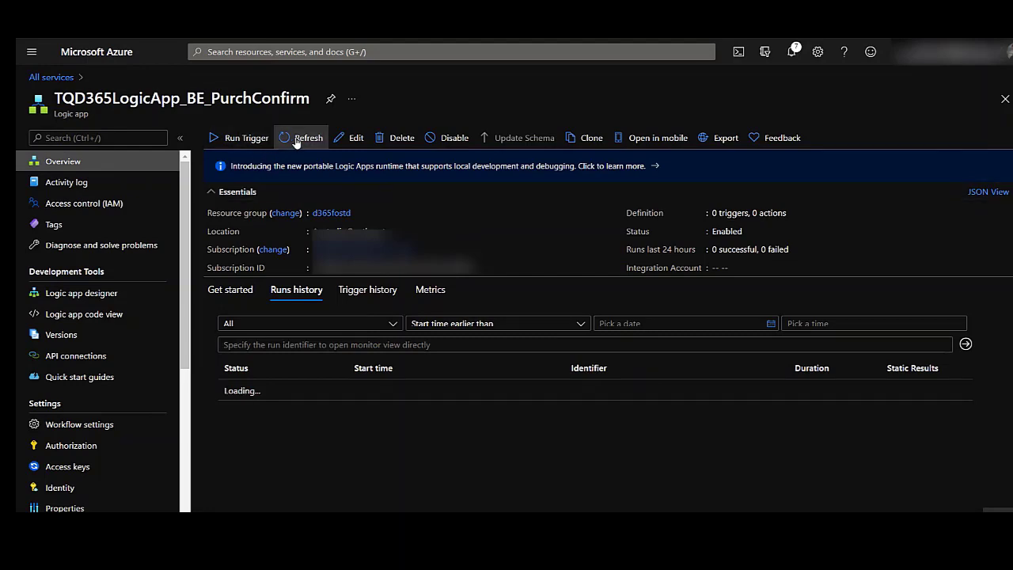
click(307, 137)
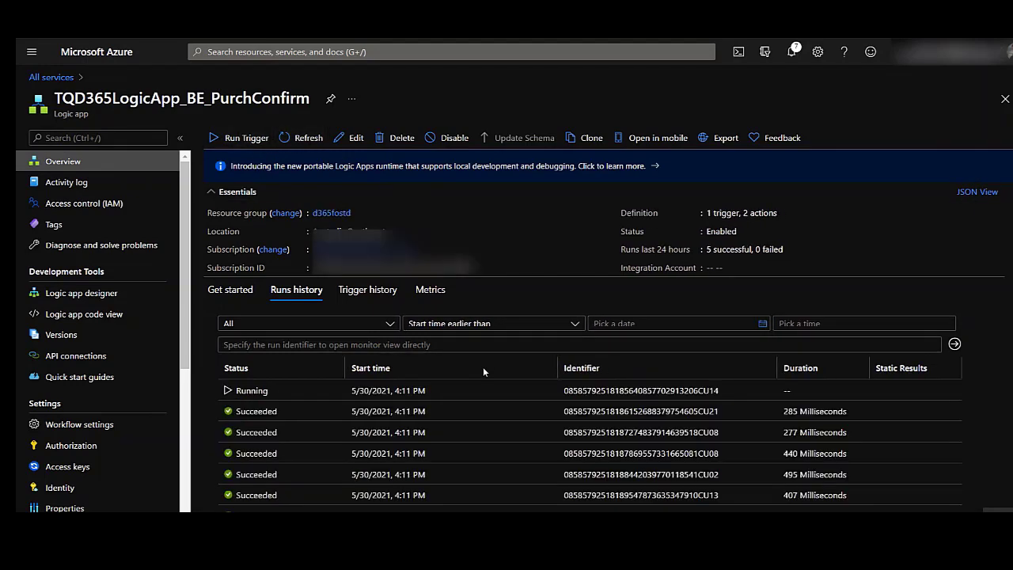
scroll(down, 3)
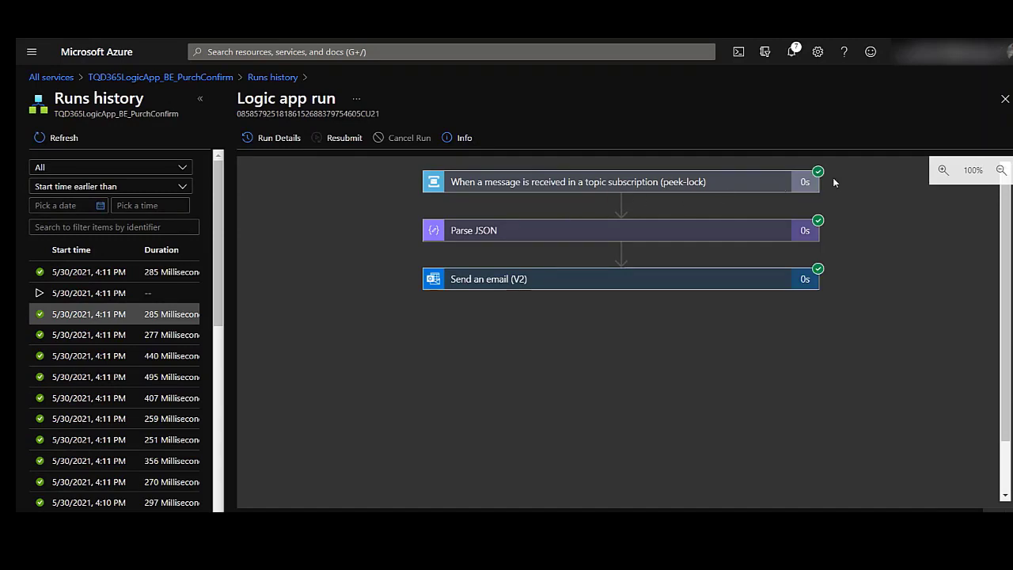
mouse_move(676, 241)
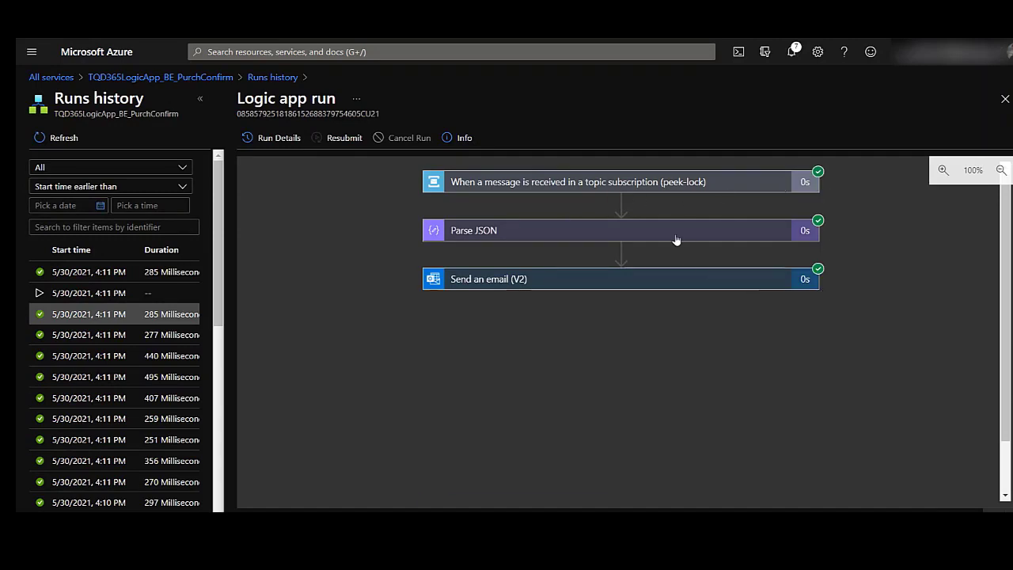
Expand the run's Parse JSON step and review its inputs and output body (usmf, PurchaseOrderNumber 00000130, VendorAccount 1001)
click(620, 231)
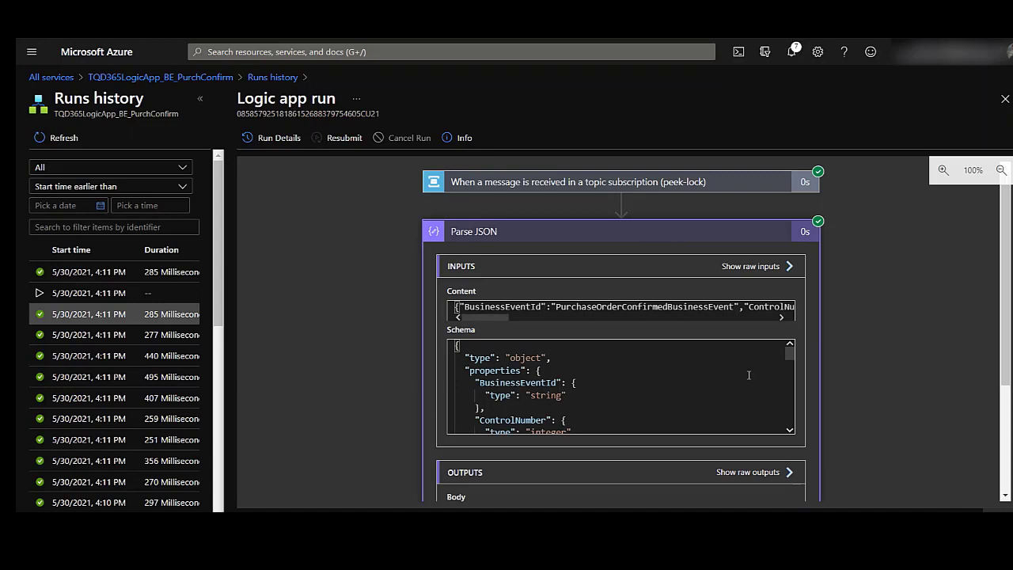
scroll(down, 3)
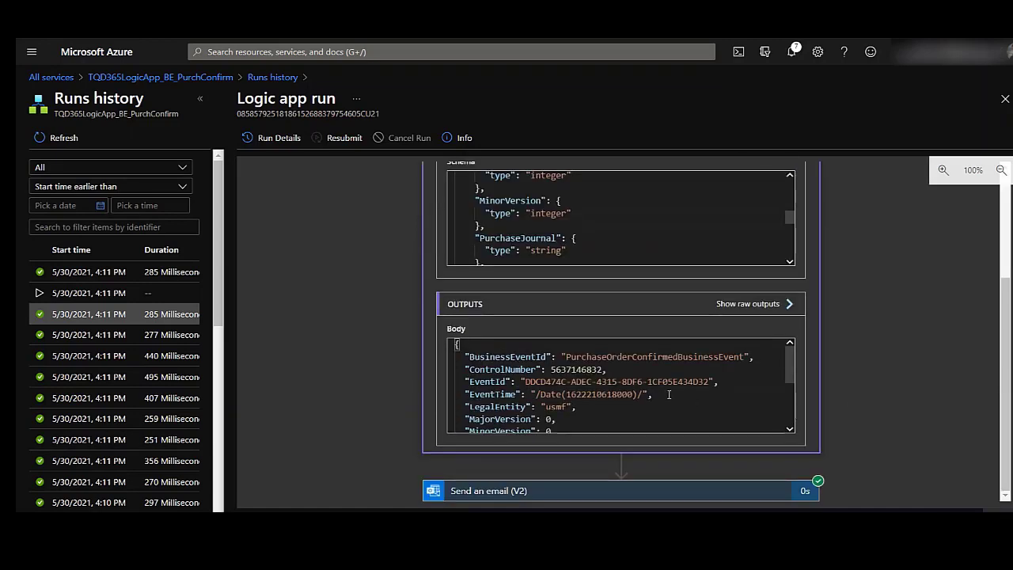
scroll(down, 3)
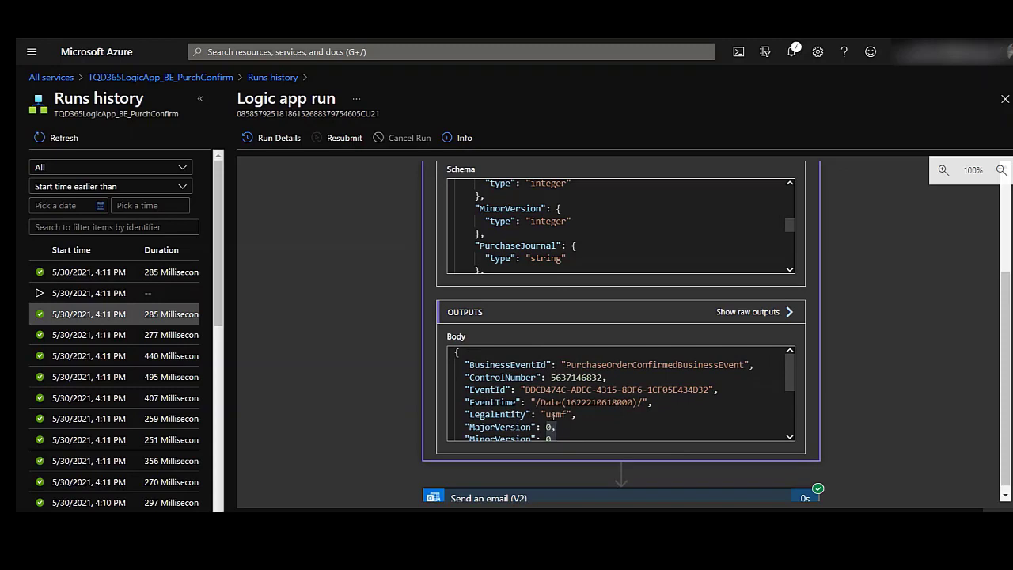
double_click(555, 415)
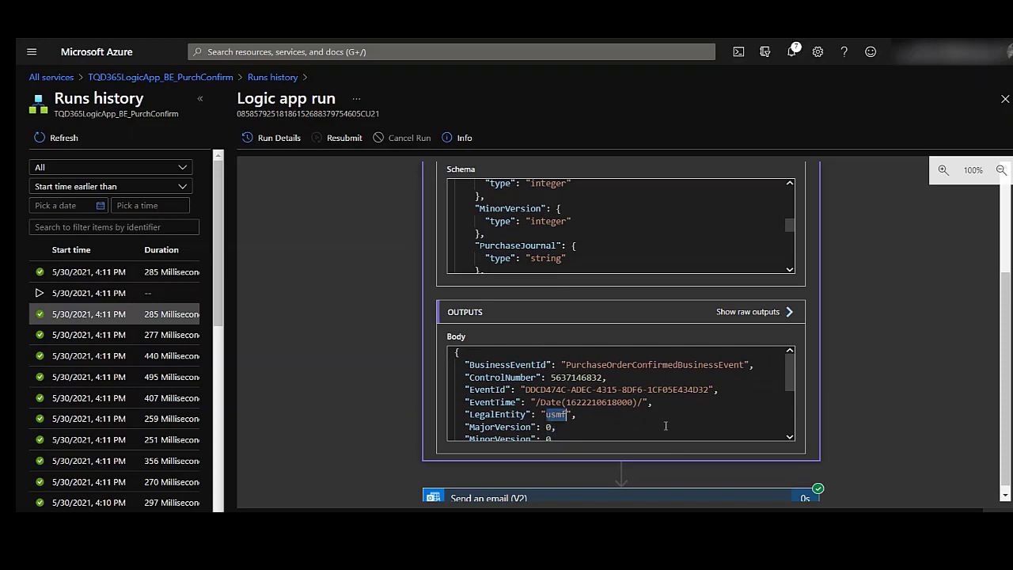
scroll(down, 3)
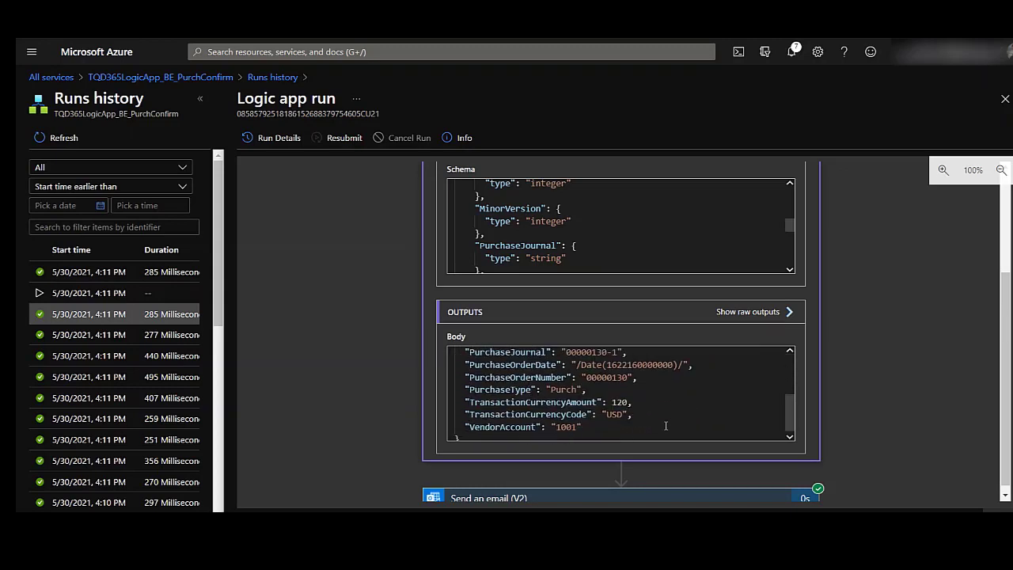
mouse_move(354, 211)
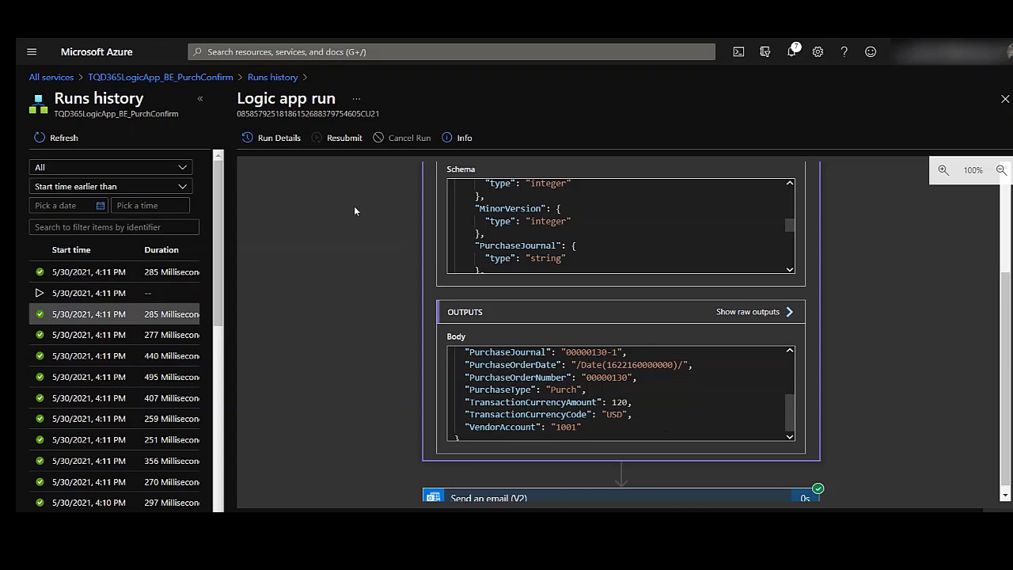